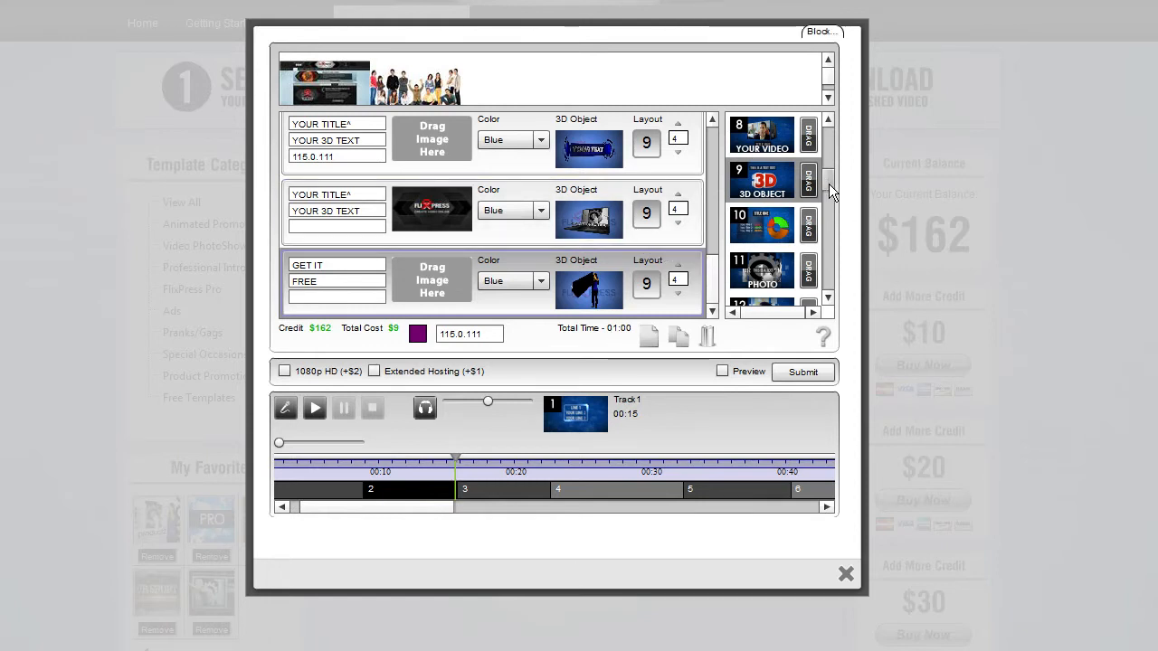
Scroll the layout list down to show layouts 11–14 (Photo, UB Video, Your Video, 3D Logo).
scroll(down, 3)
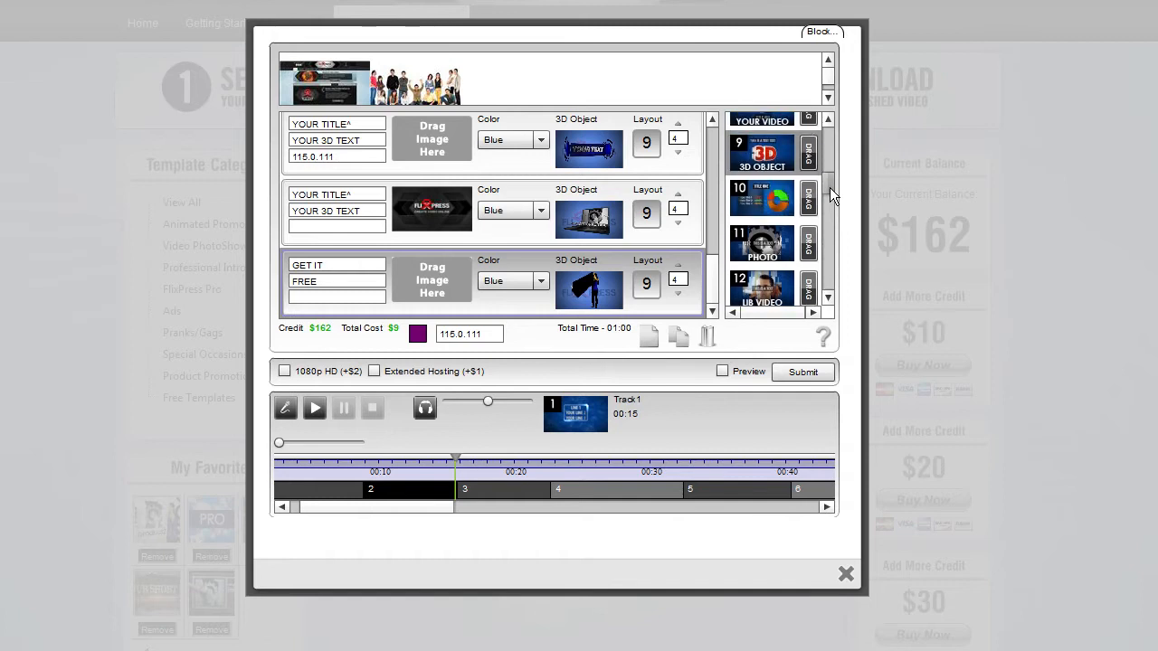
scroll(down, 3)
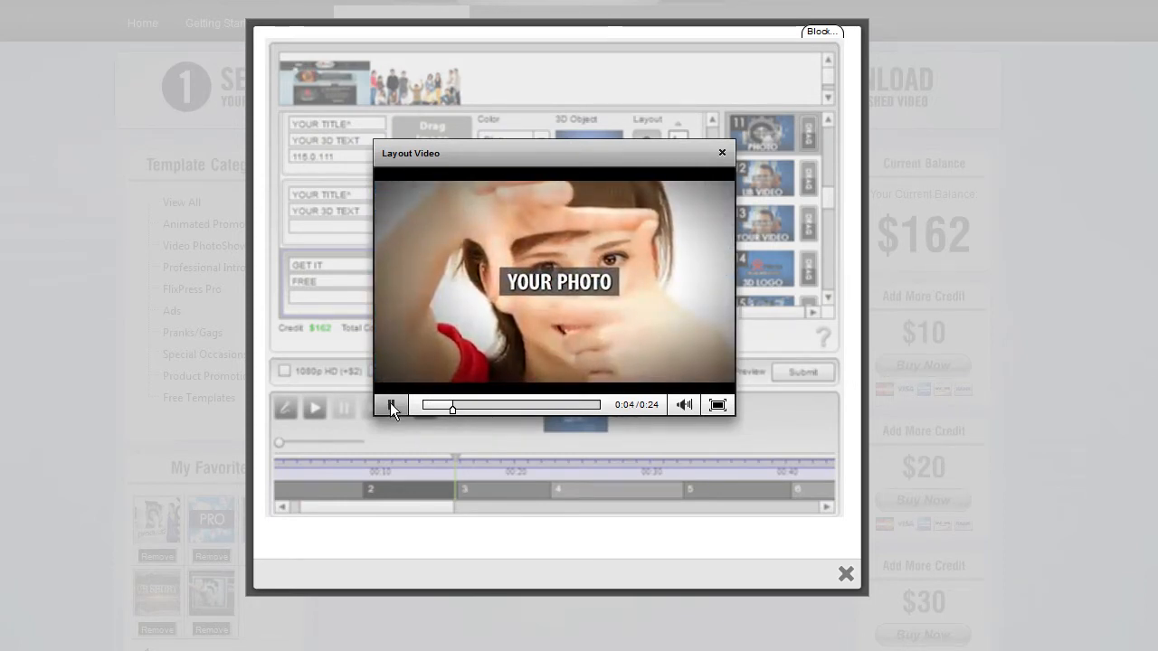
Play and pause the Photo layout sample, close it, and add custom-video layout 13.
click(391, 405)
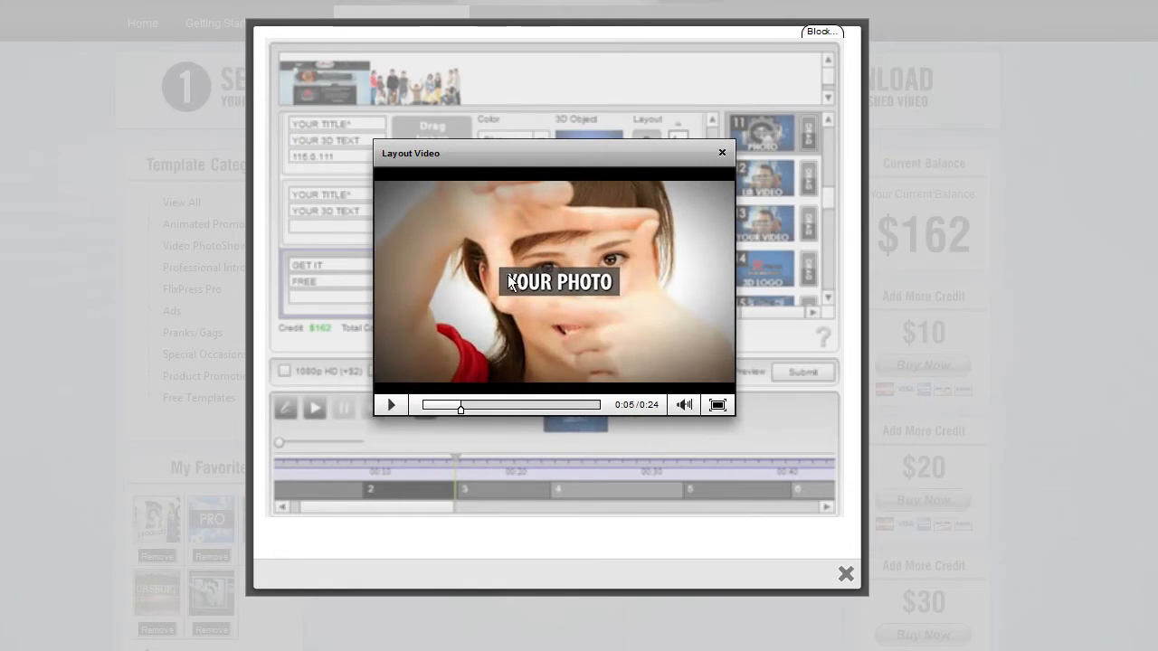
mouse_move(597, 292)
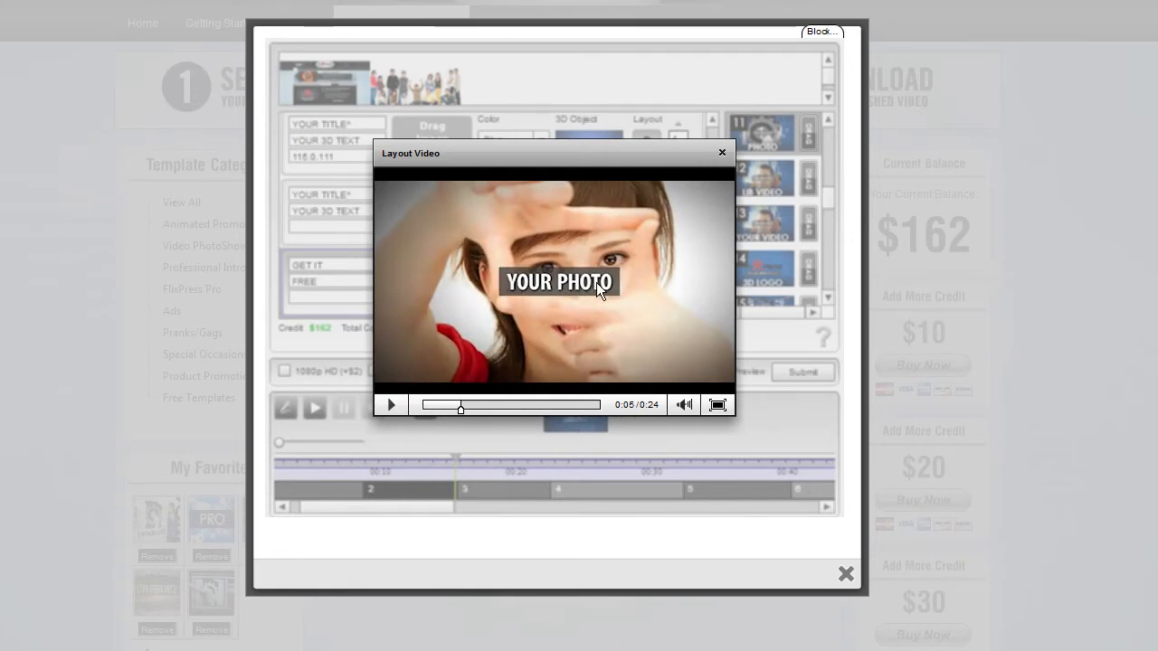
mouse_move(552, 314)
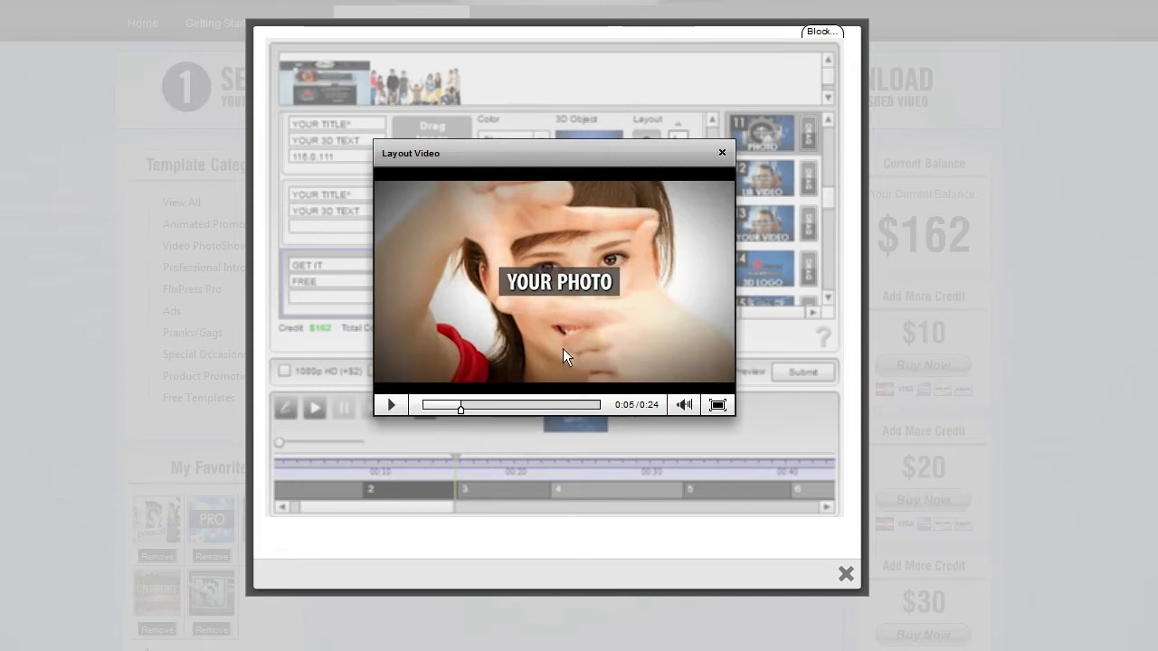
click(391, 404)
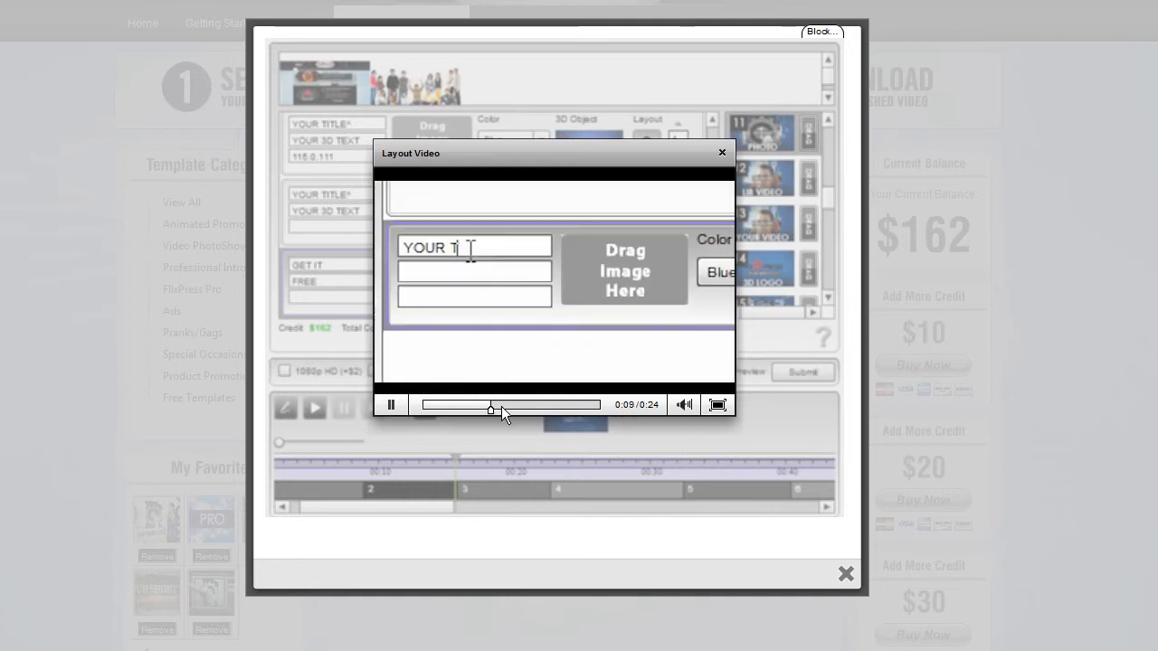
text(EX)
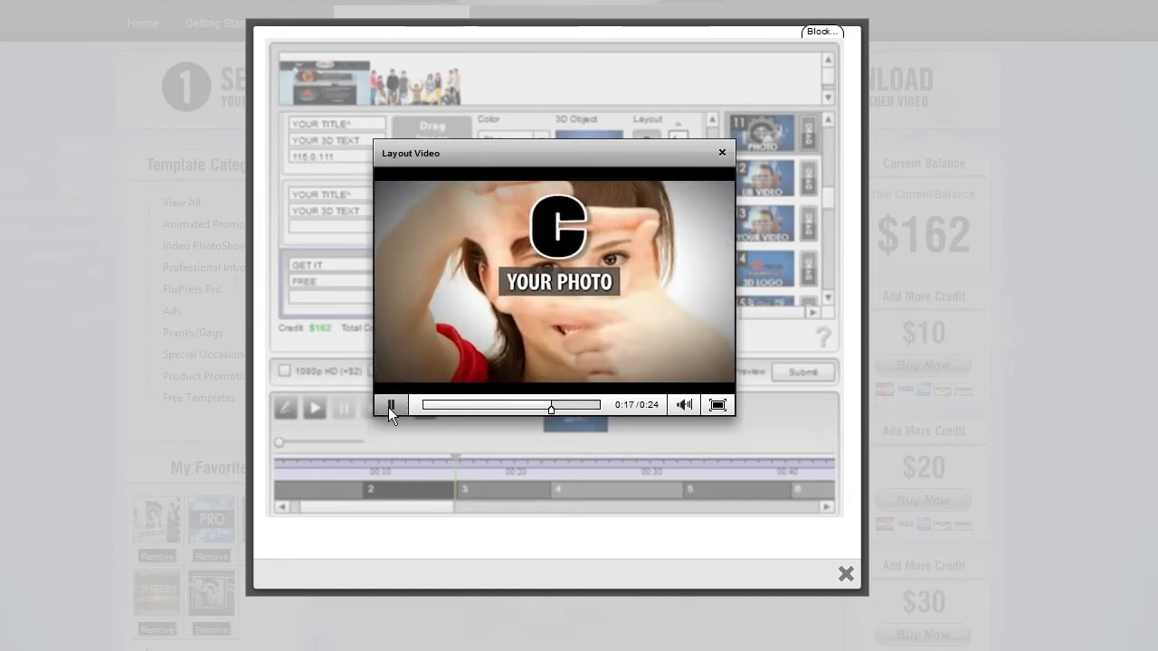
click(391, 404)
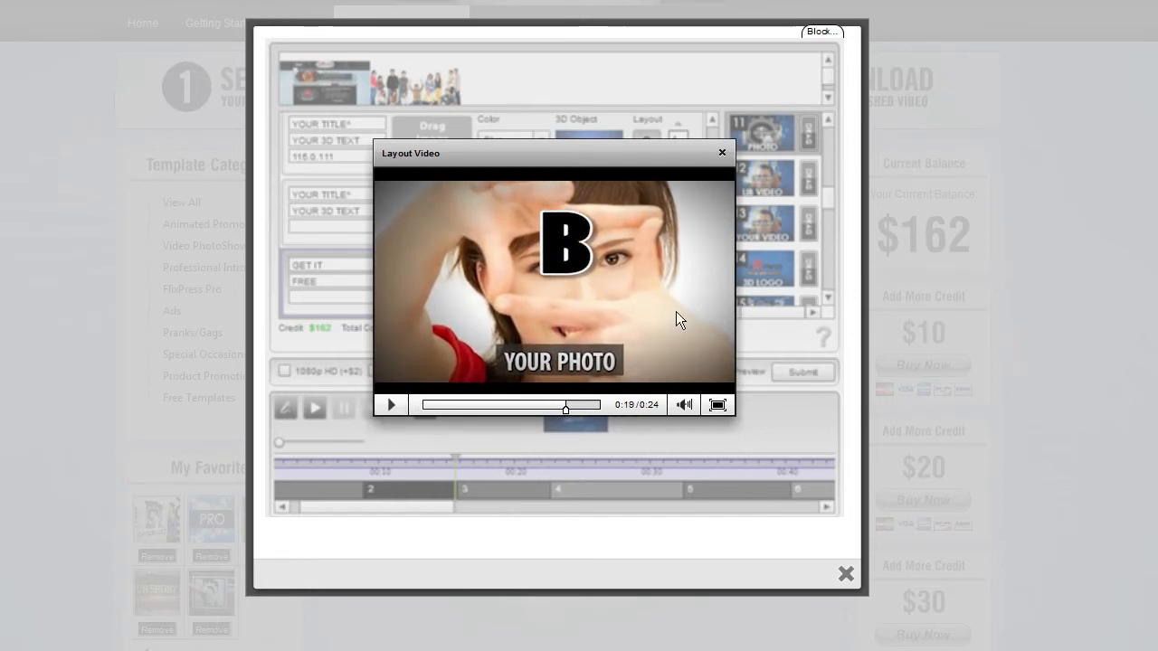
click(722, 151)
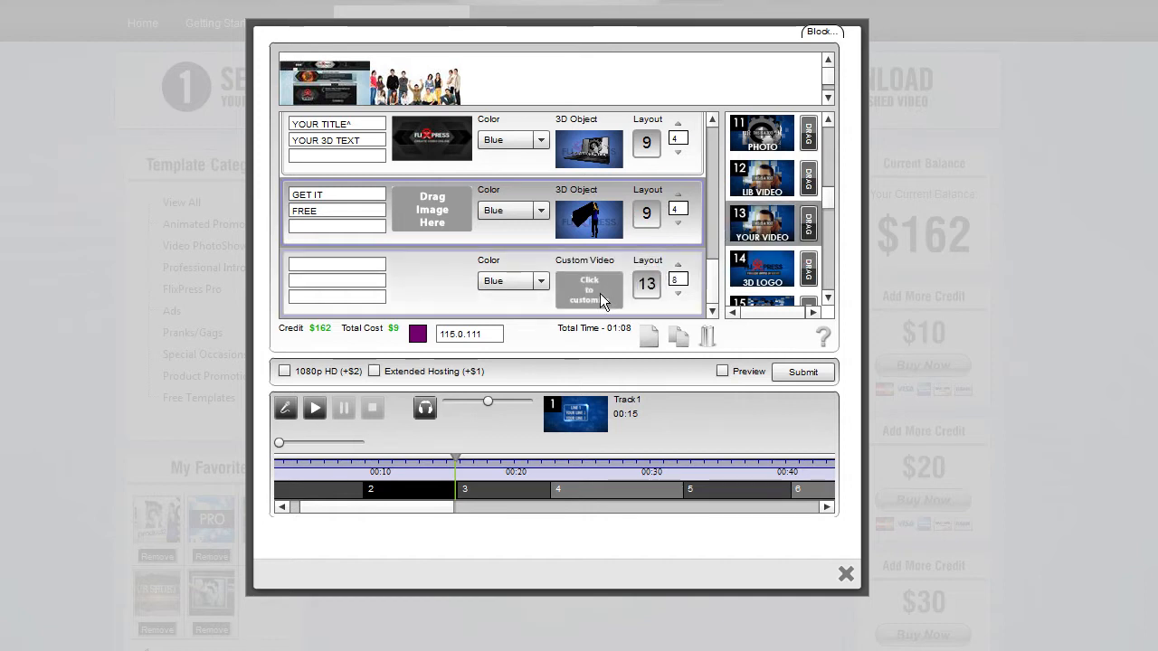
Preview the Score1 clip and select it for the custom-video block.
click(589, 289)
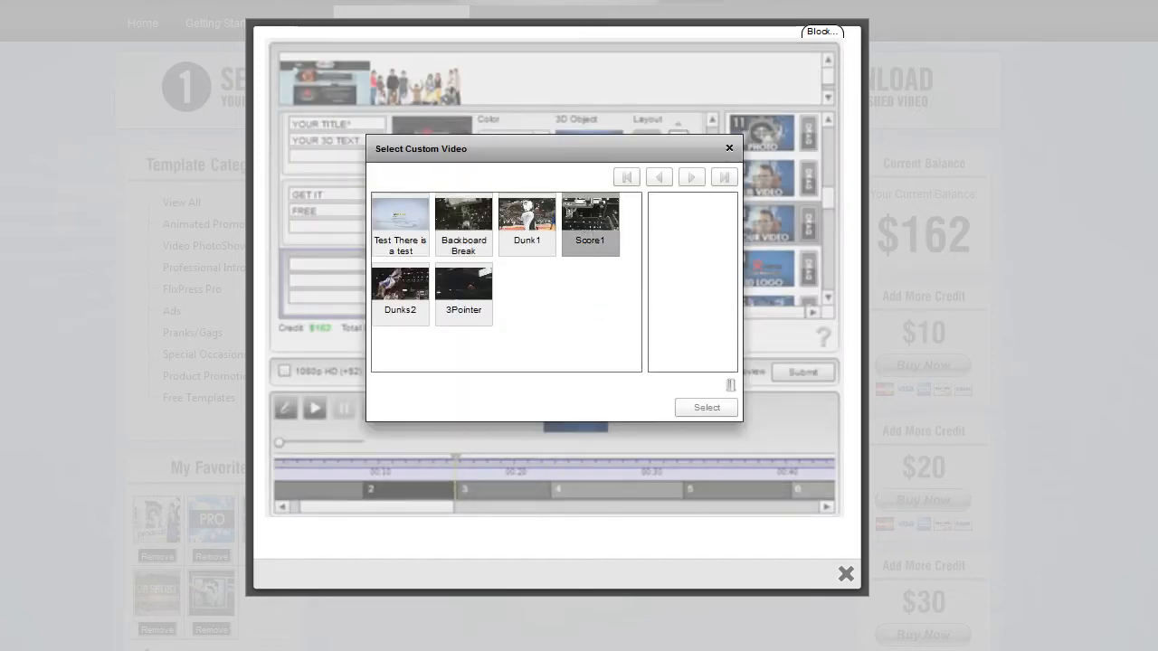
click(590, 217)
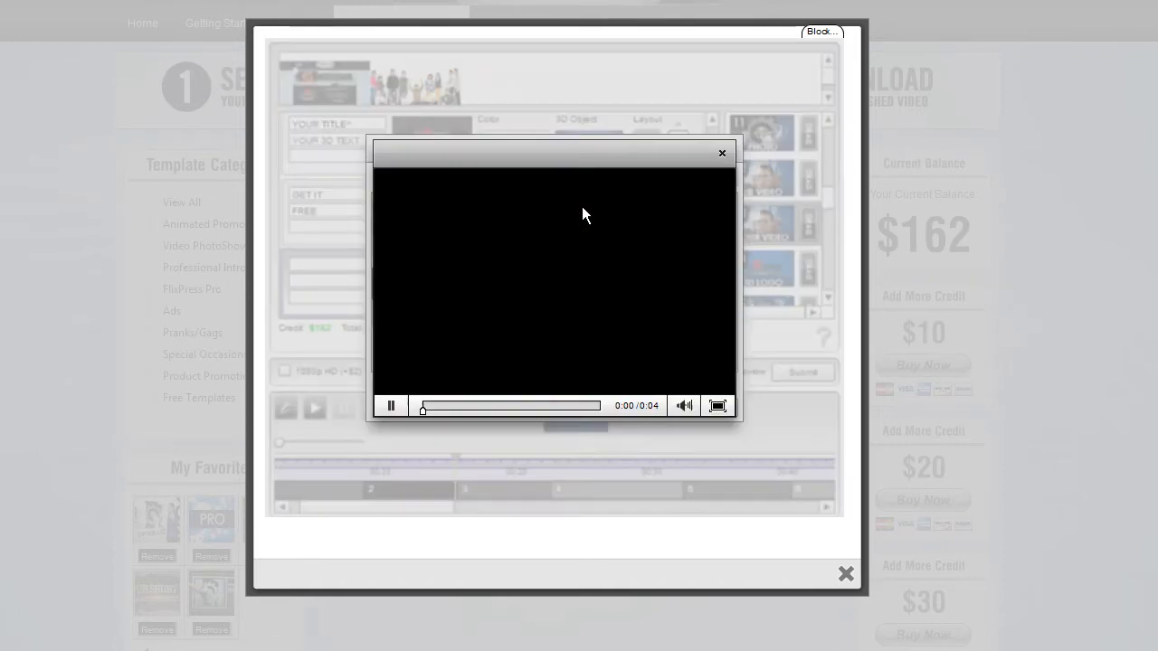
click(391, 405)
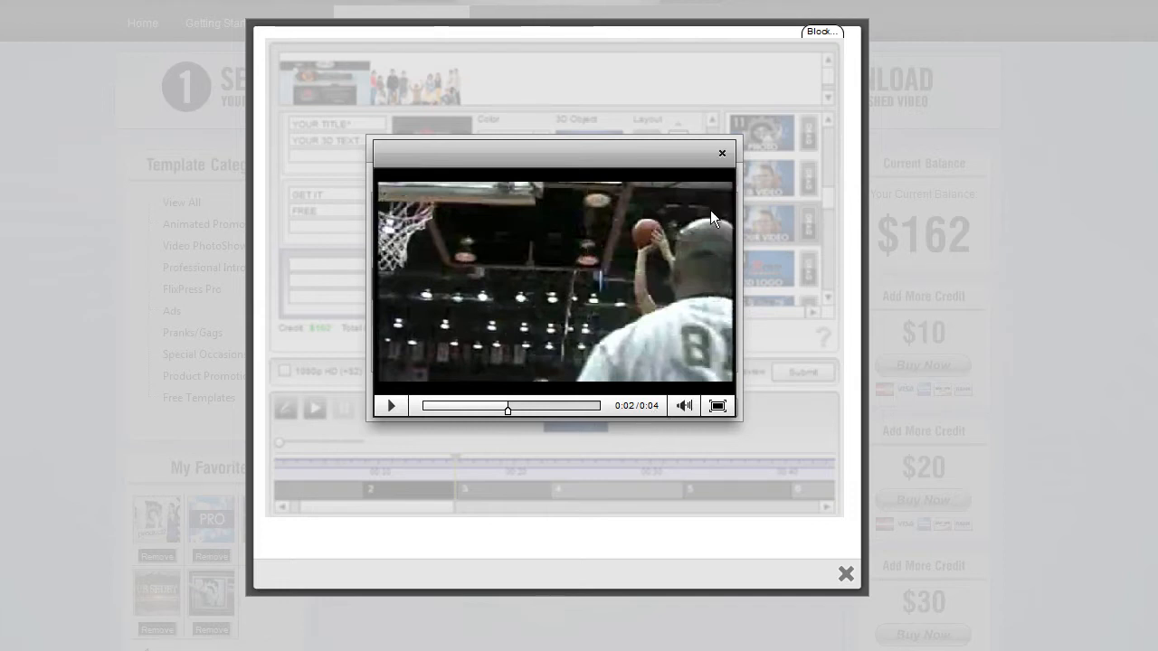
click(722, 152)
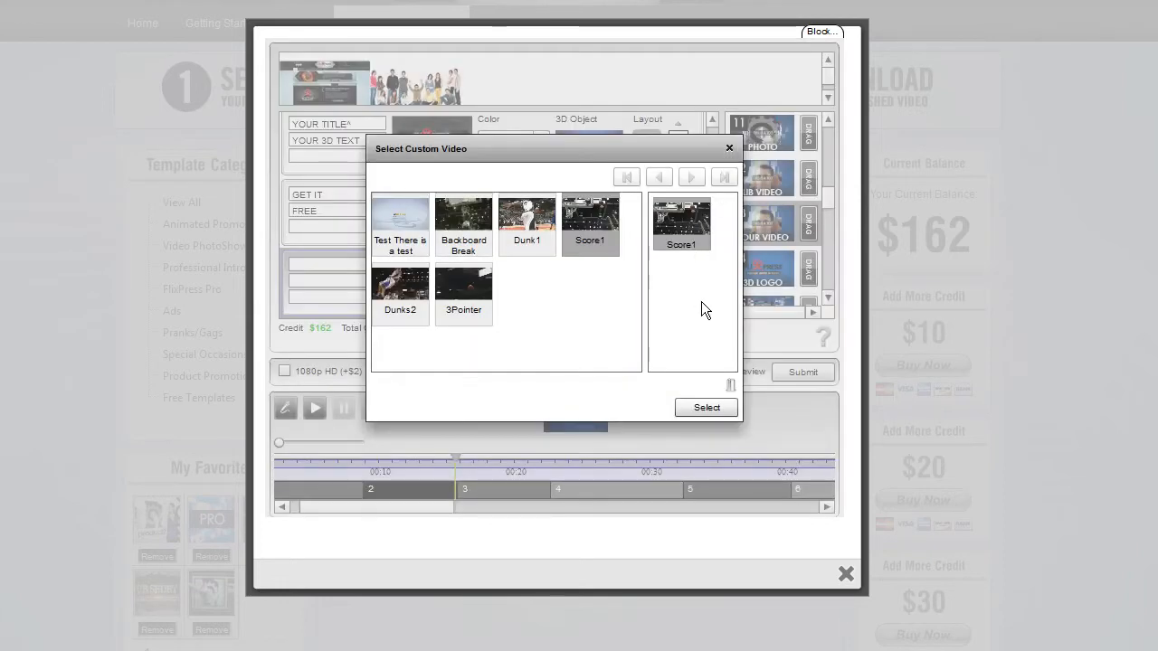
click(705, 407)
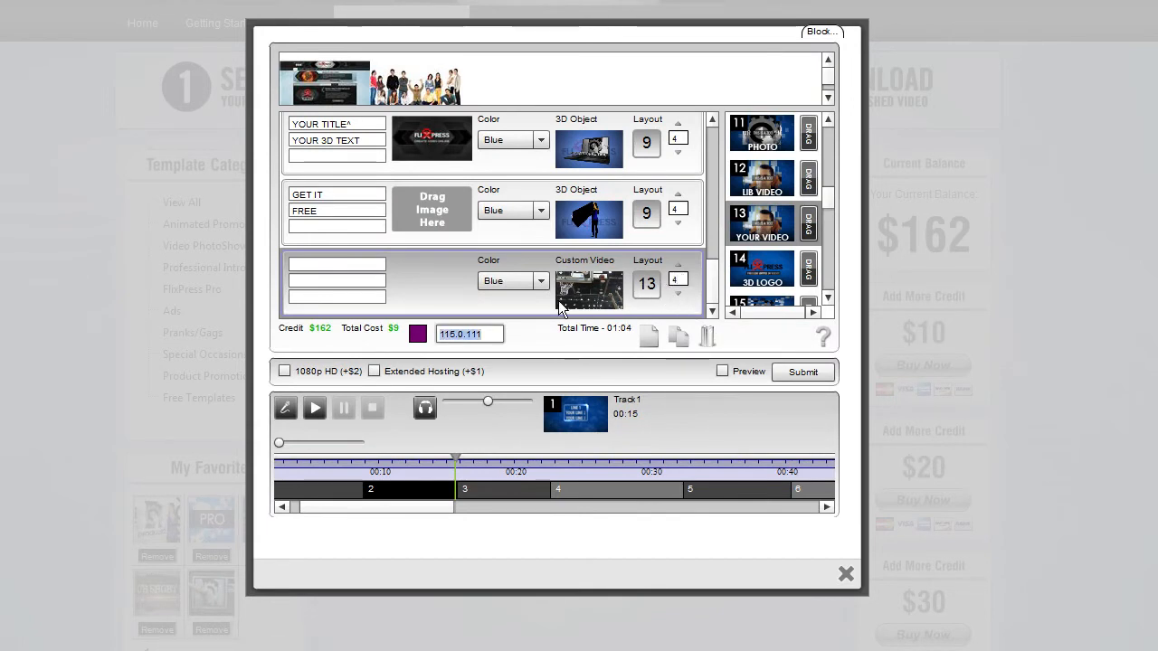
mouse_move(659, 308)
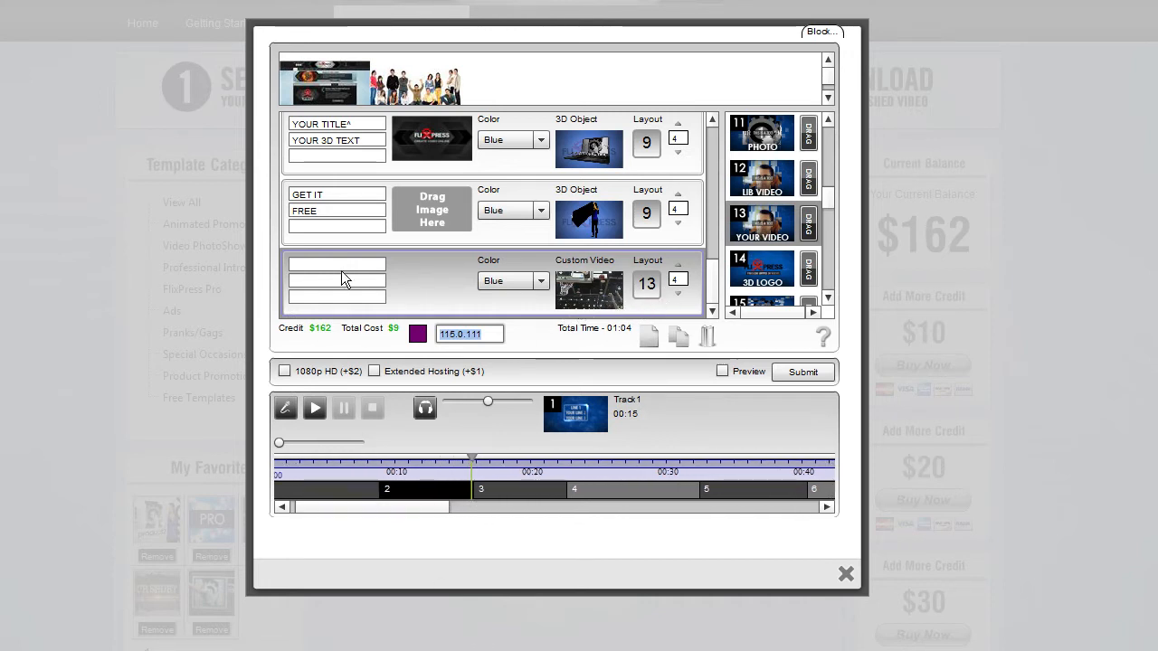
mouse_move(439, 522)
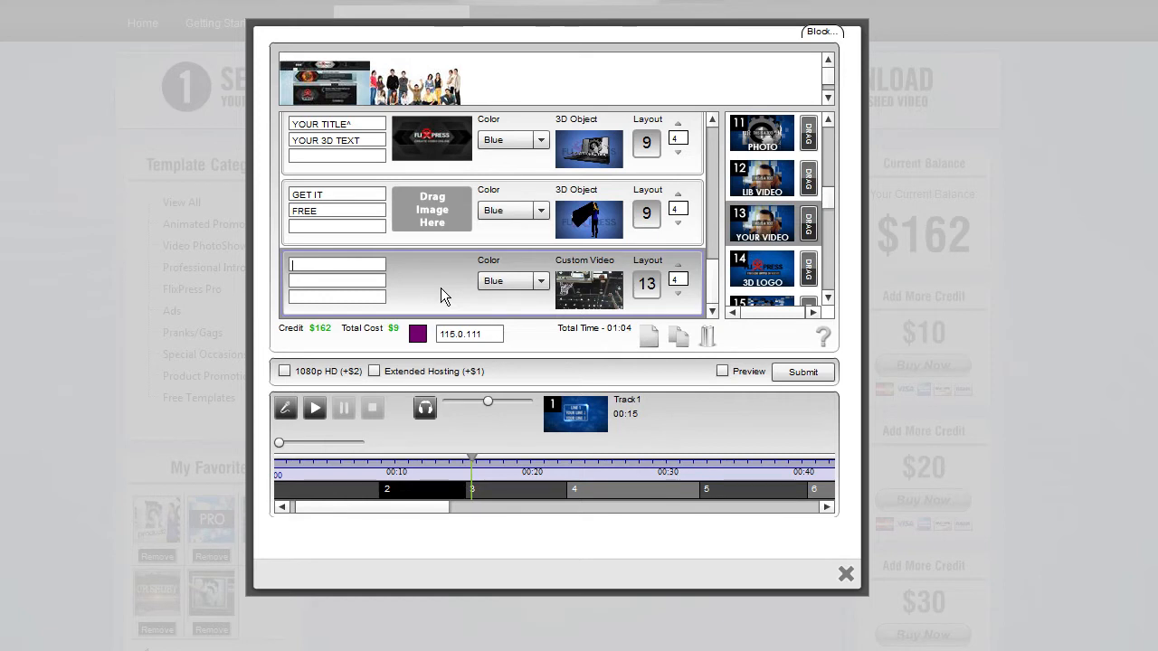
Enter TITLE, T and 1 into the custom-video block's three text lines.
text(TITLE)
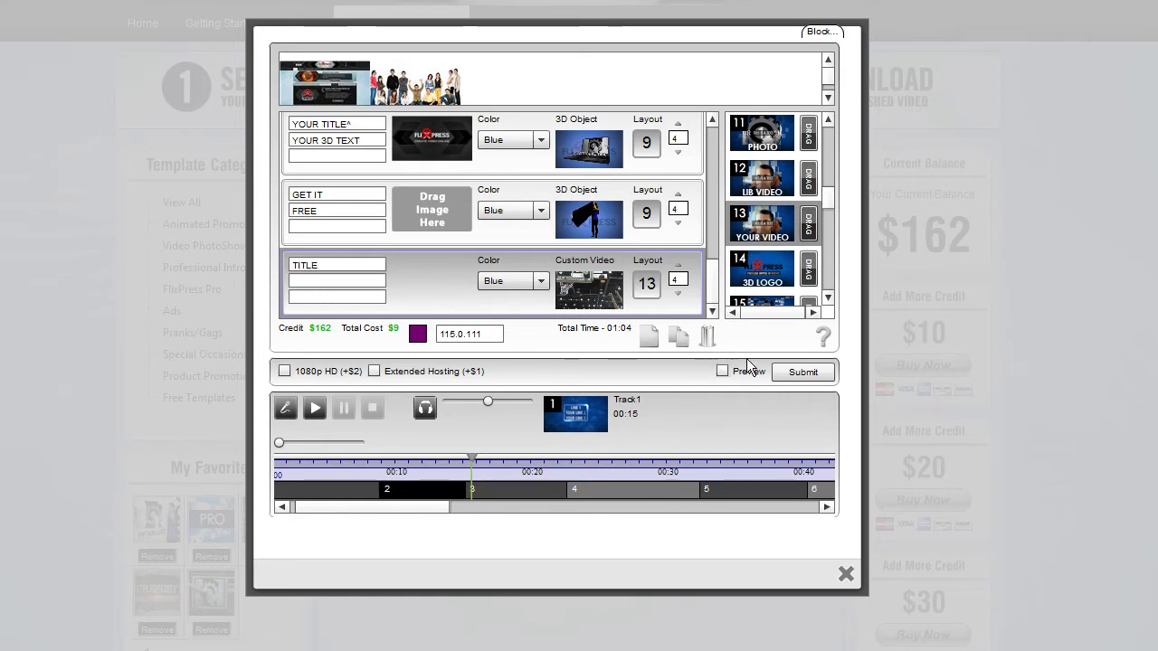
mouse_move(774, 178)
text(T)
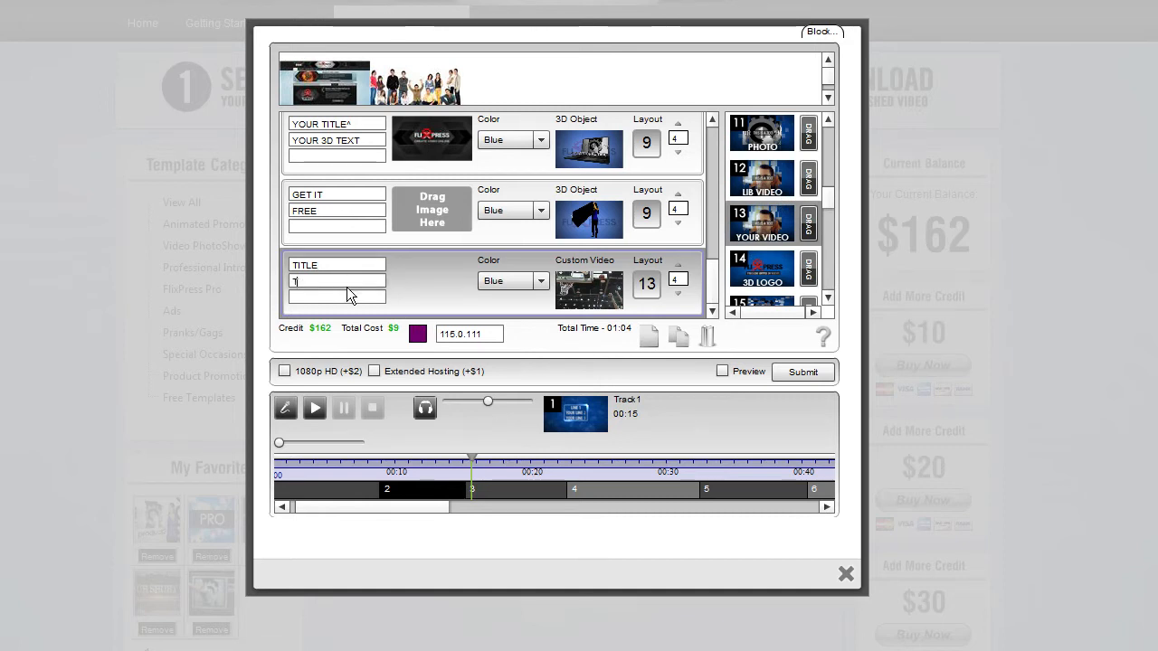
text(B)
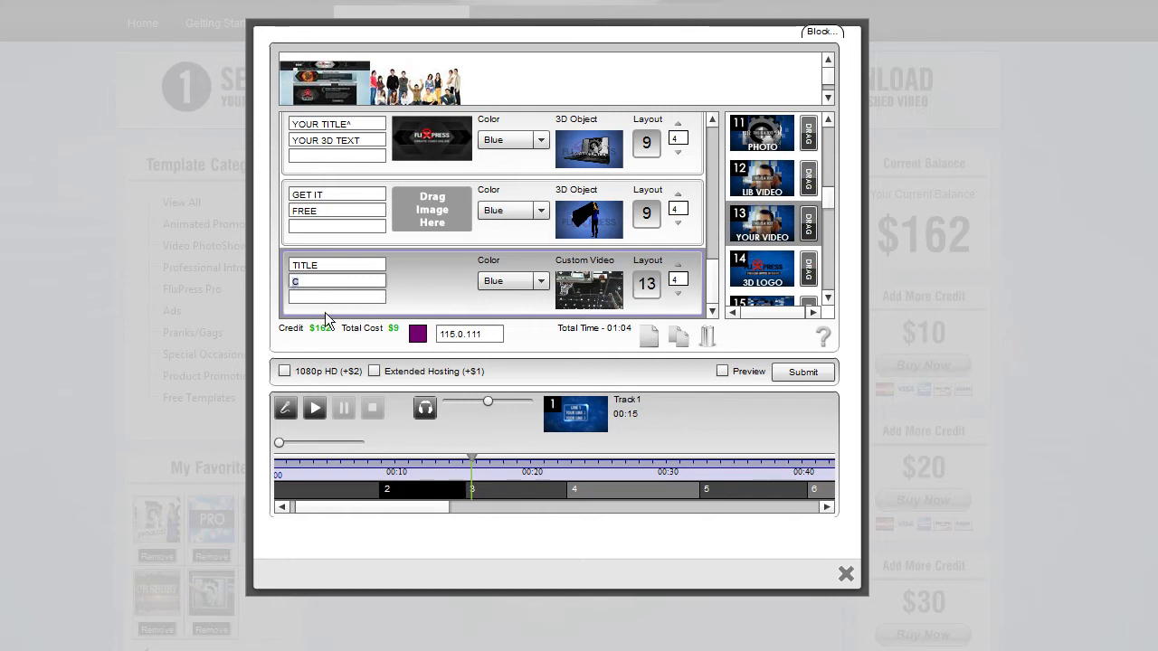
text(1)
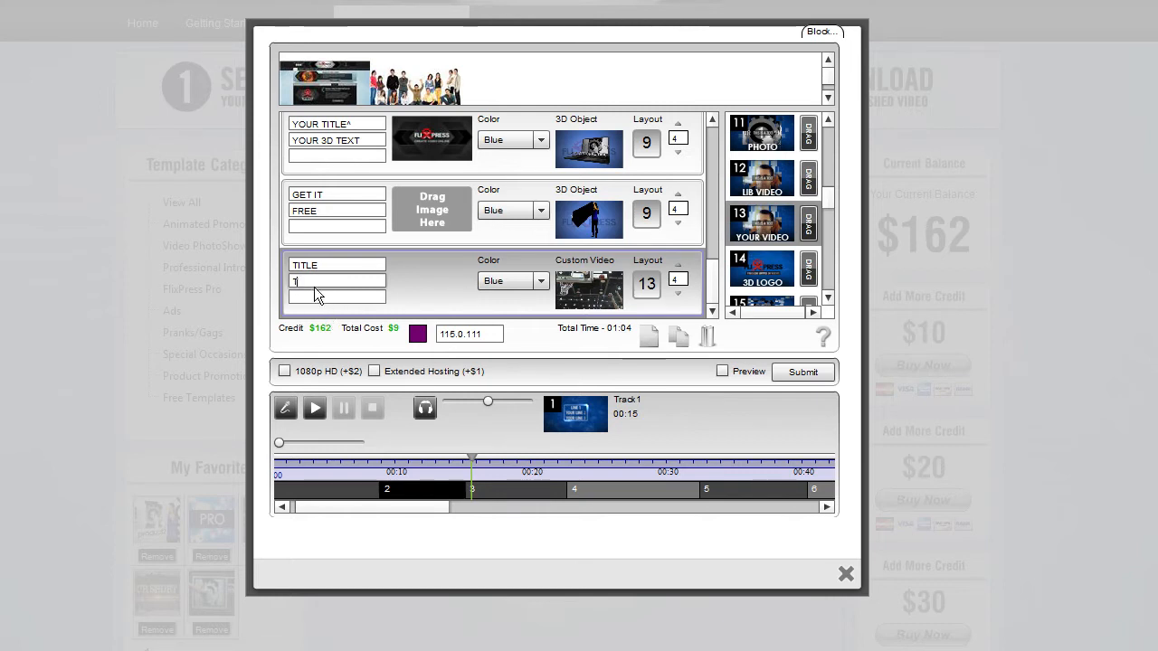
text(T)
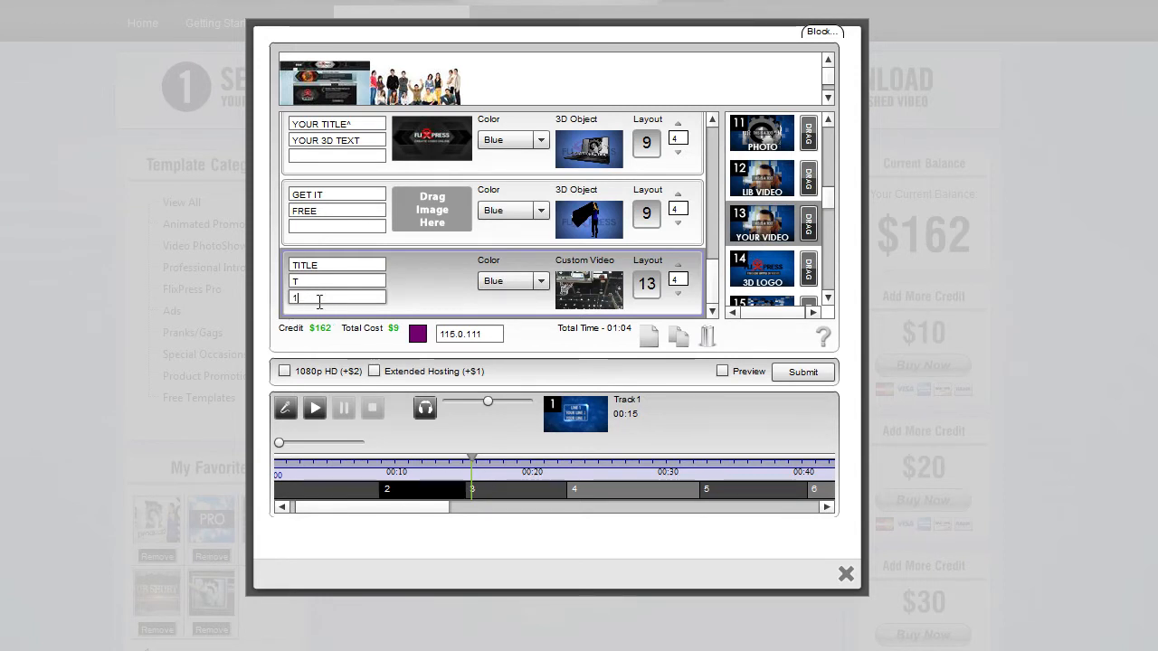
text(5)
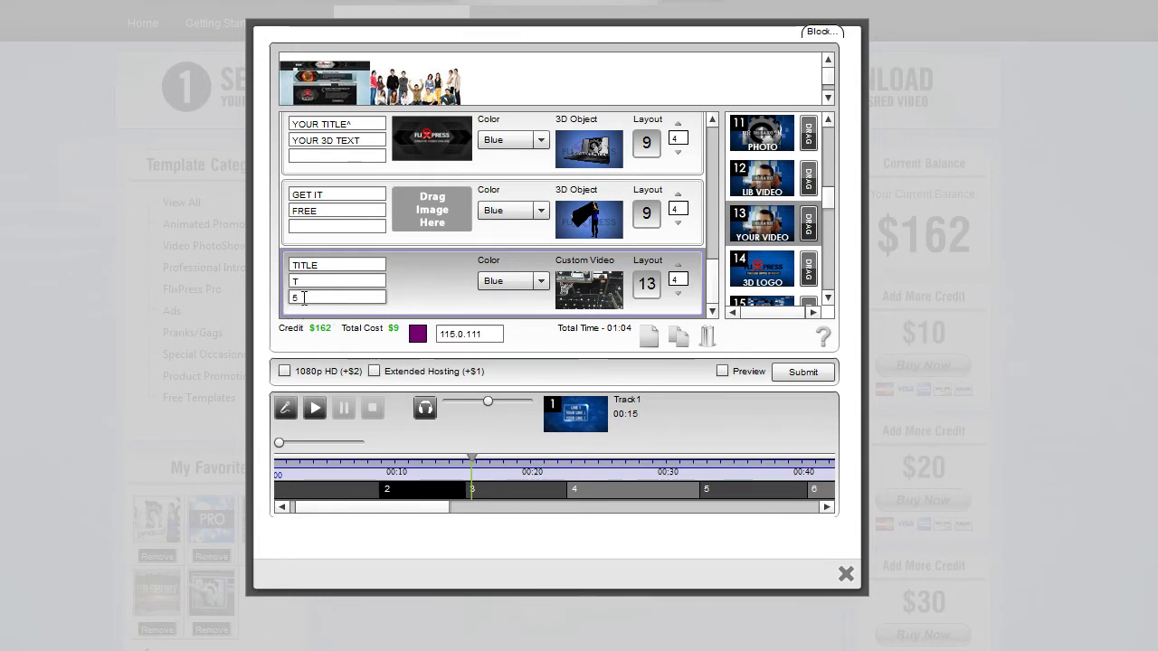
text(1)
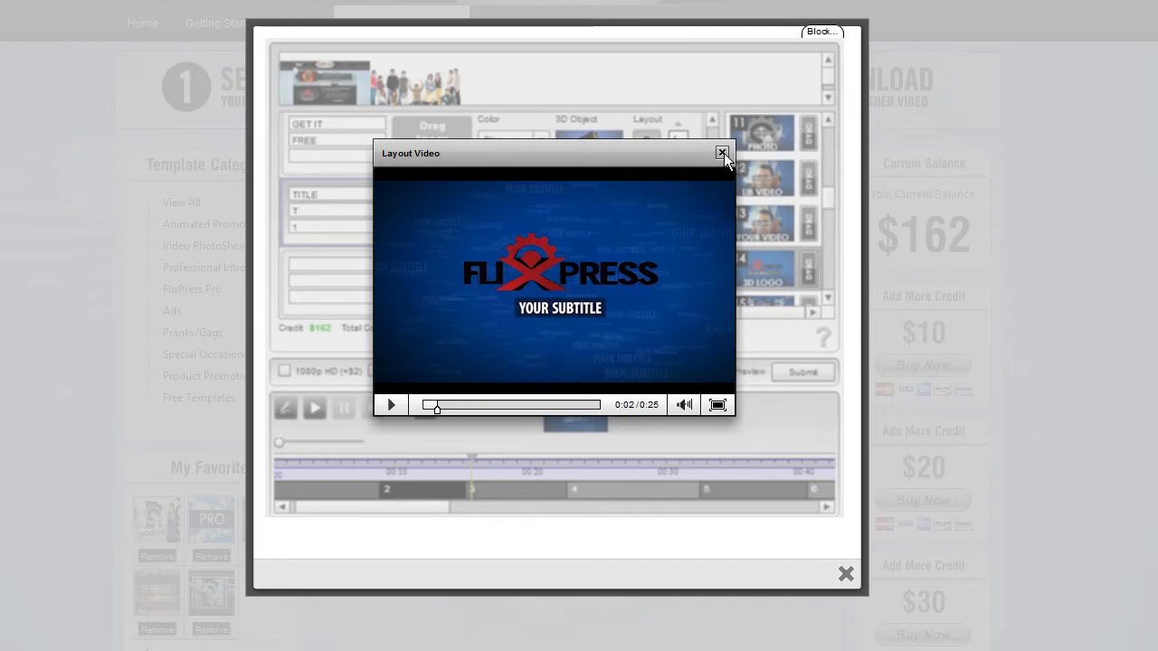
Insert logo layout 14 after the custom video and select the PBL logo.
click(722, 152)
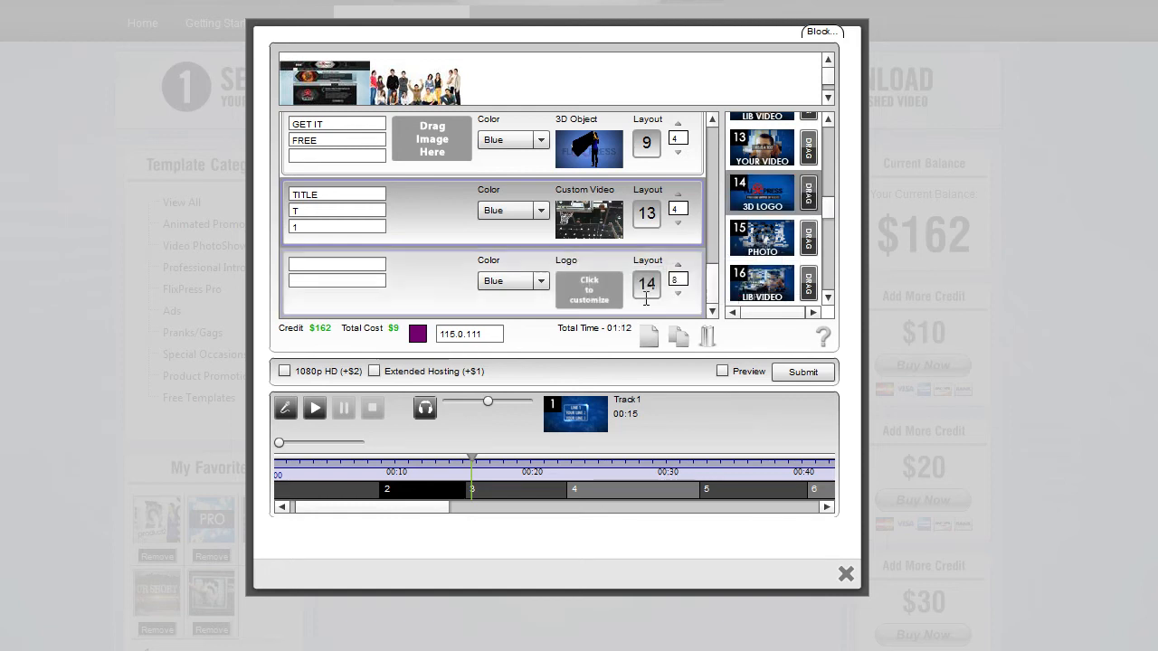
click(589, 290)
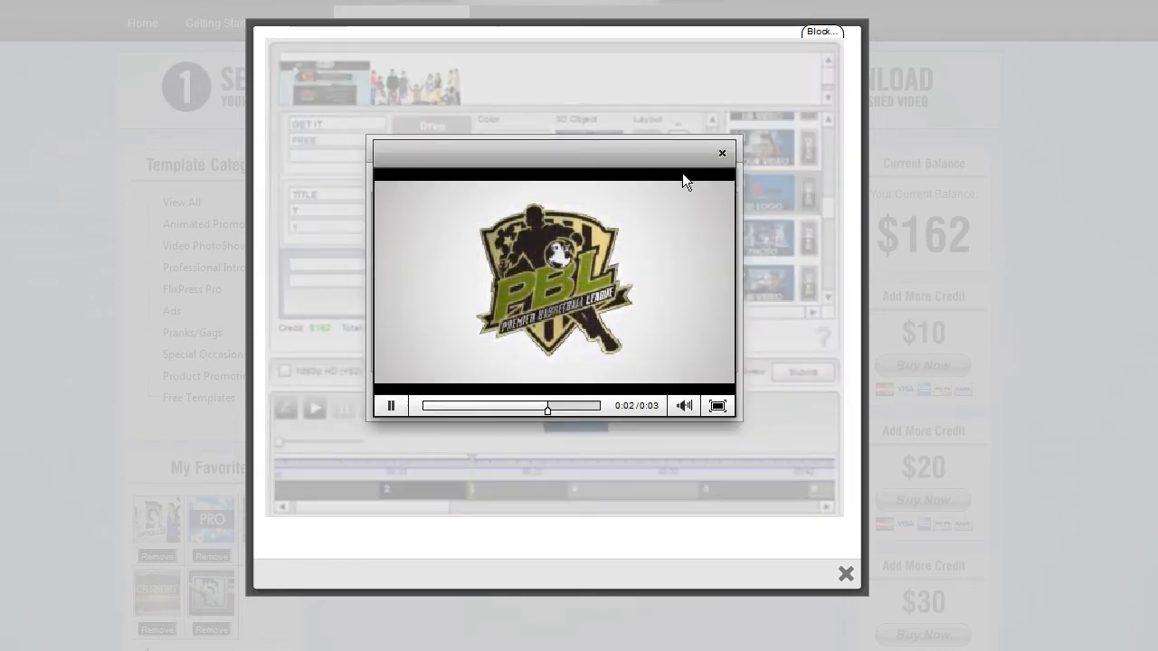
click(722, 152)
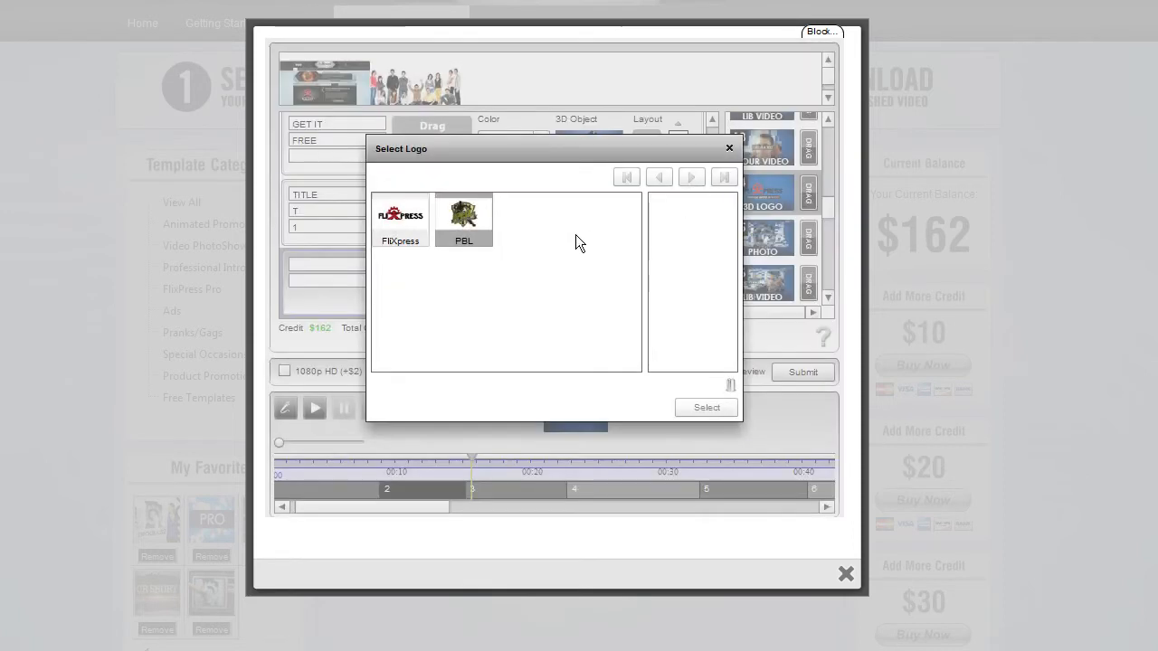
mouse_move(557, 258)
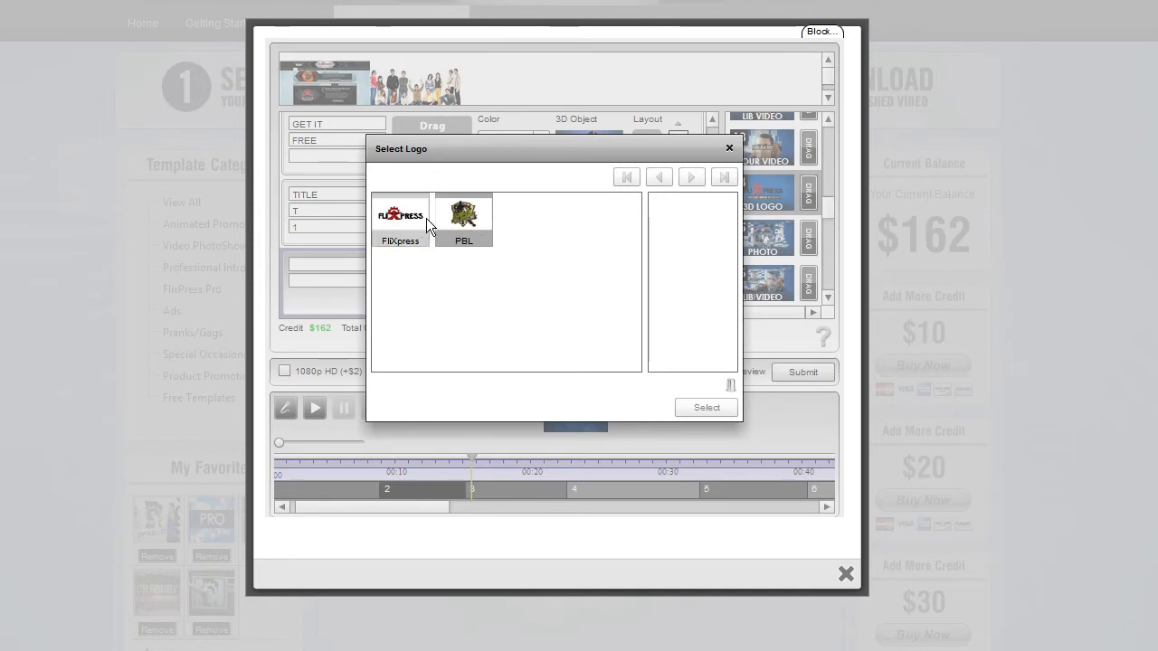
click(463, 217)
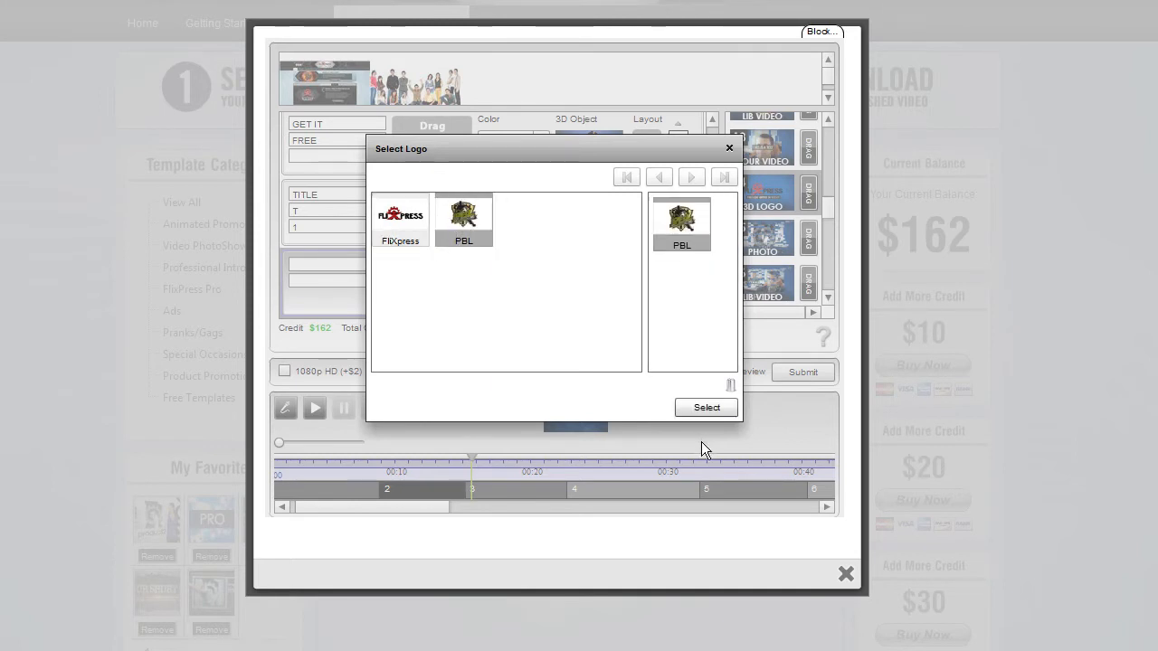
click(707, 407)
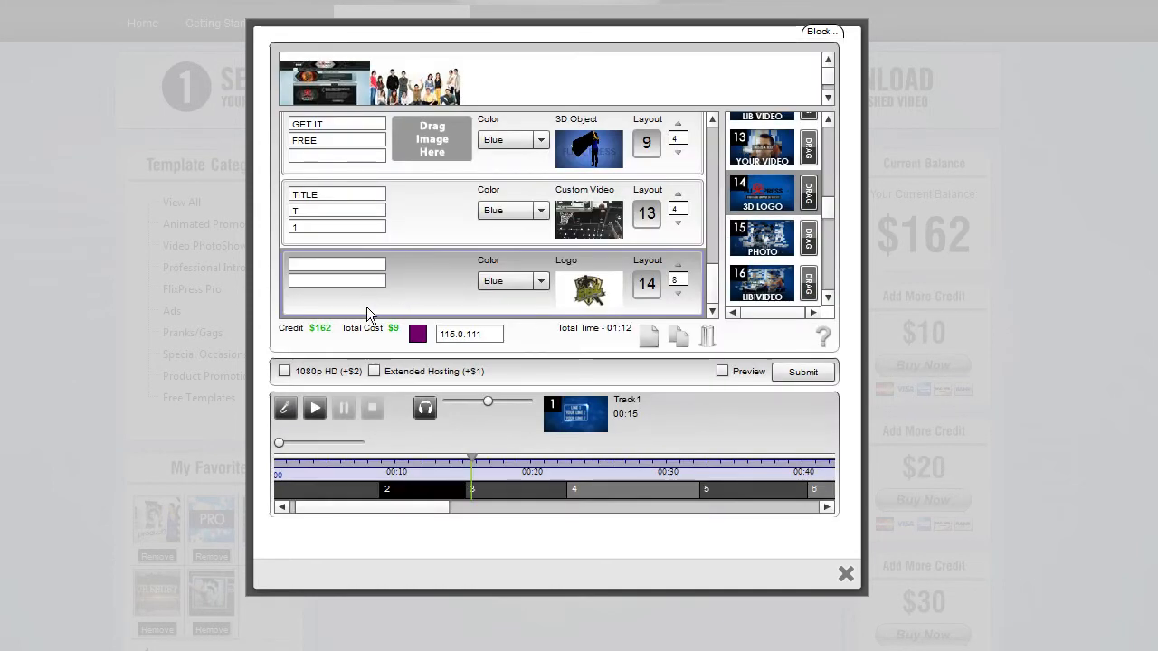
Type TITLE as the logo scene's first line and preview the logo layout.
click(336, 265)
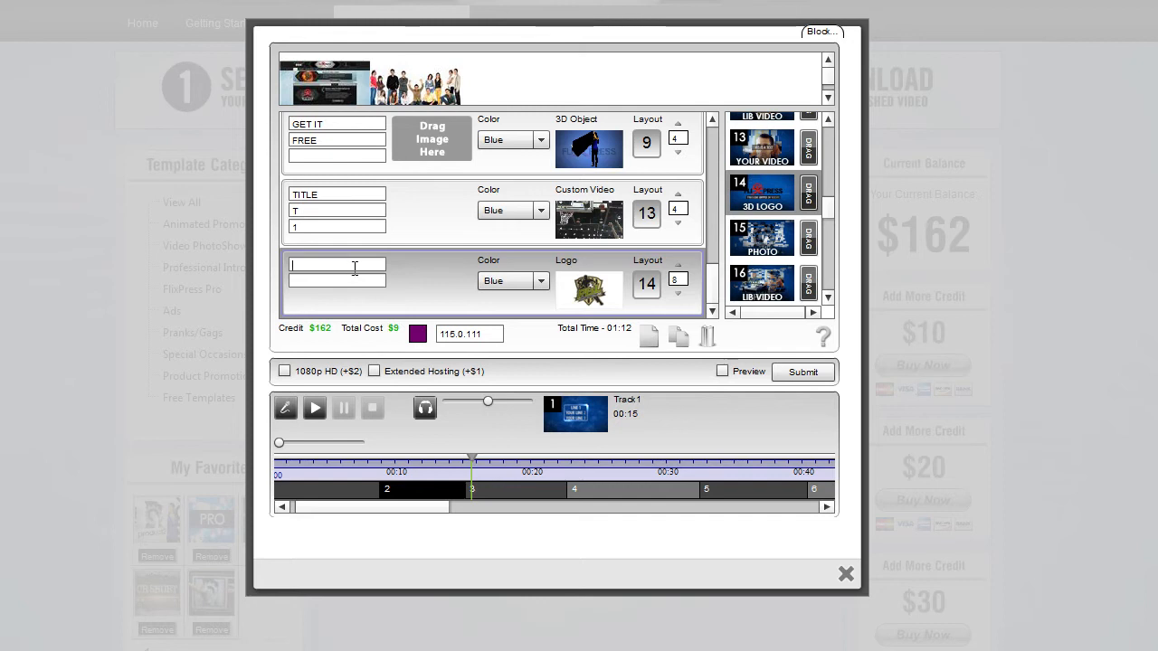
text(TITLE)
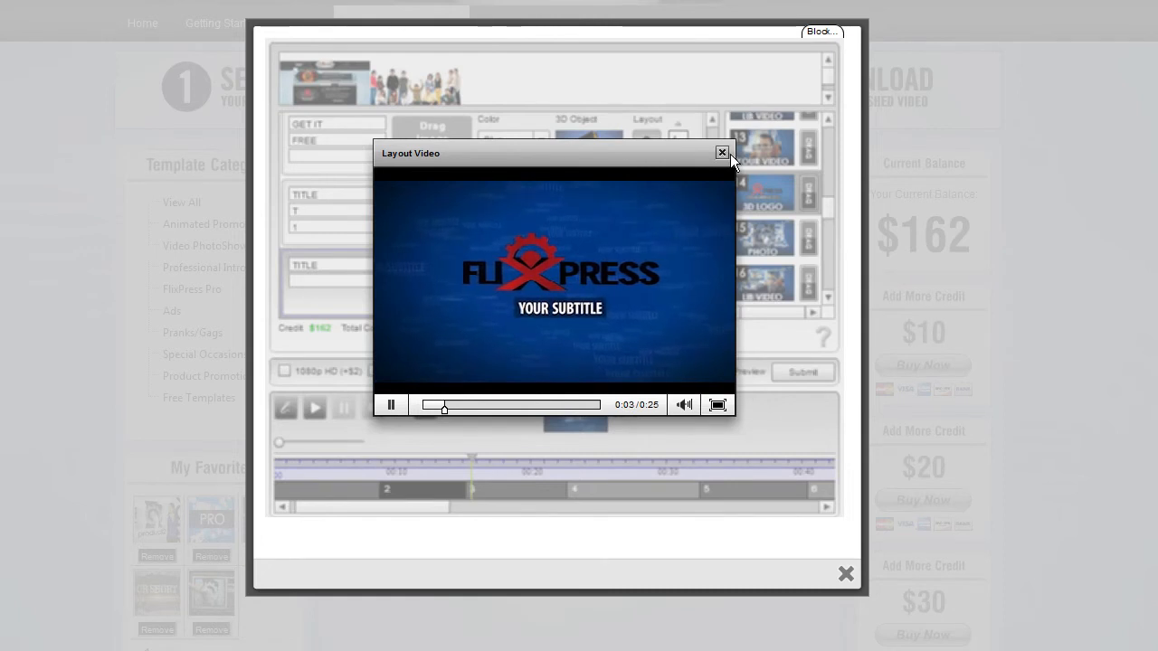
click(722, 152)
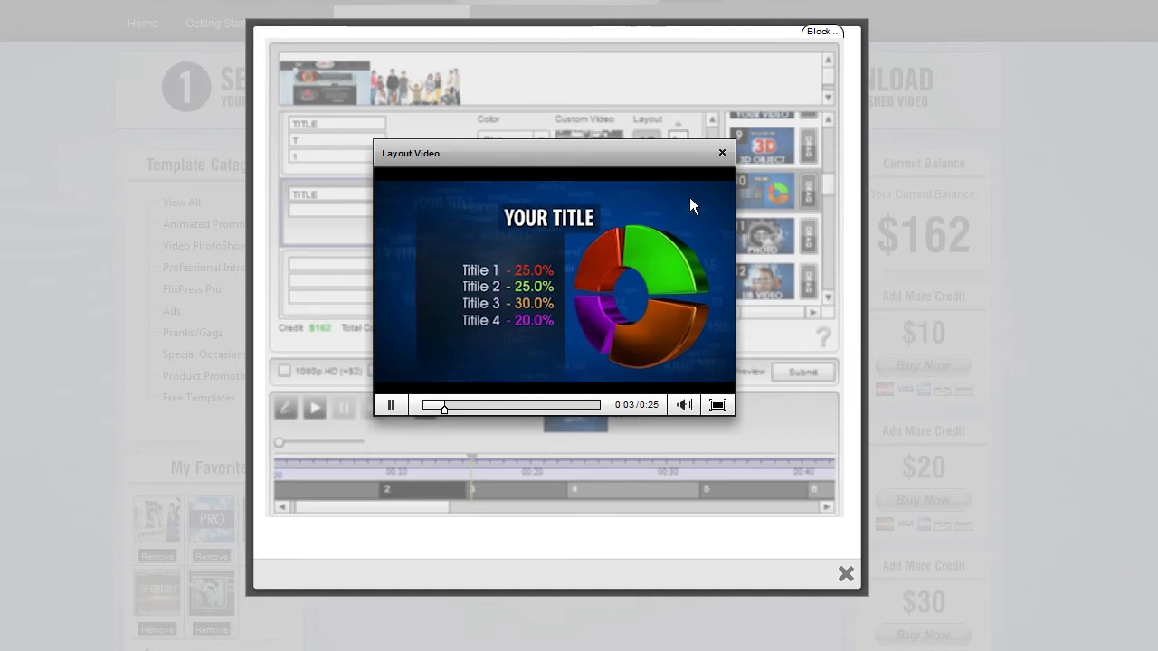
Enter GRAPH TITLE and values 25,25,10,40, then preview the pie chart.
click(722, 152)
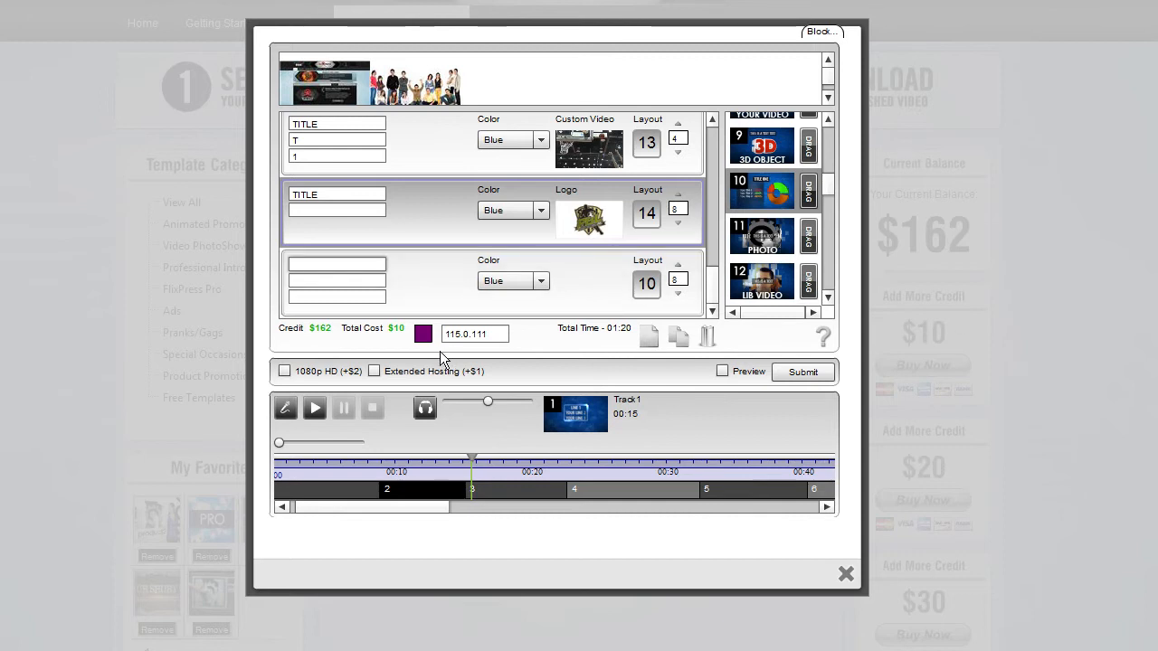
text(GRAPH TITLE)
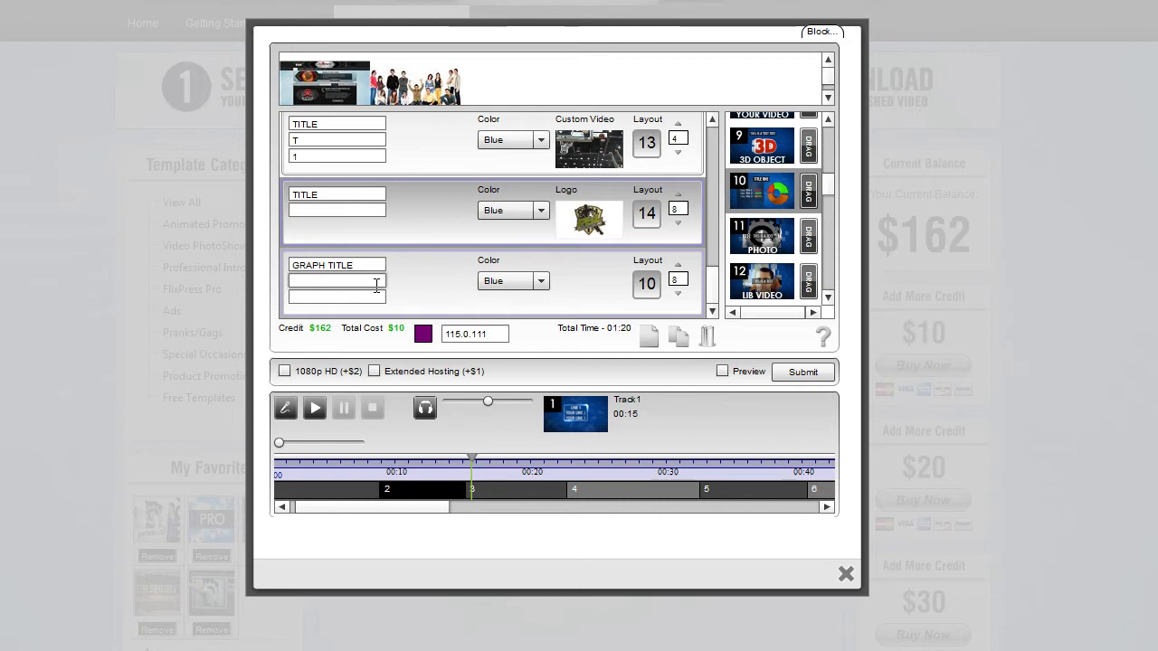
text(25,25,10,40)
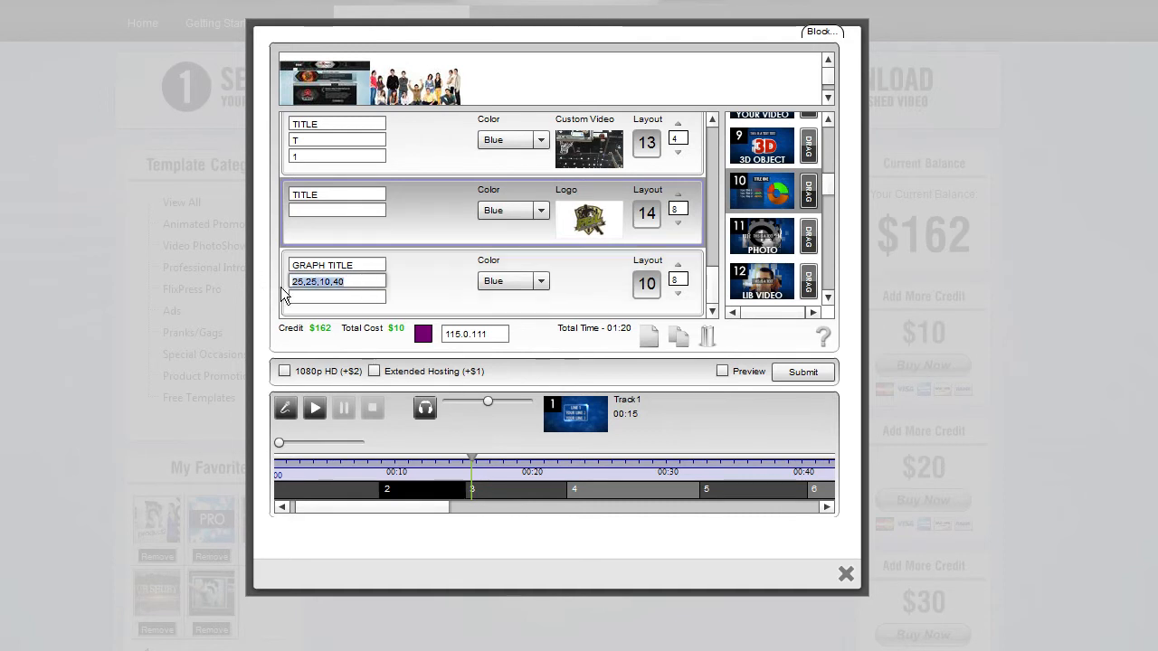
mouse_move(755, 194)
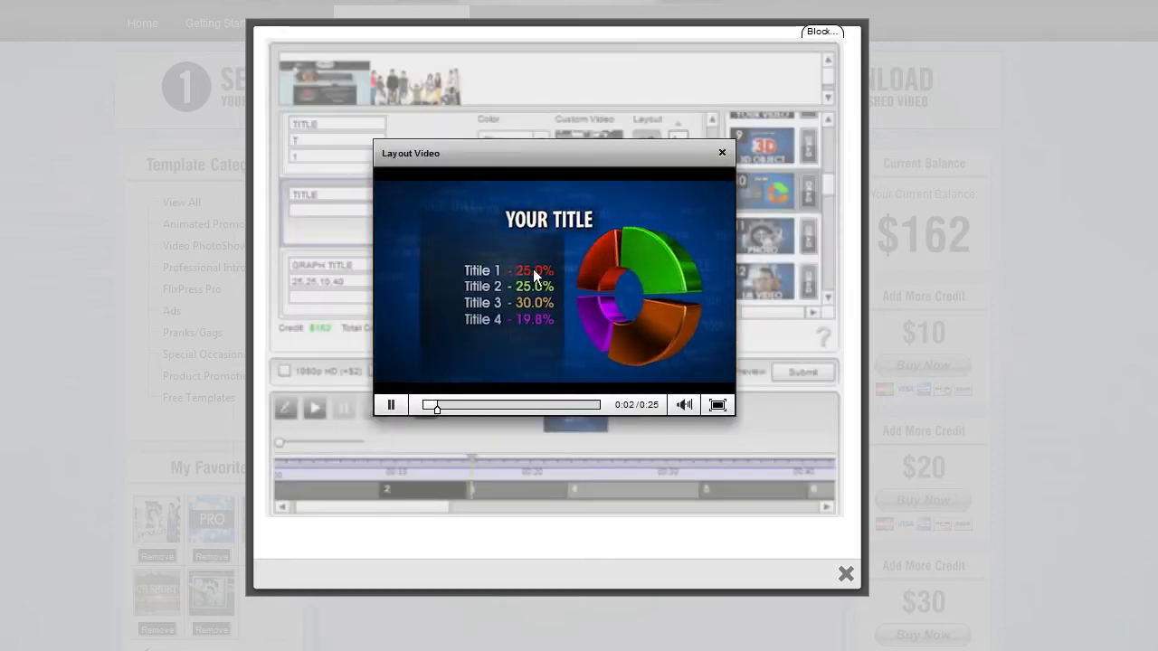
click(391, 404)
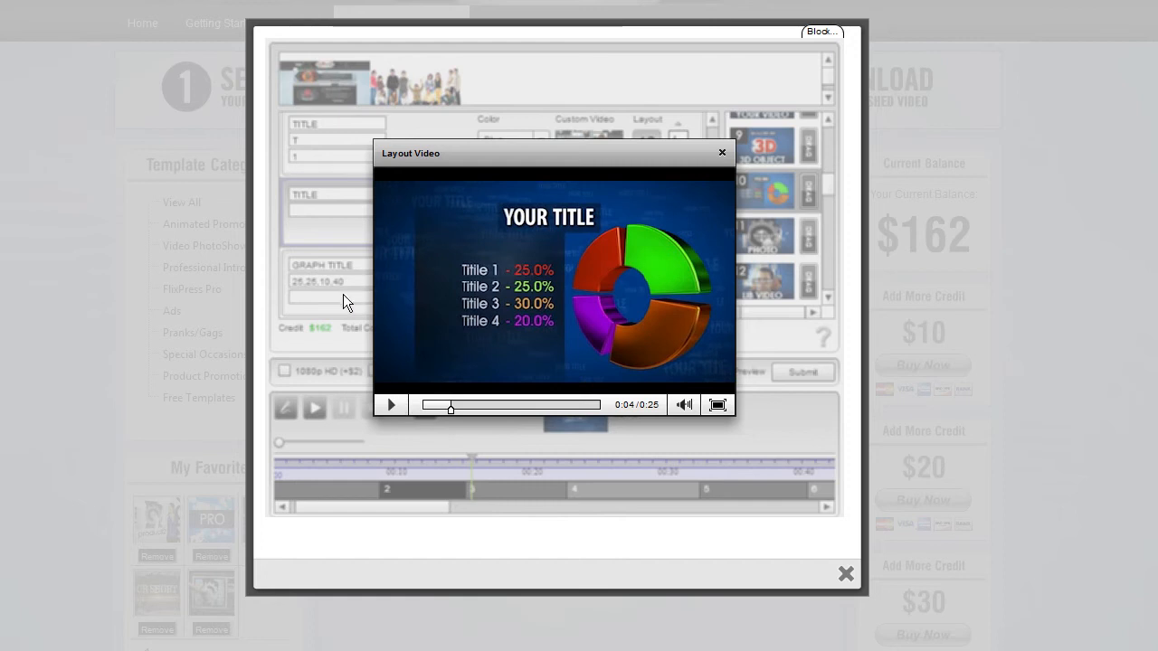
mouse_move(722, 152)
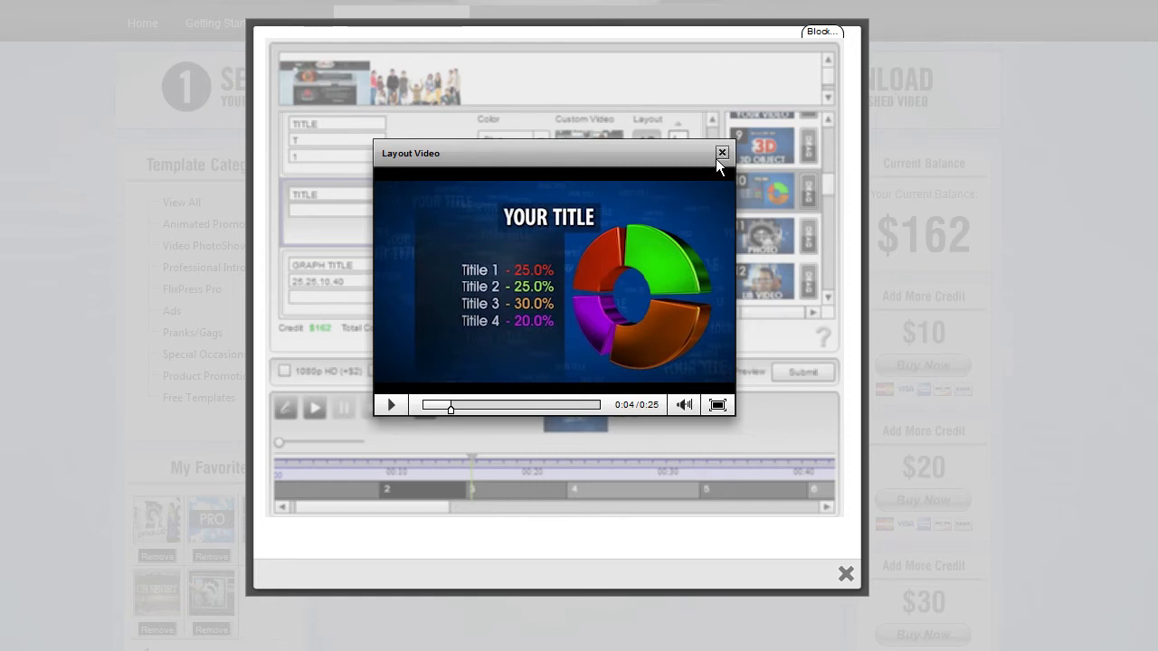
click(722, 152)
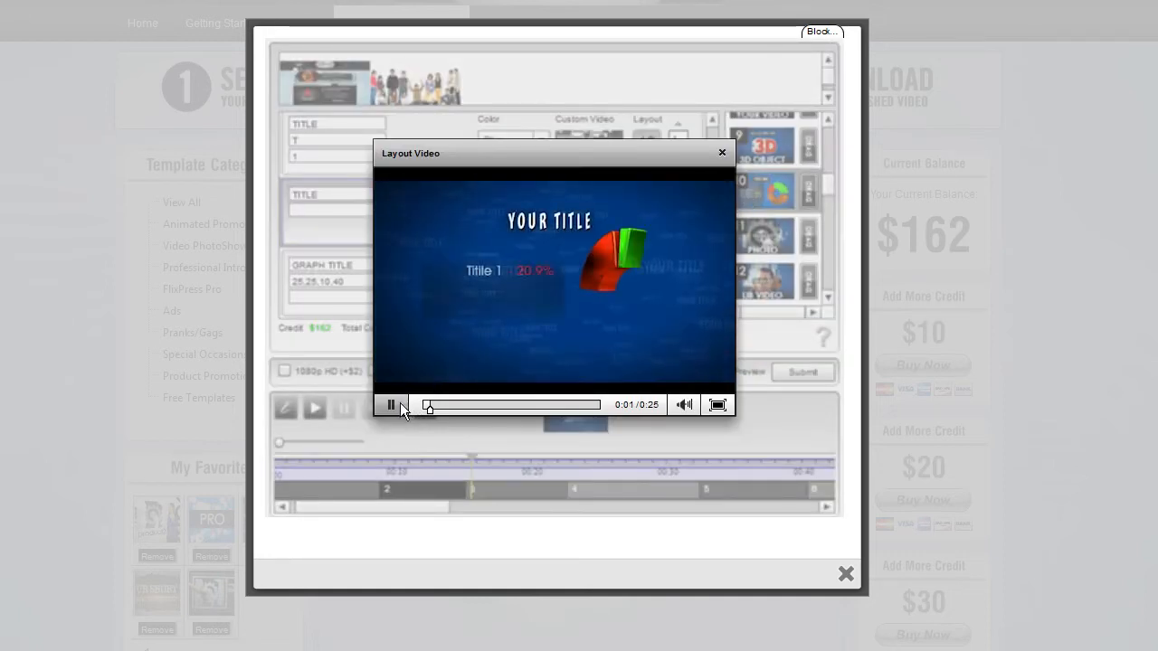
click(390, 404)
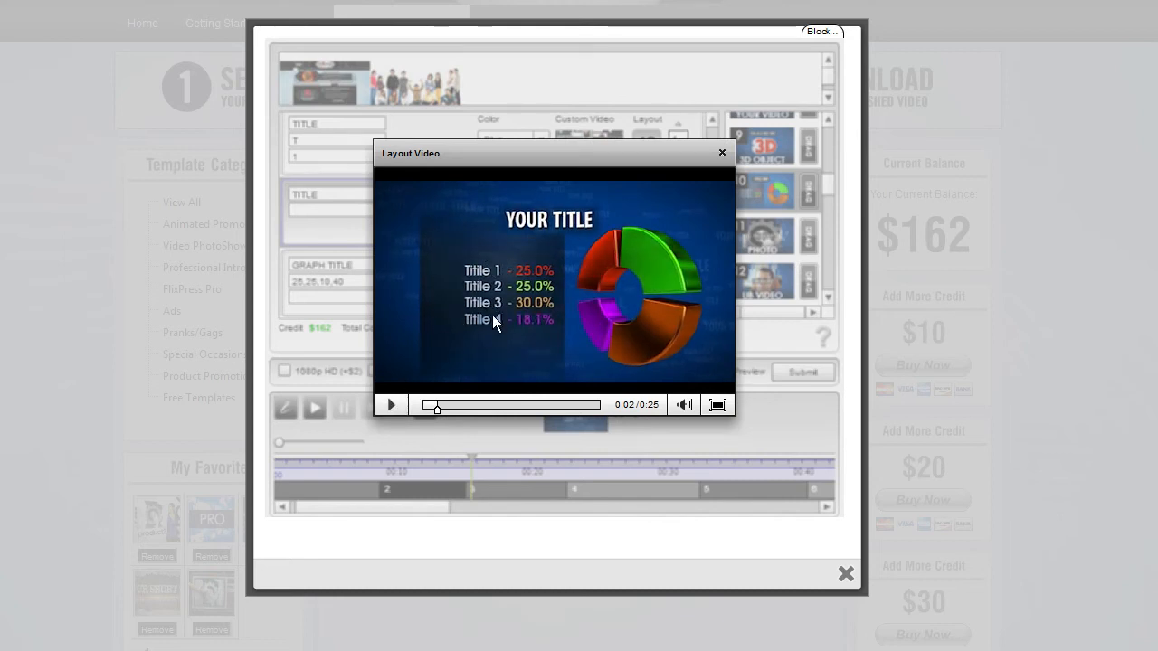
click(722, 152)
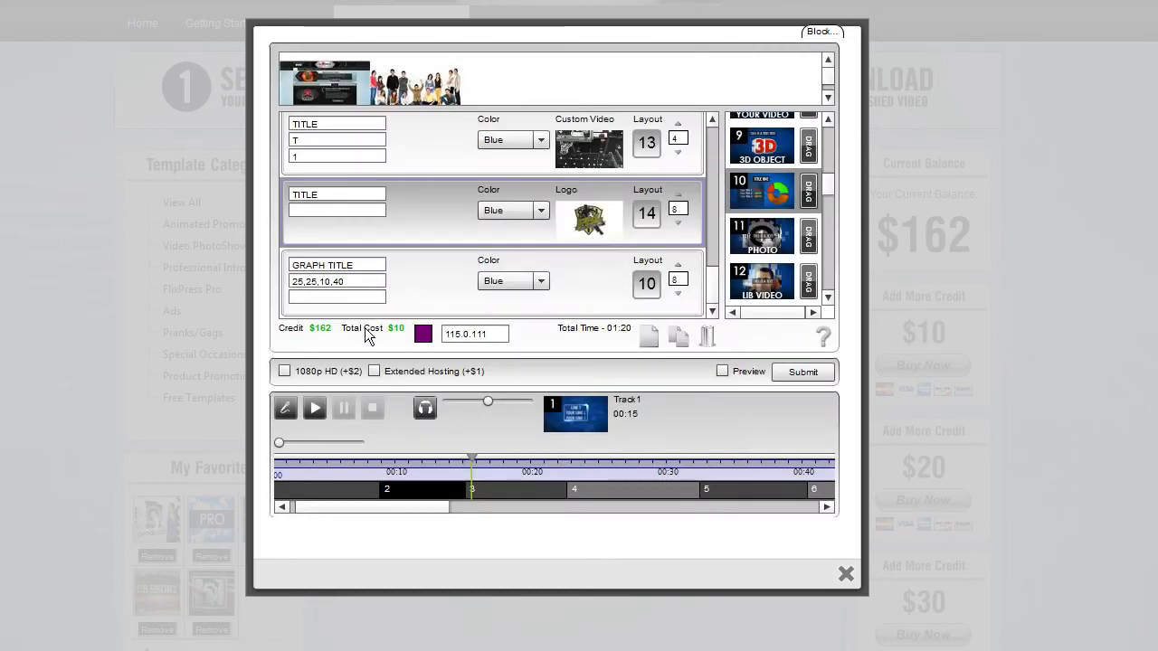
Label the graph slices 'Title 1, Title 2,' and add a layout 1 scene below.
click(337, 282)
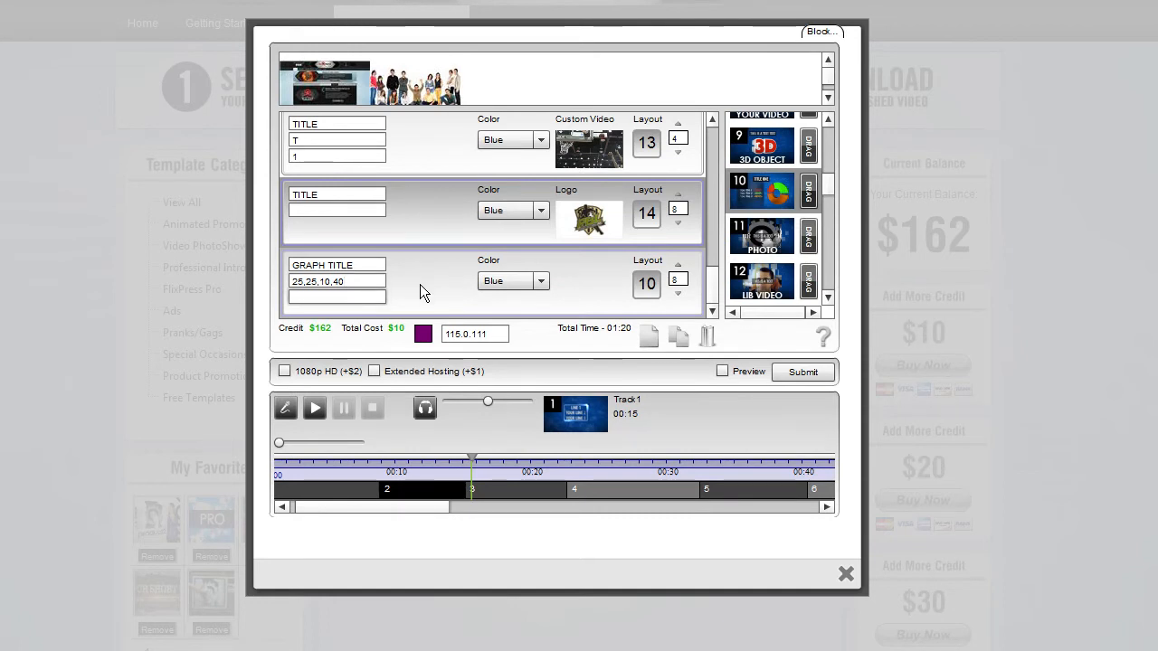
text(Title 1,)
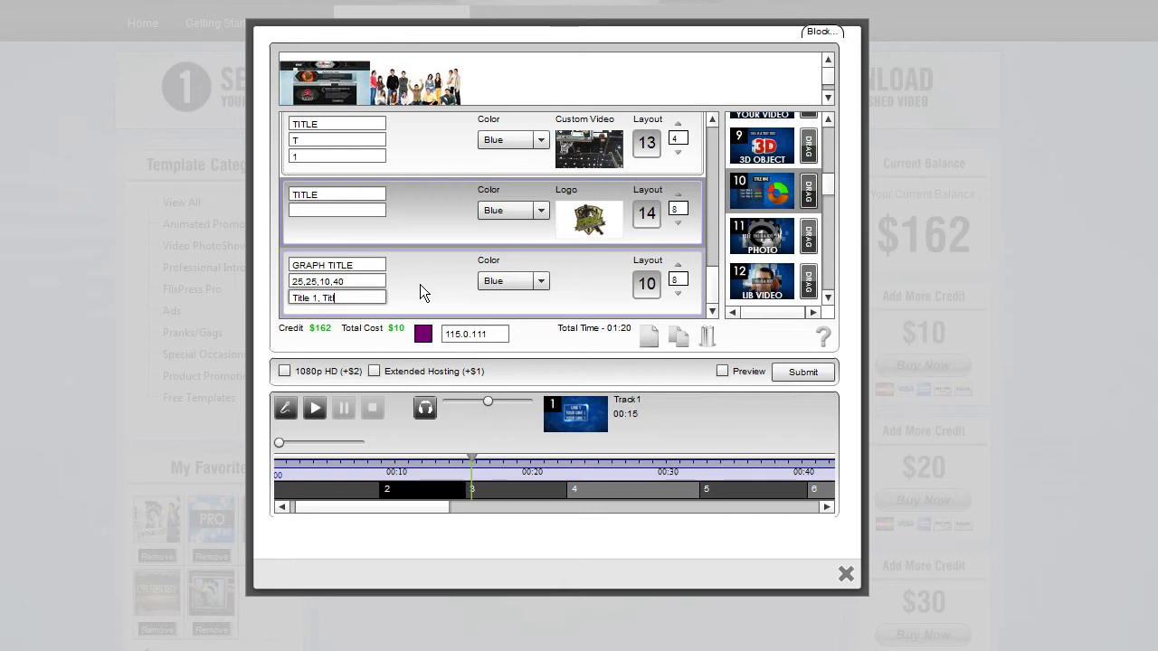
text(Title 2,)
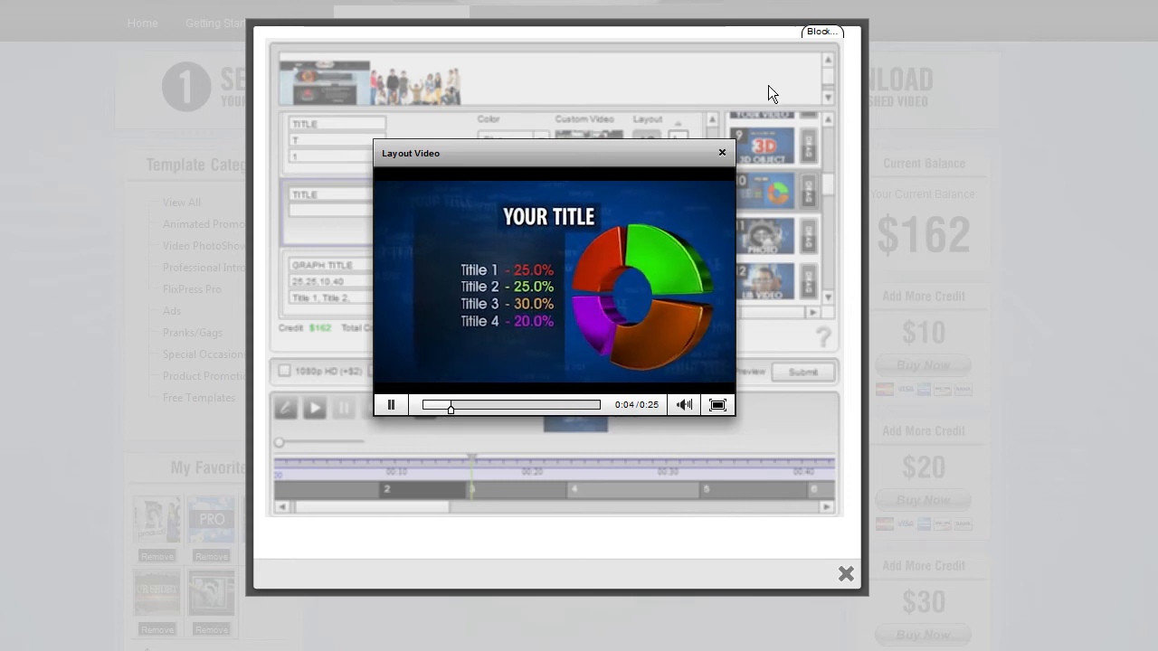
click(721, 152)
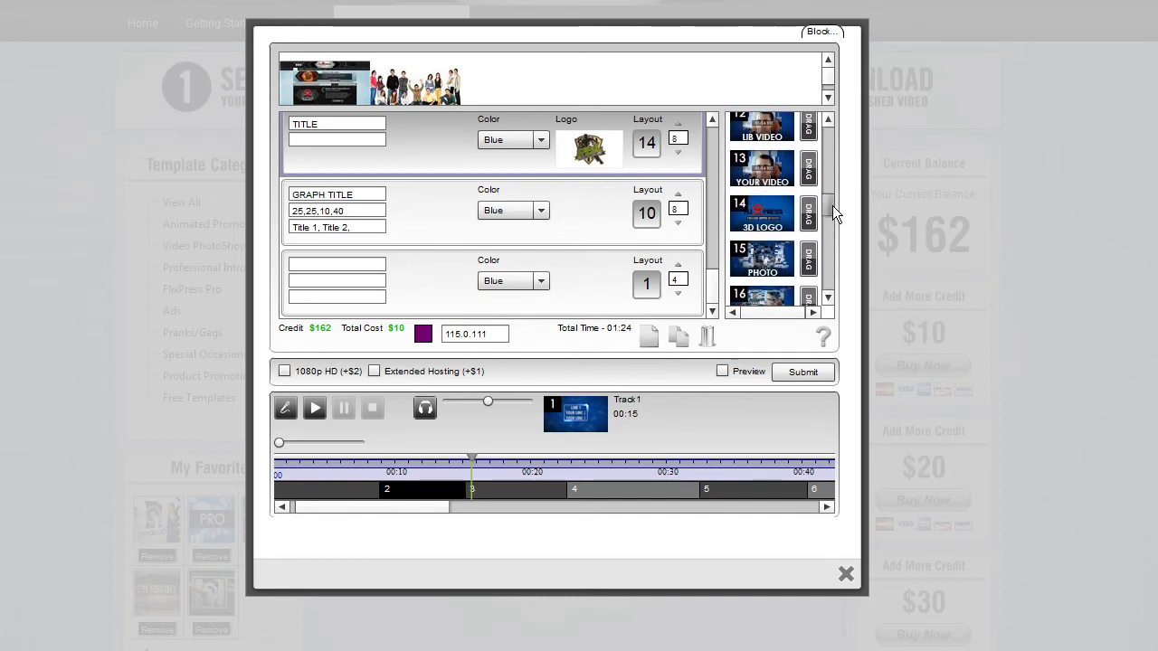
Preview layouts 15–18 and insert Custom Video layout 17 below the graph scene.
scroll(down, 3)
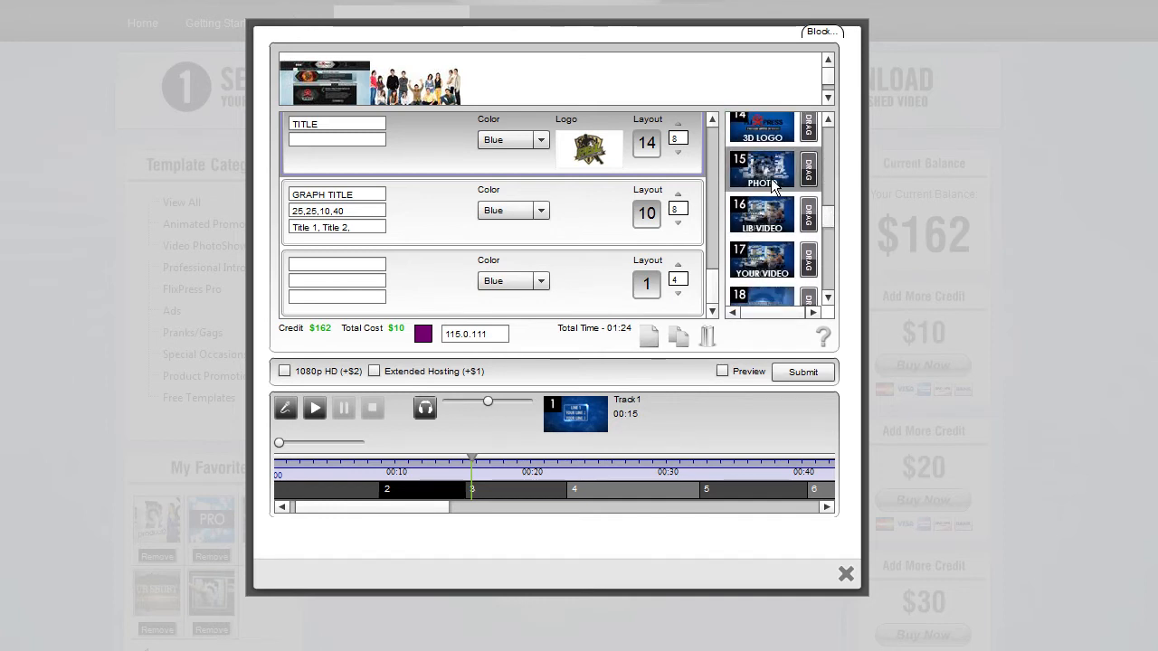
click(762, 170)
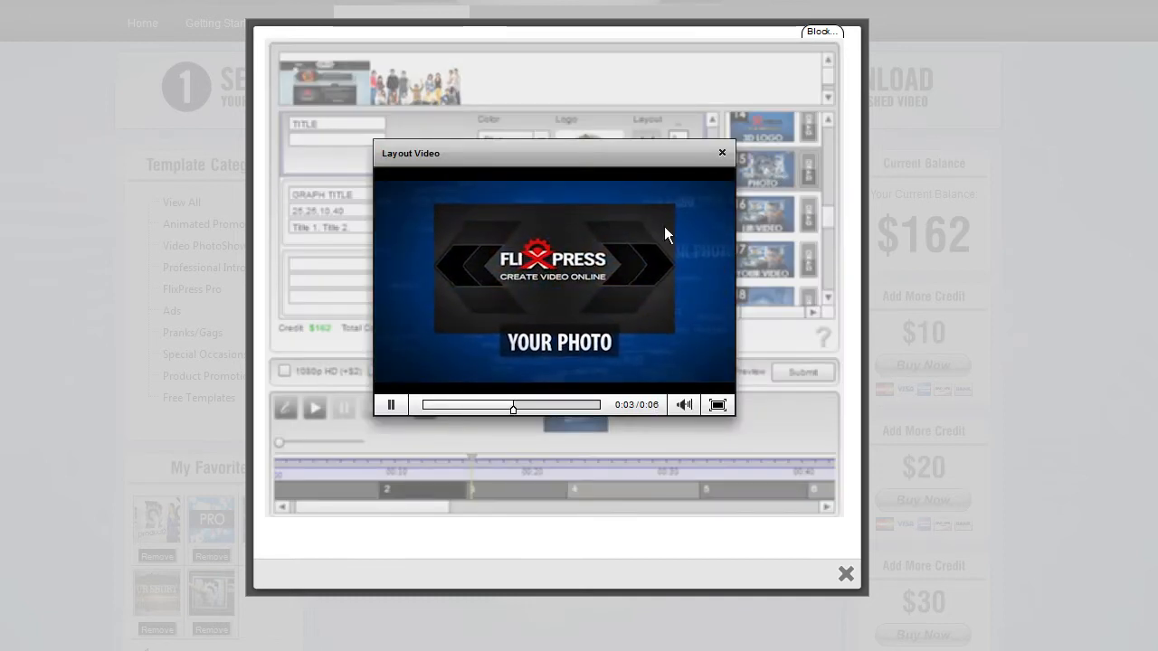
click(722, 152)
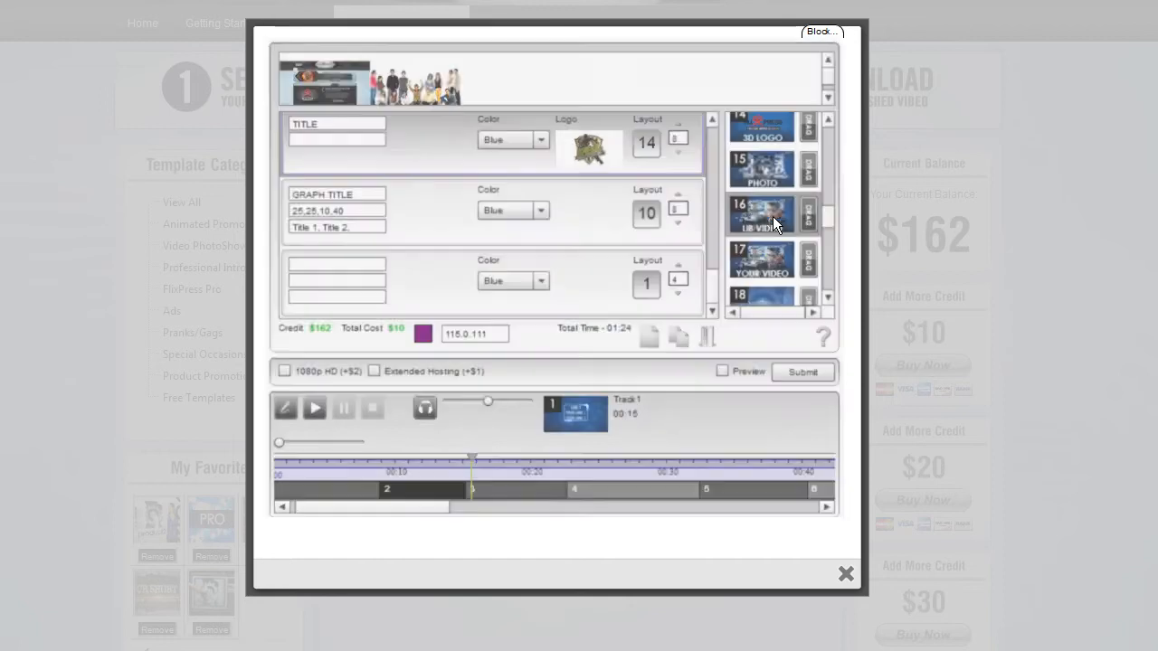
click(770, 215)
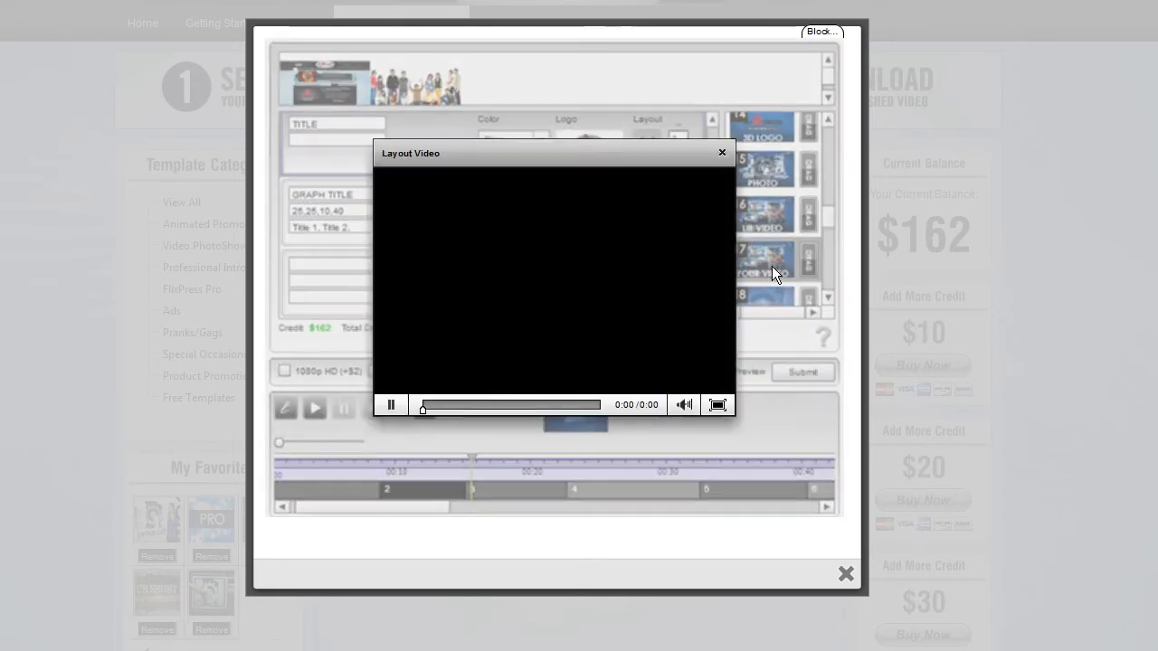
click(721, 152)
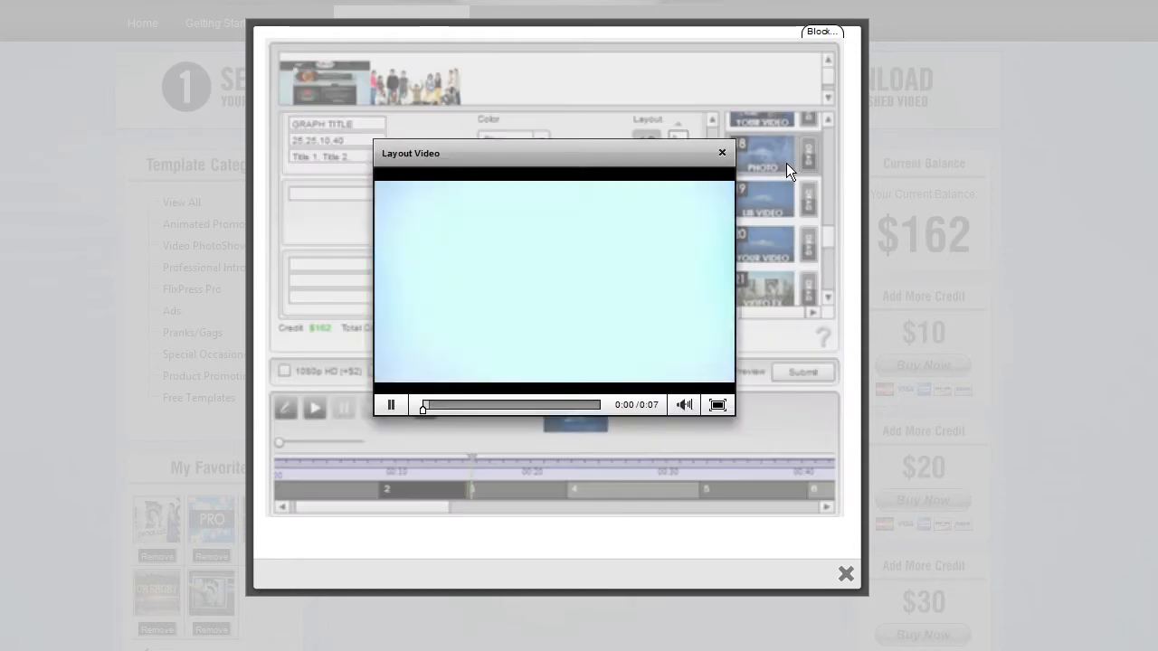
click(722, 152)
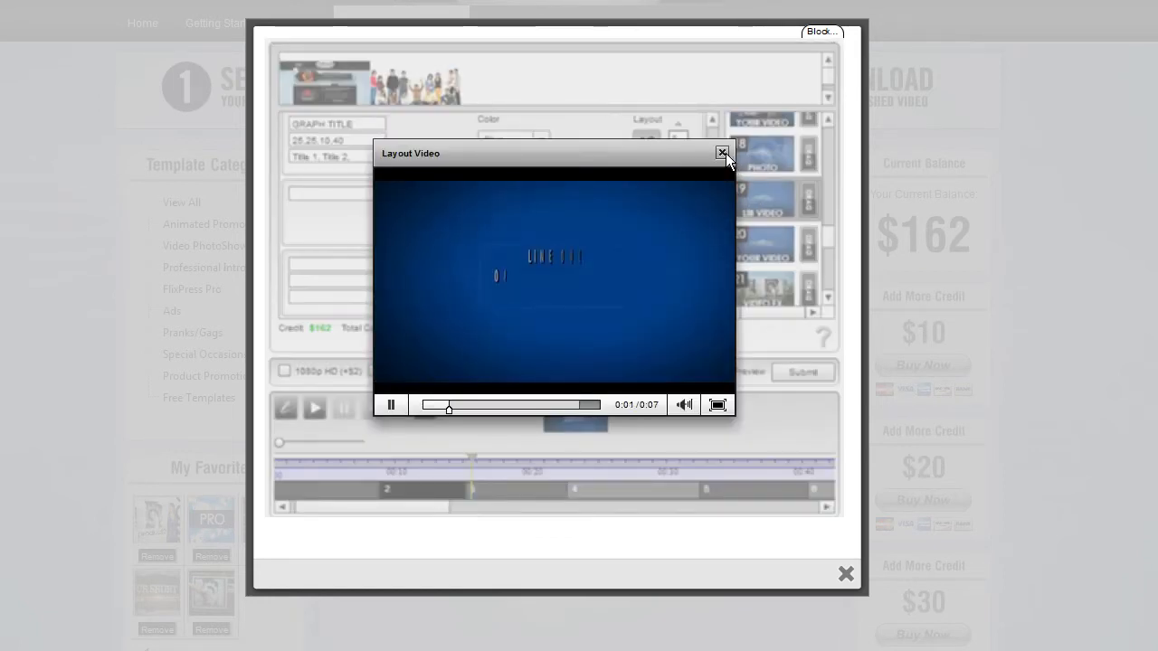
click(722, 153)
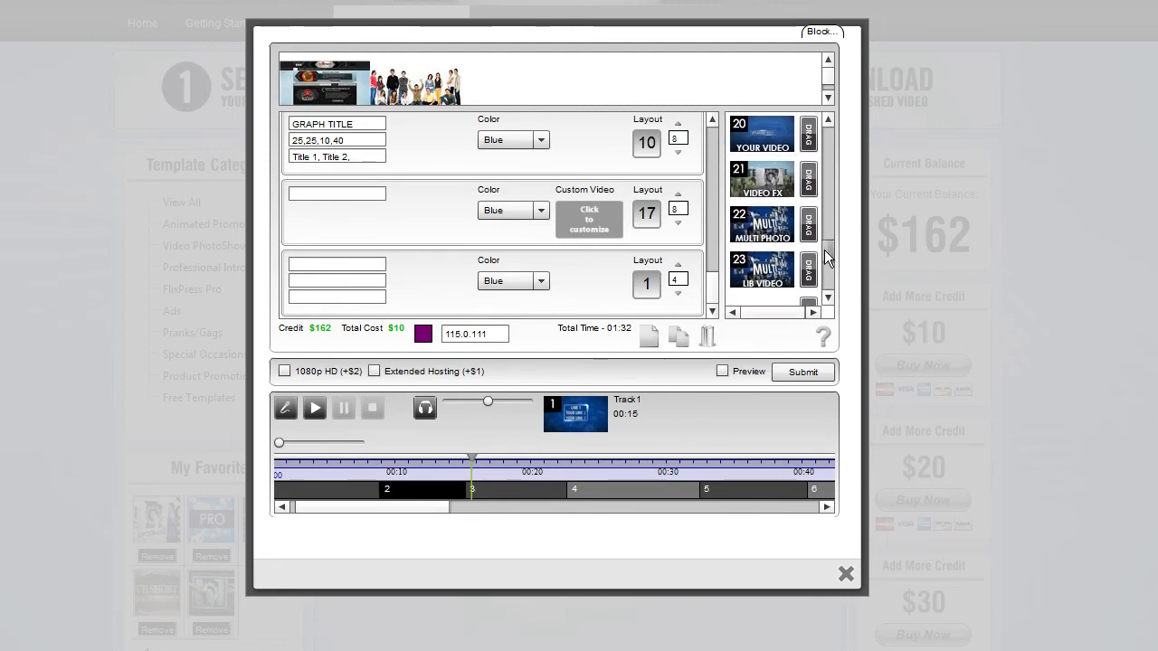
Scroll the layout list and preview the Video FX layout 21 sample, pausing it.
scroll(down, 3)
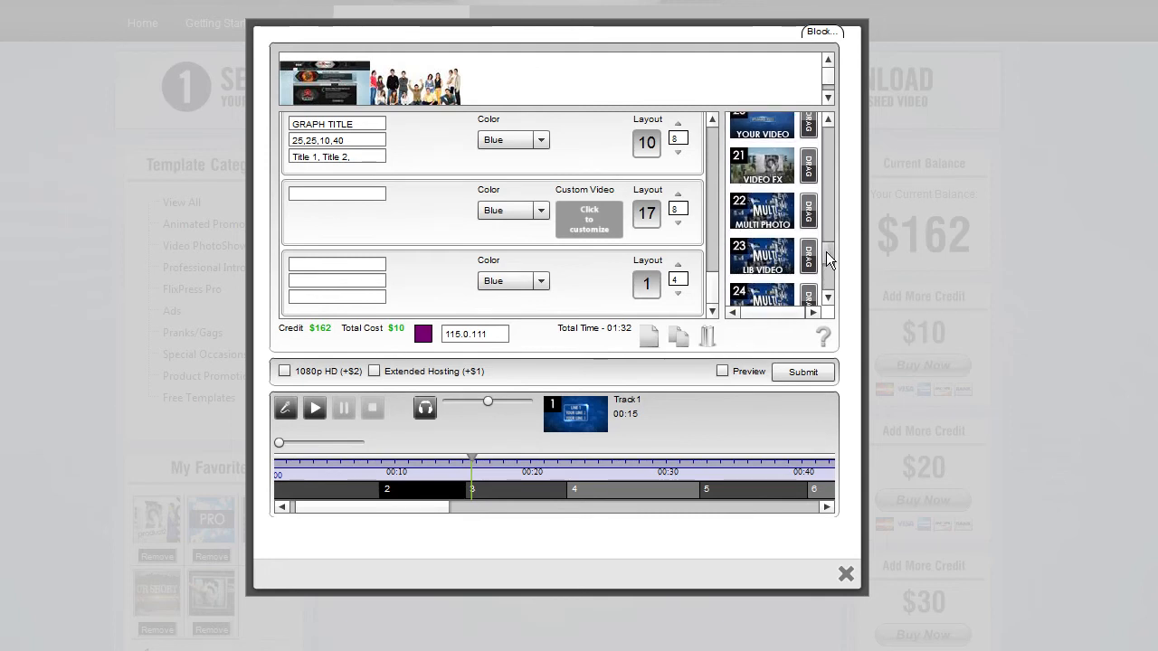
mouse_move(761, 165)
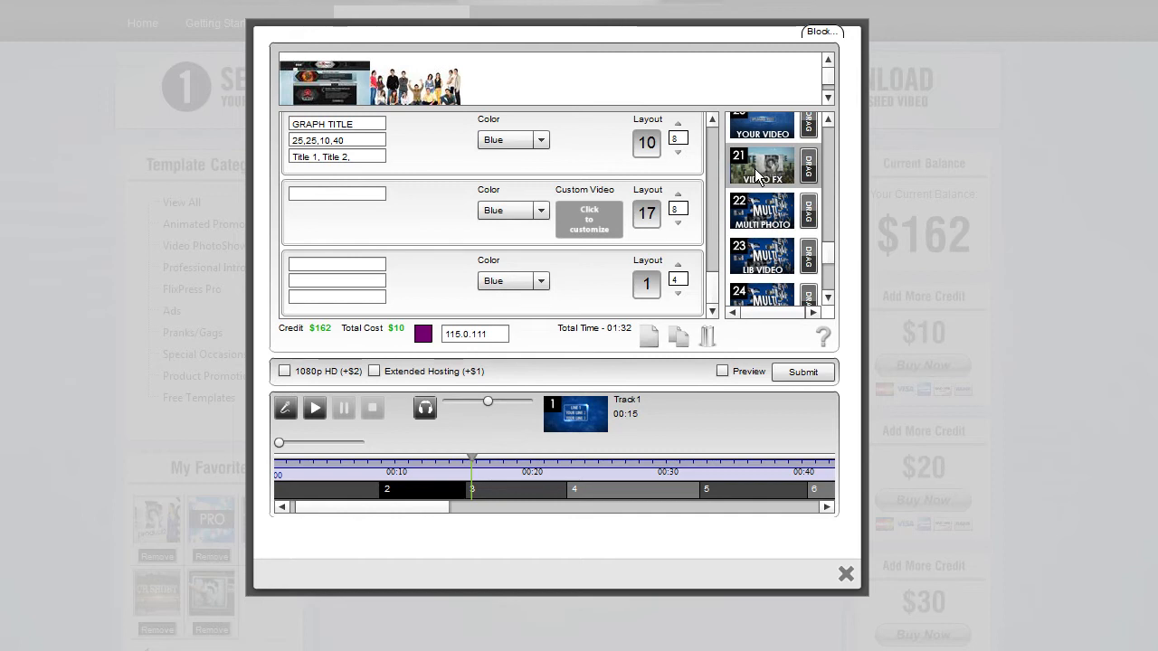
mouse_move(764, 190)
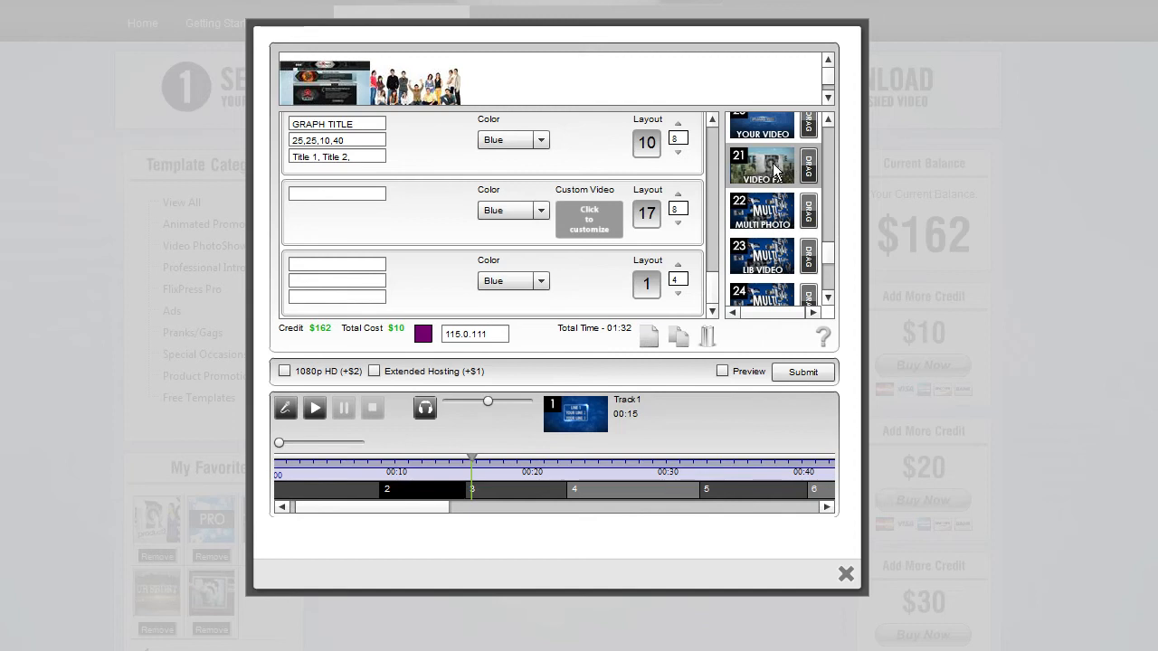
mouse_move(774, 178)
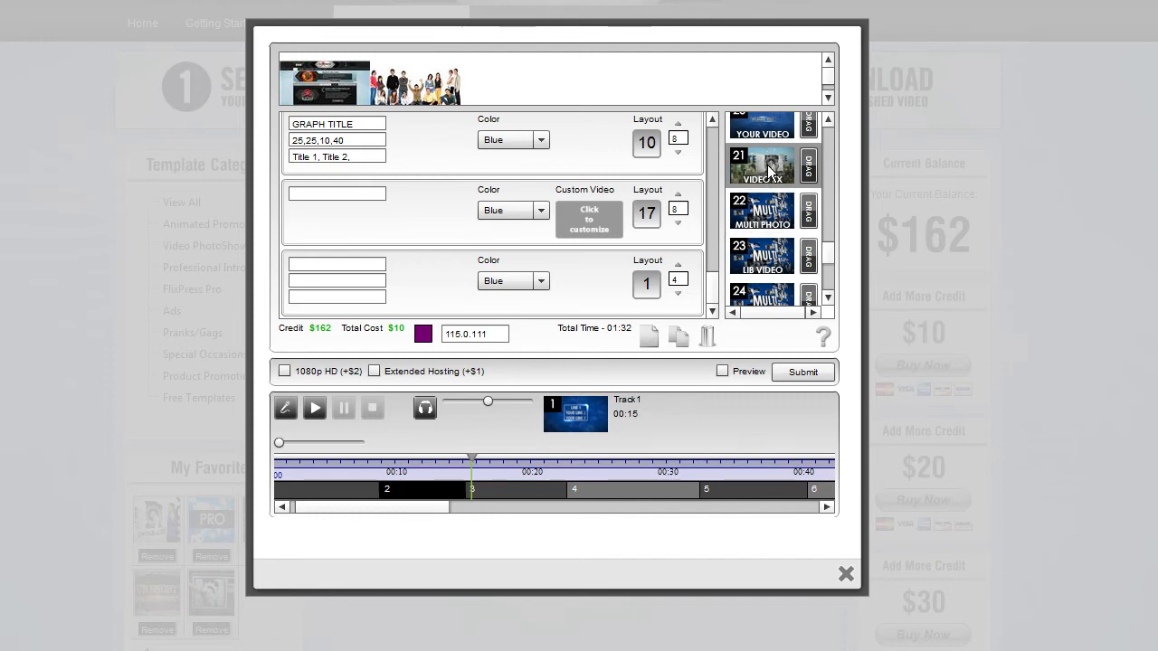
click(763, 164)
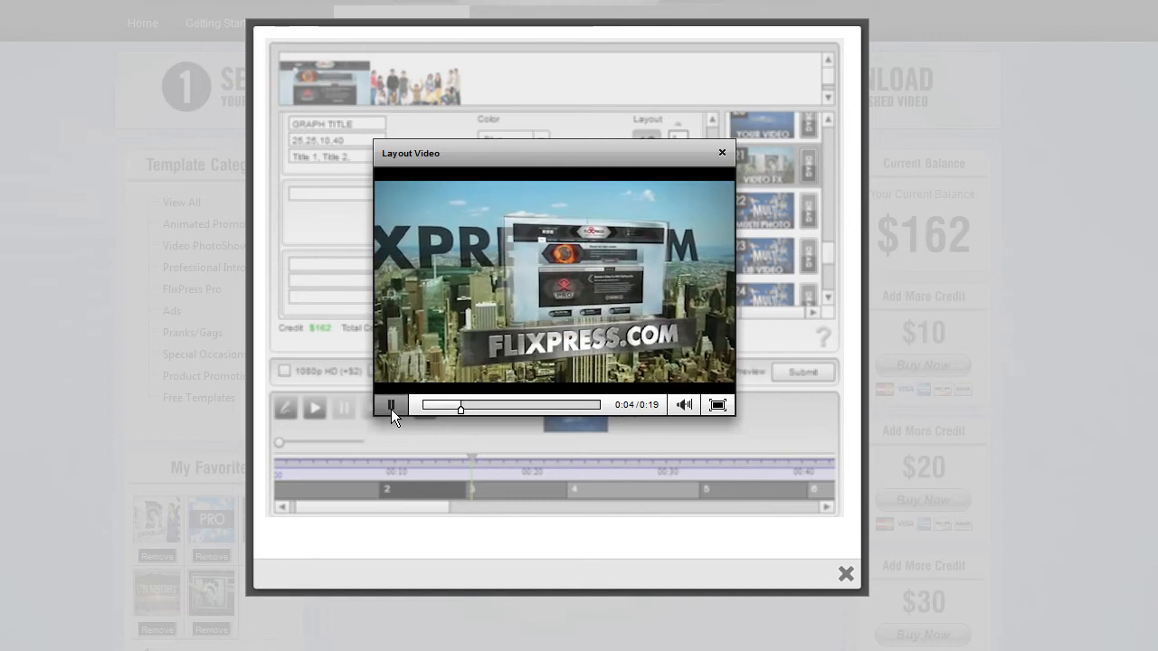
click(391, 404)
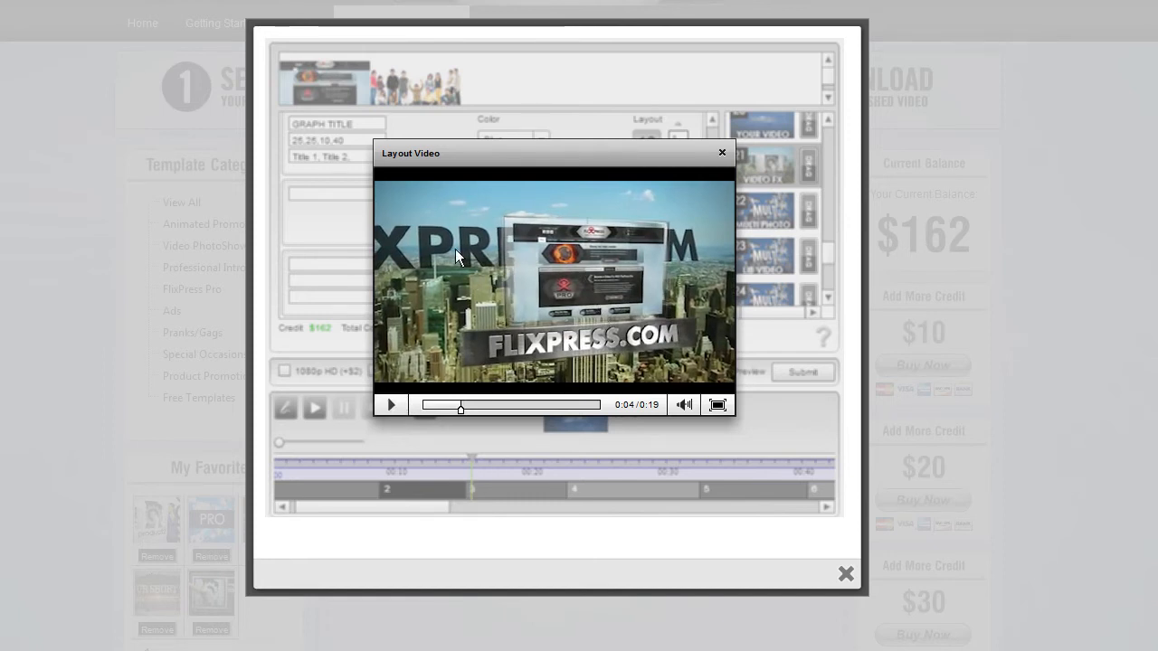
mouse_move(417, 215)
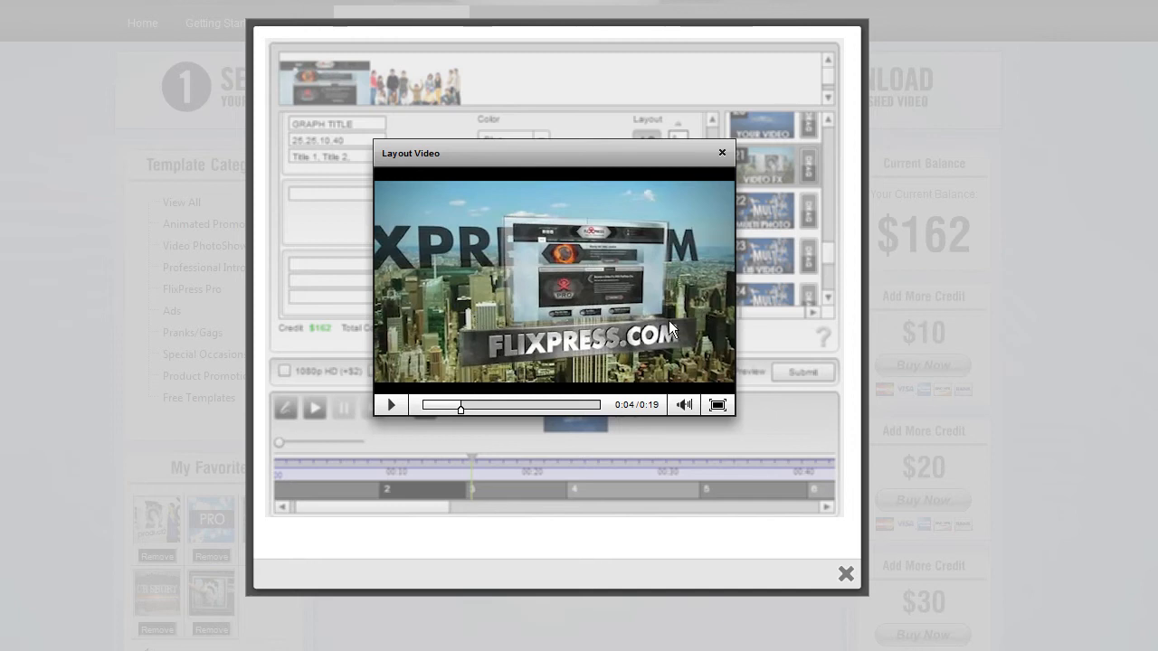
mouse_move(461, 348)
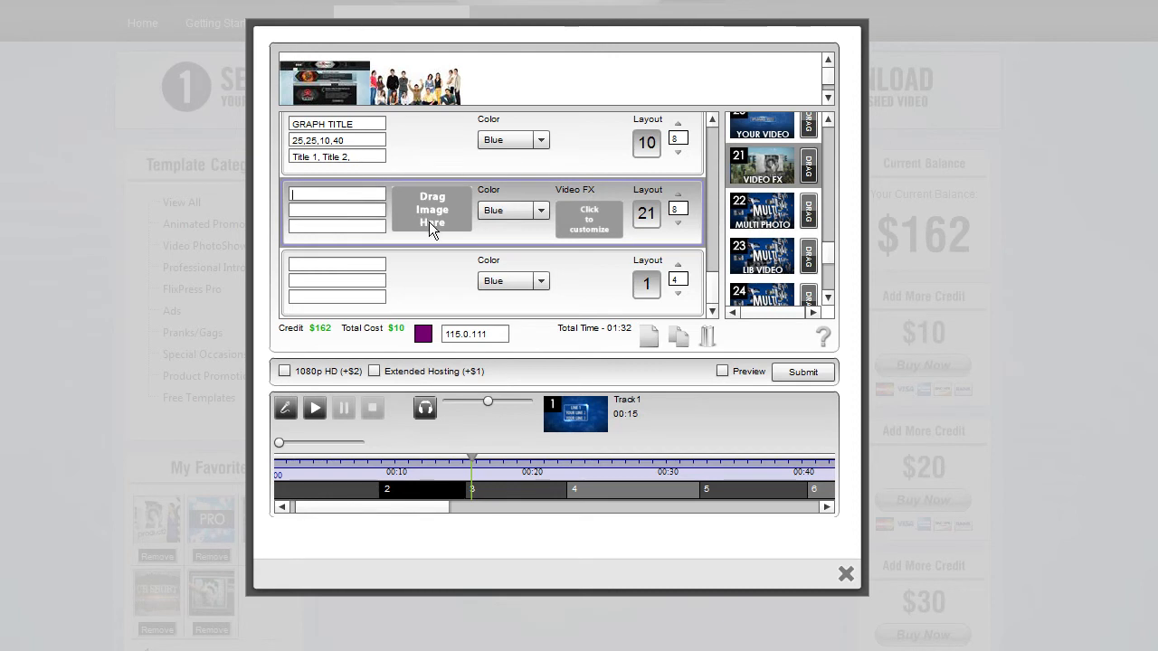
Set the Video FX scene's effect to Aerials > City 1 and title it YOUR TITLE.
click(589, 219)
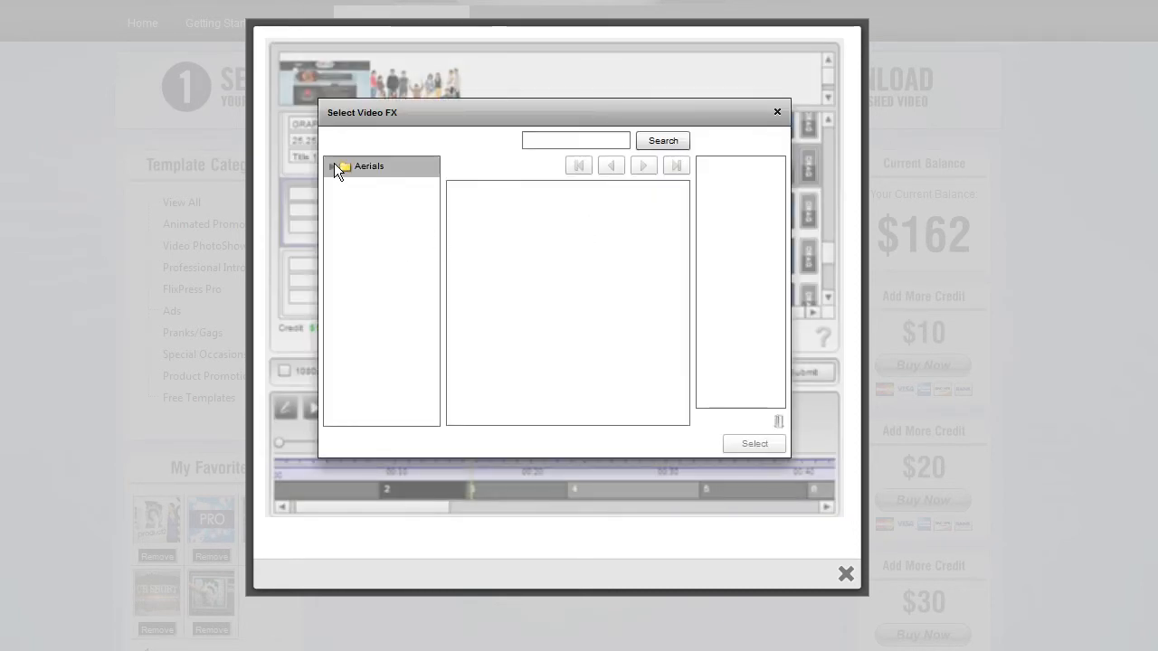
click(342, 166)
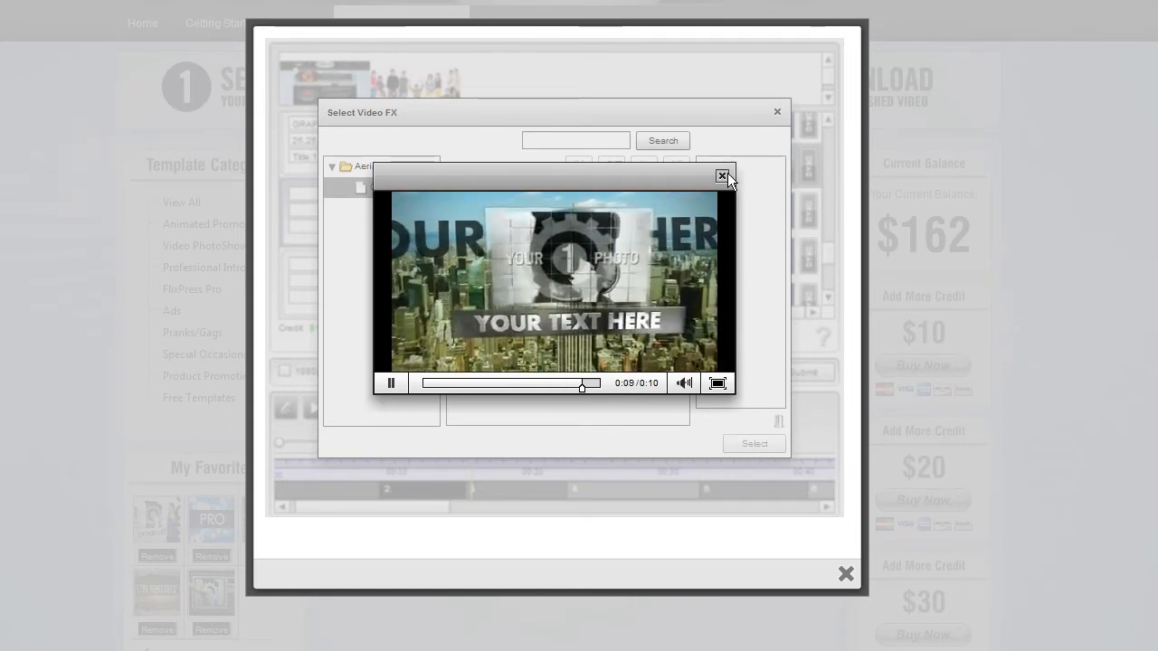
click(722, 176)
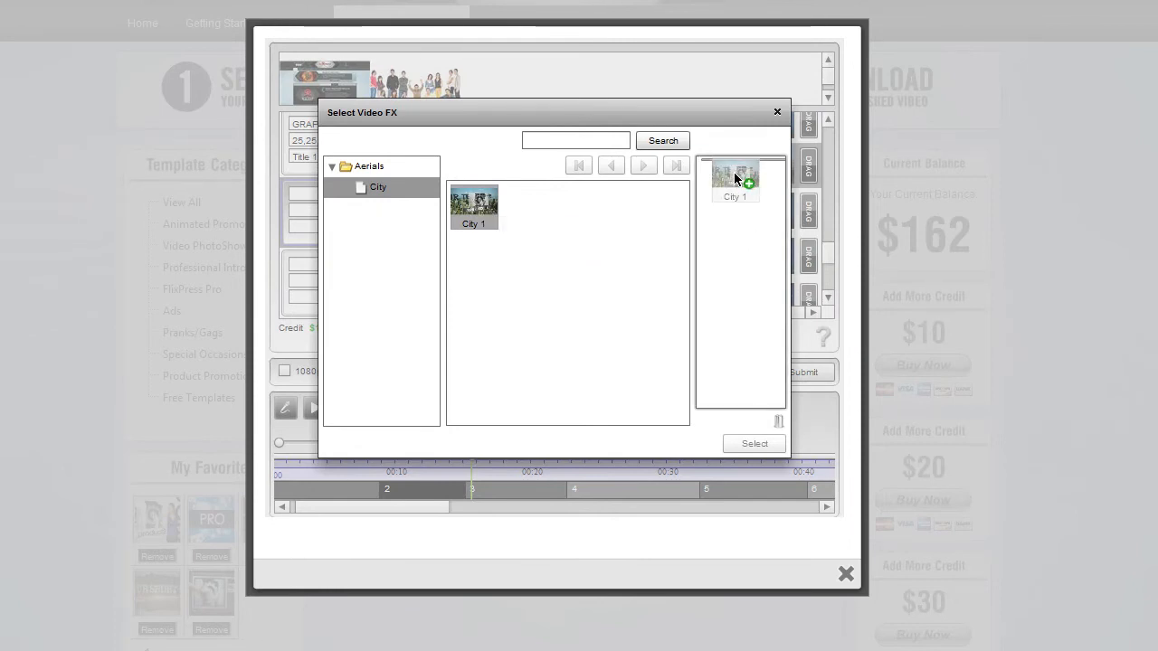
click(754, 443)
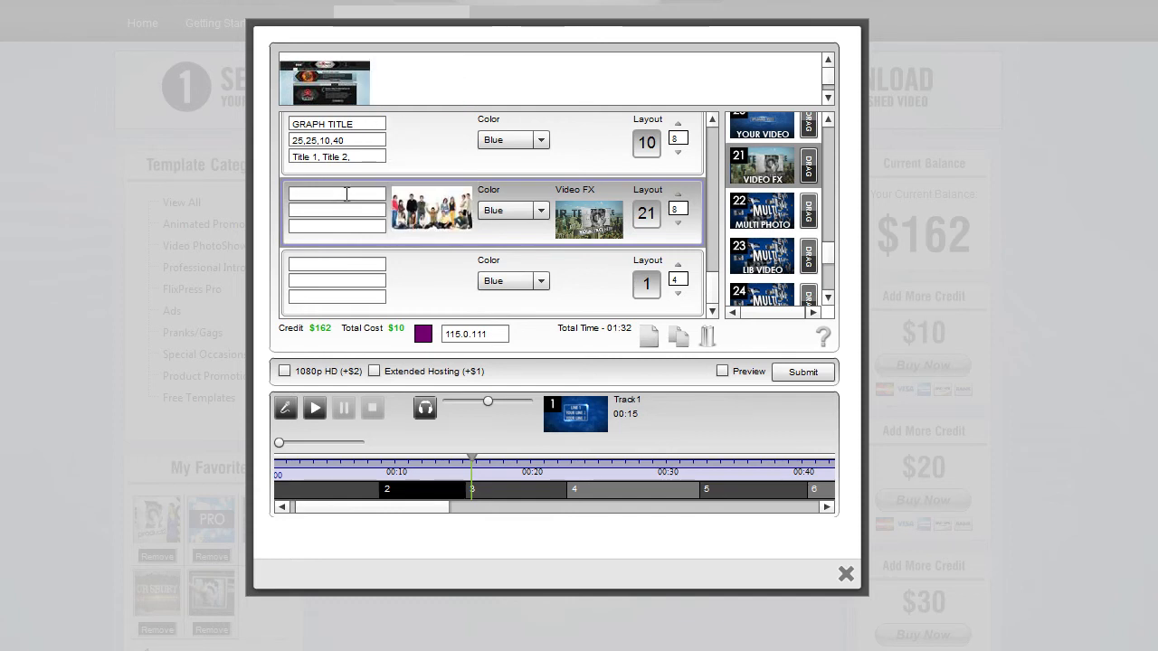
text(YOUR TITLE)
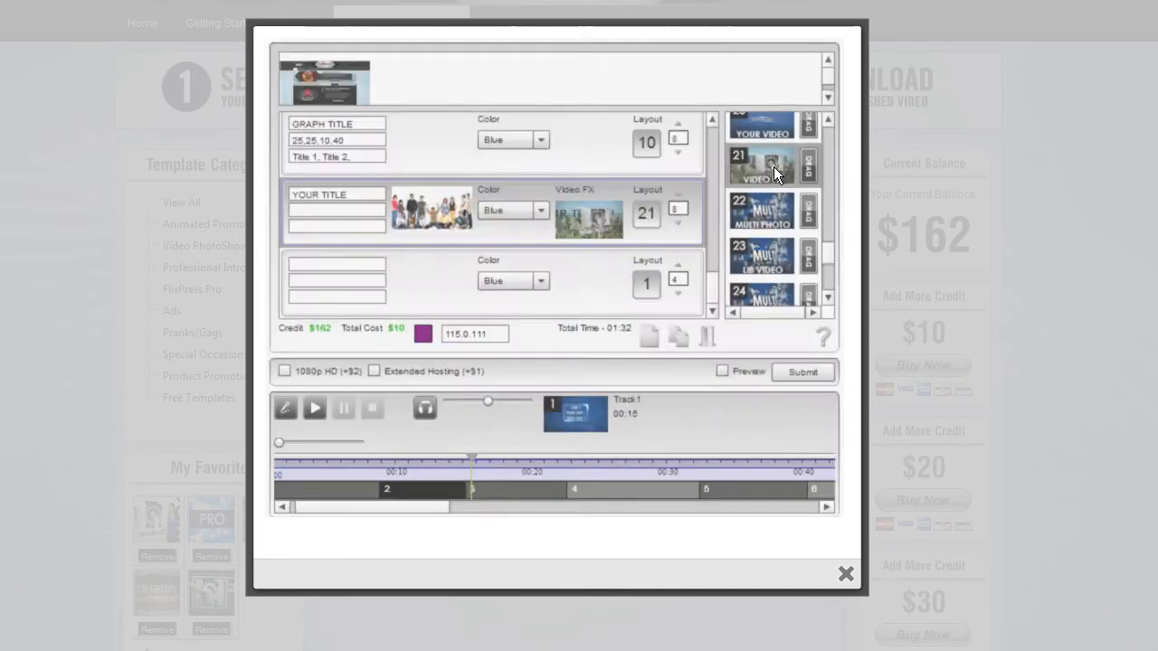
Swap layout 21 for Multi Photo layout 22 and Lib Video layout 23, uploading more images.
click(314, 408)
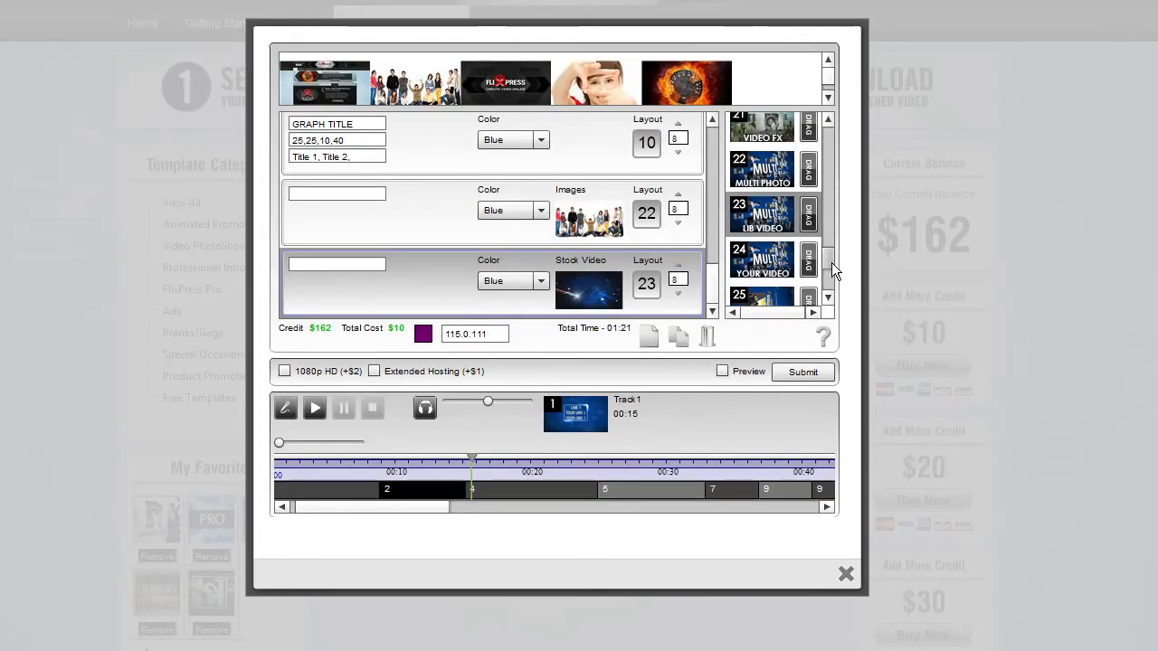
Scroll the layout list and watch layout 25's sample video, pausing and resuming it.
scroll(down, 3)
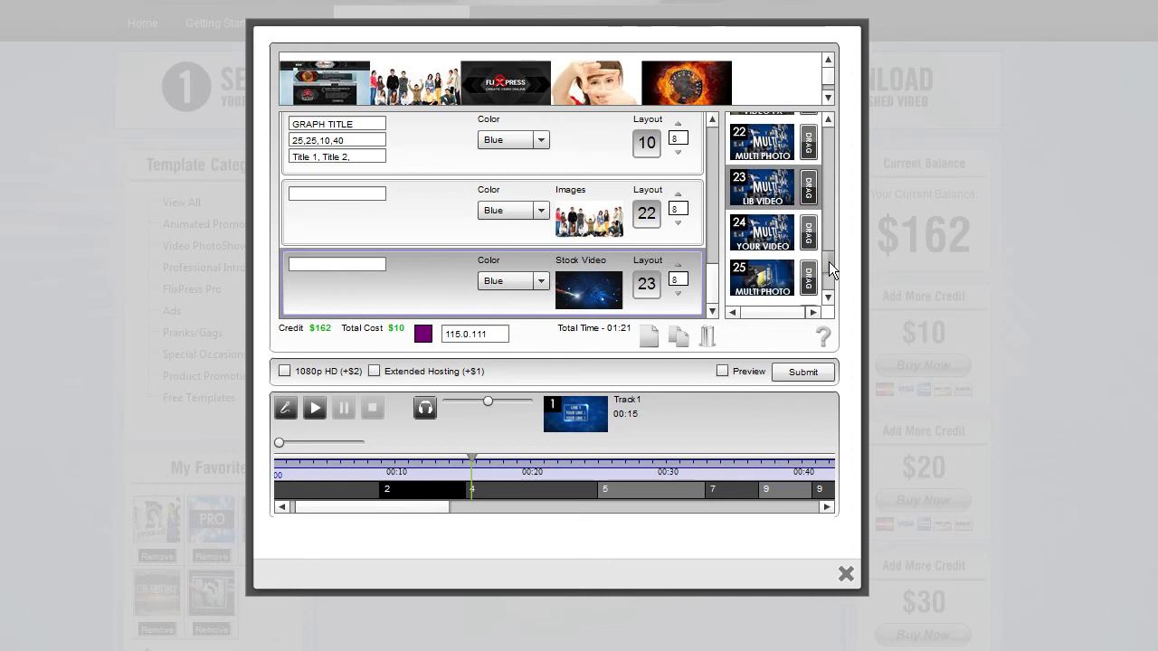
scroll(down, 3)
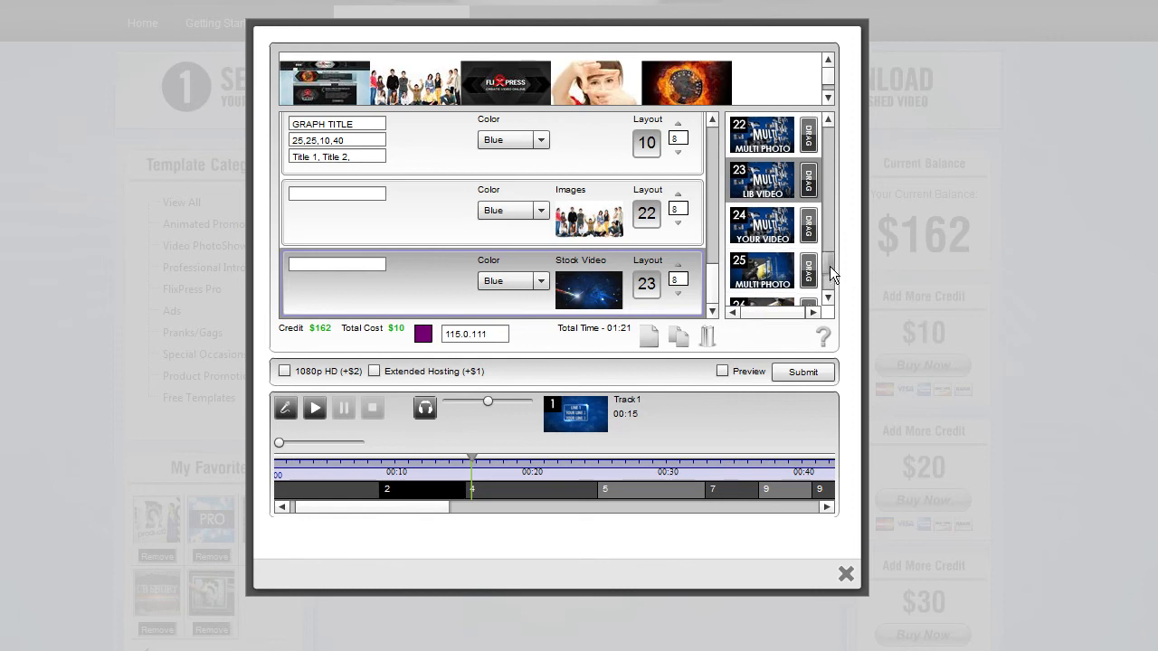
scroll(down, 3)
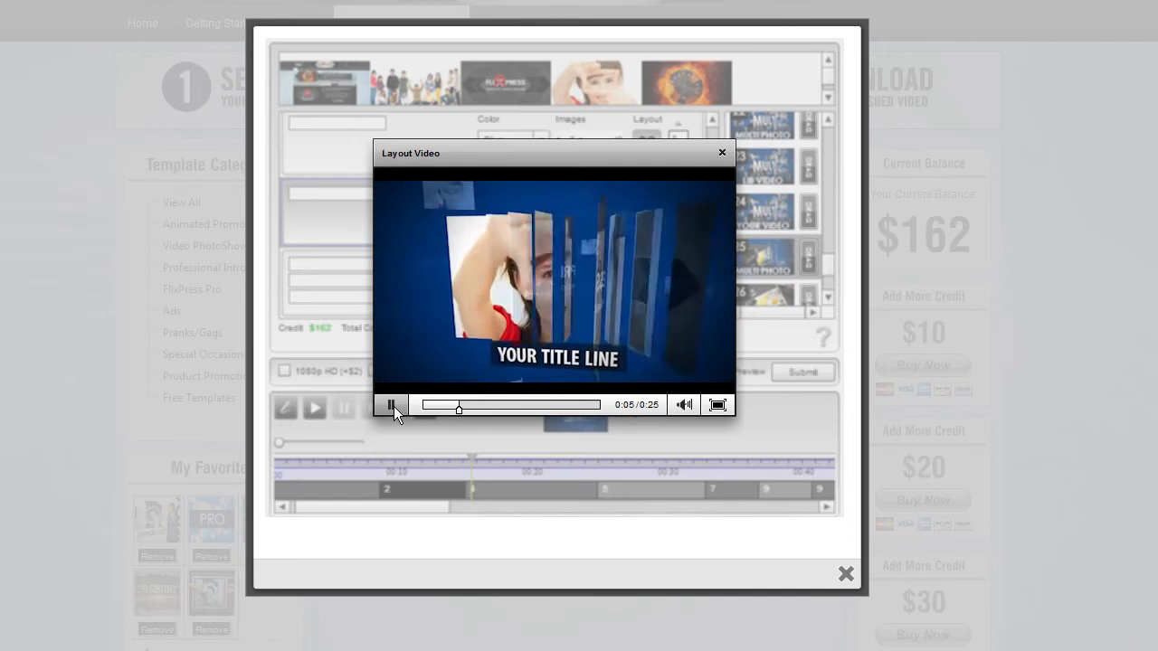
click(391, 405)
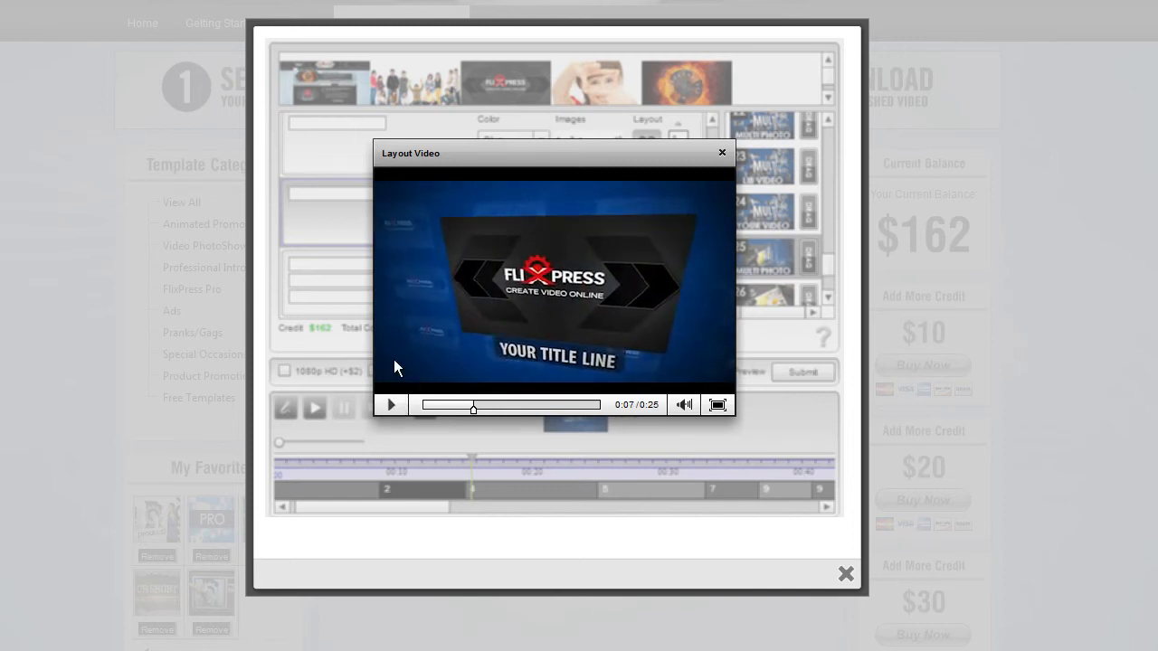
mouse_move(498, 341)
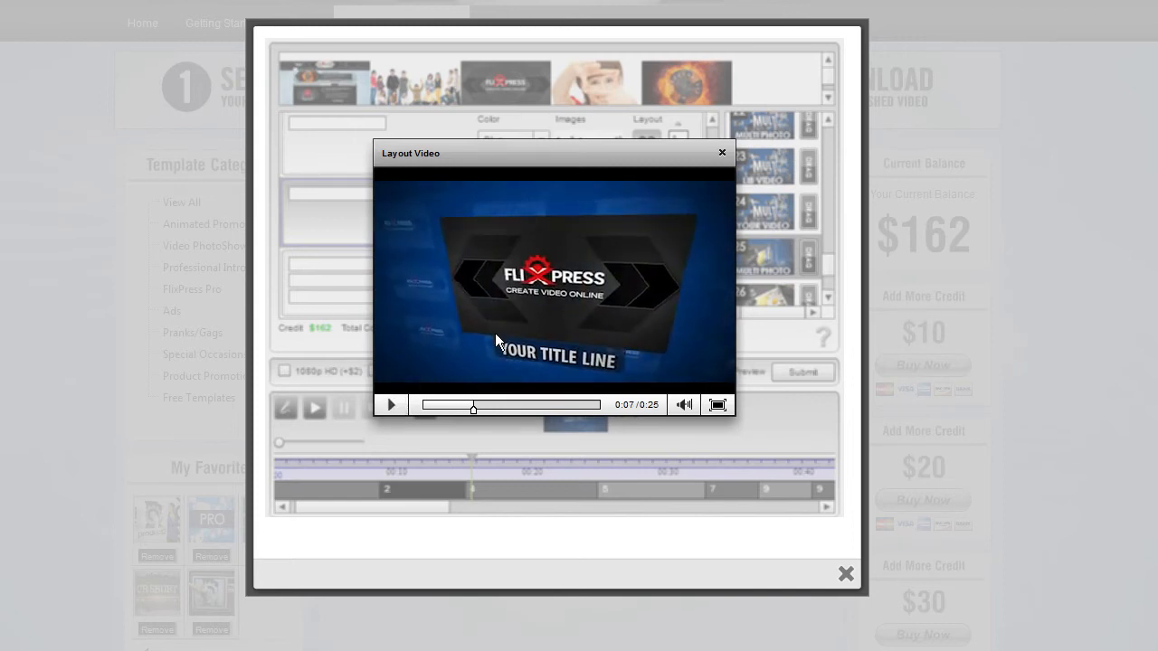
click(390, 404)
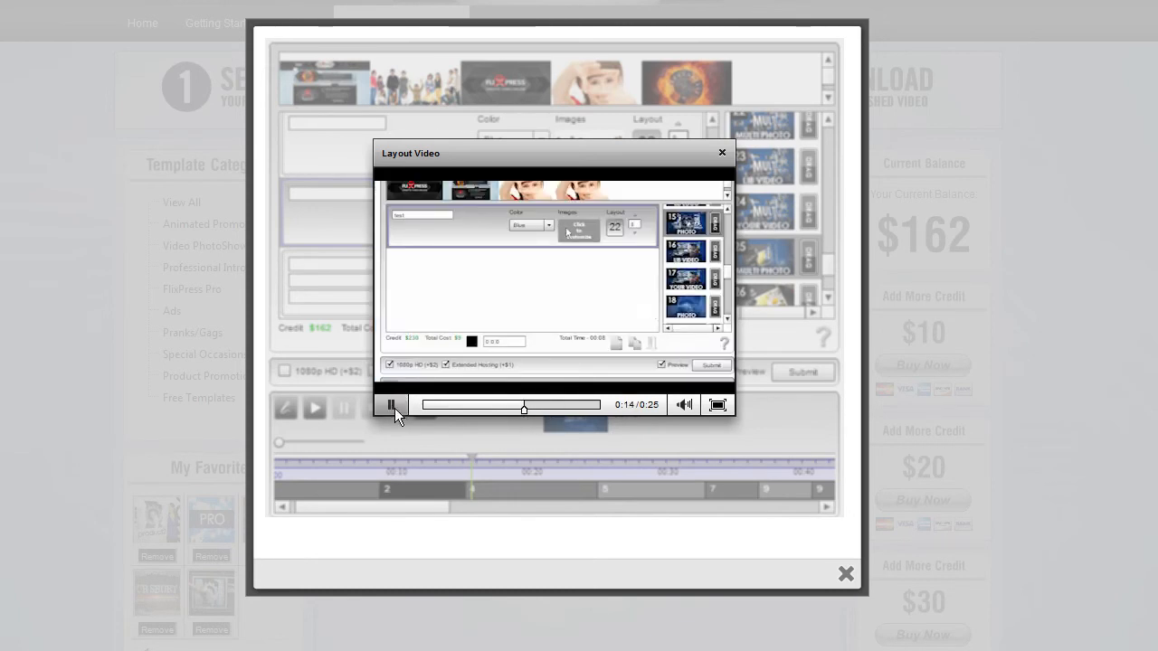
click(578, 229)
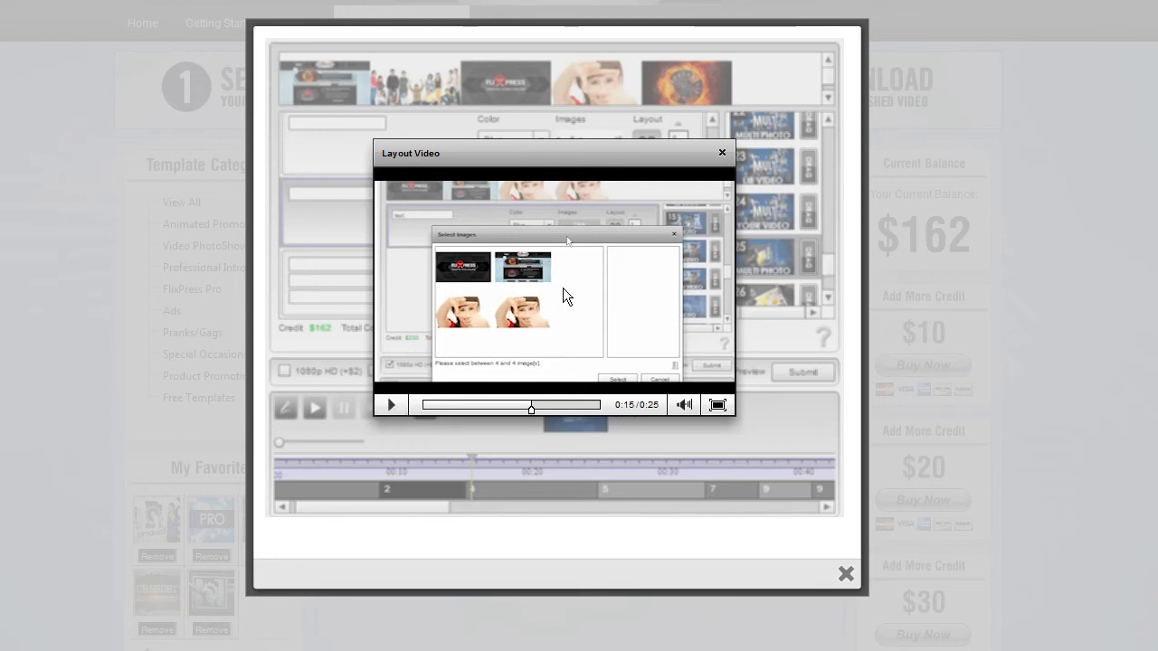
mouse_move(446, 267)
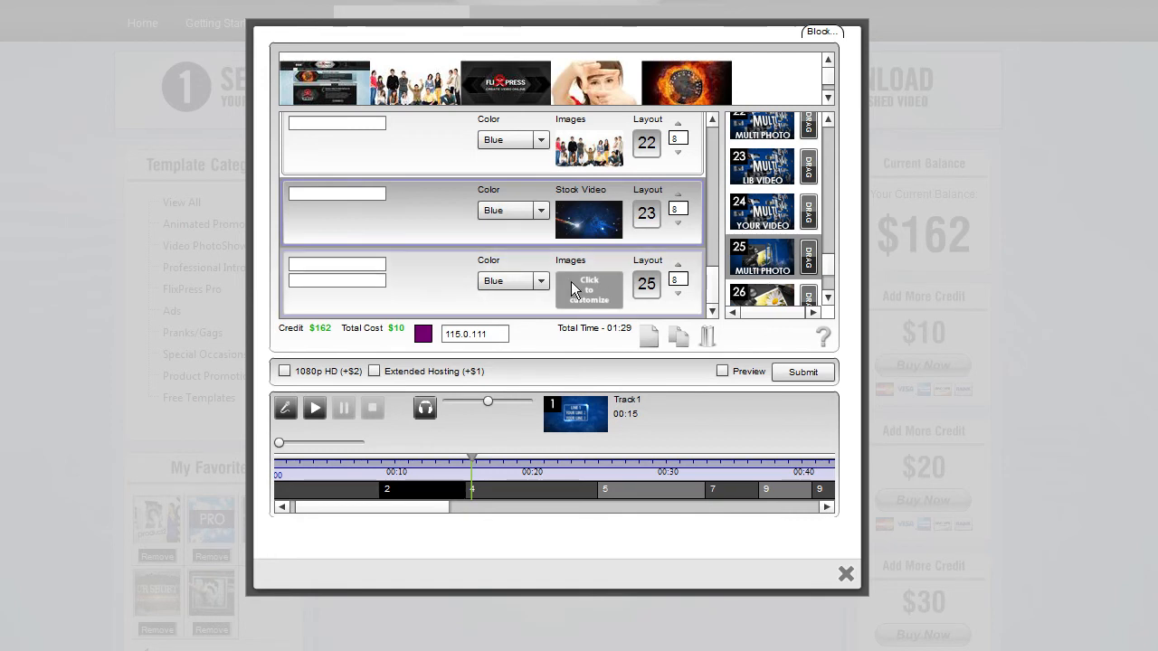
Pick photos for the new multi-photo scene and type the title 'YOUR TITLE' and a second line.
click(588, 290)
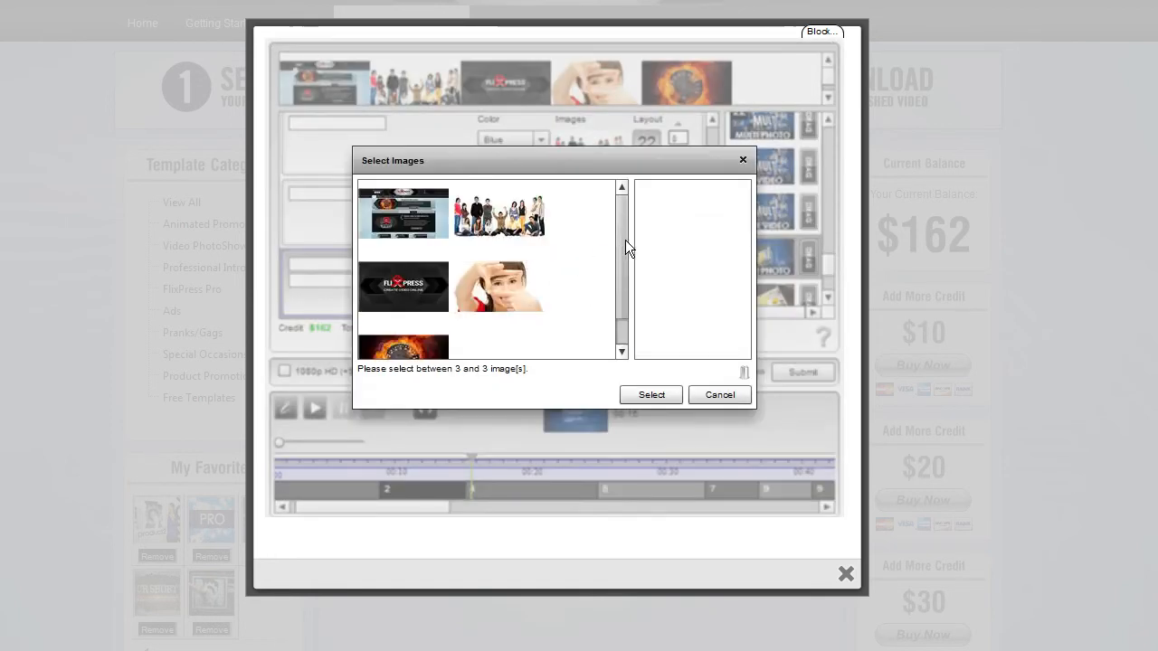
click(499, 214)
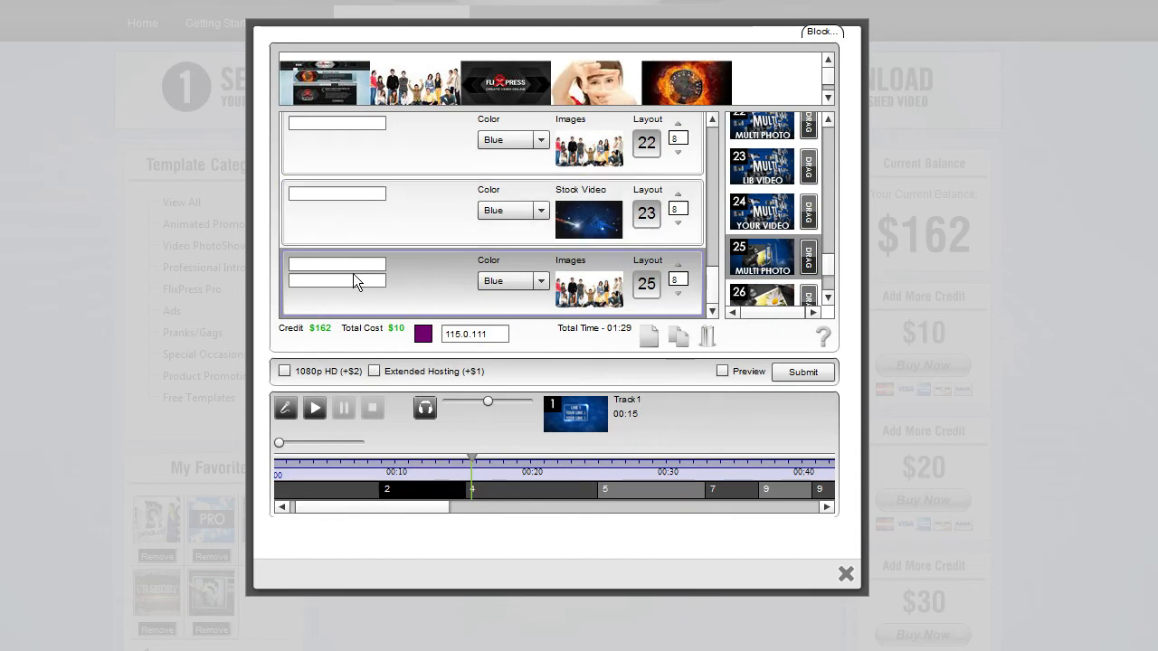
mouse_move(425, 290)
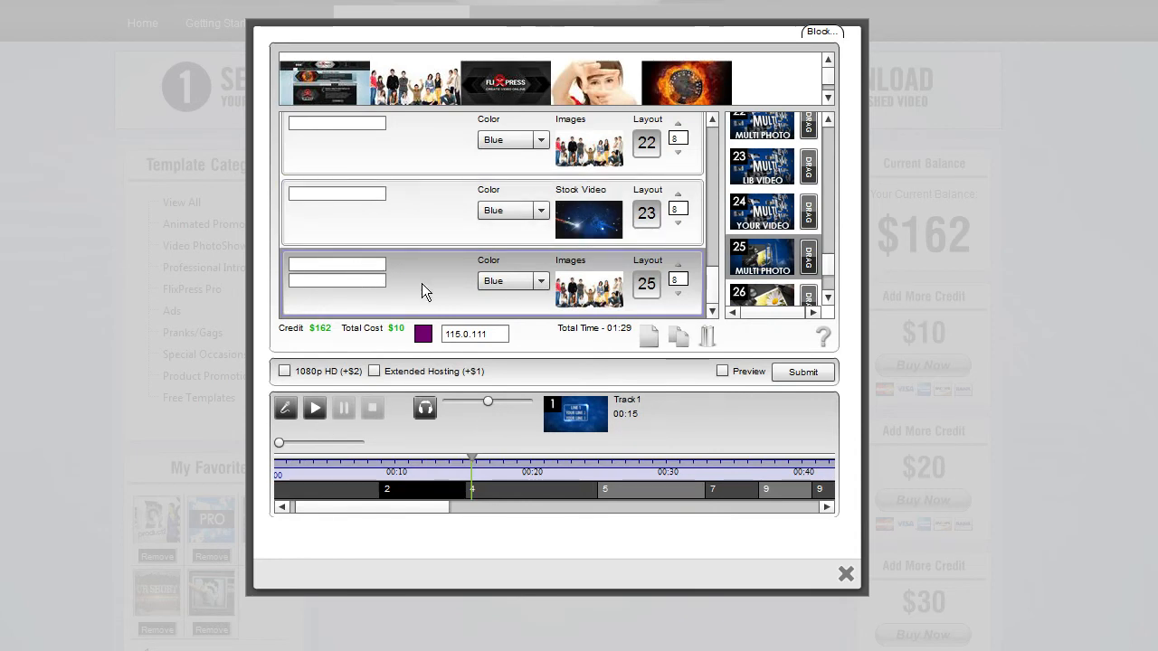
text(YOUR)
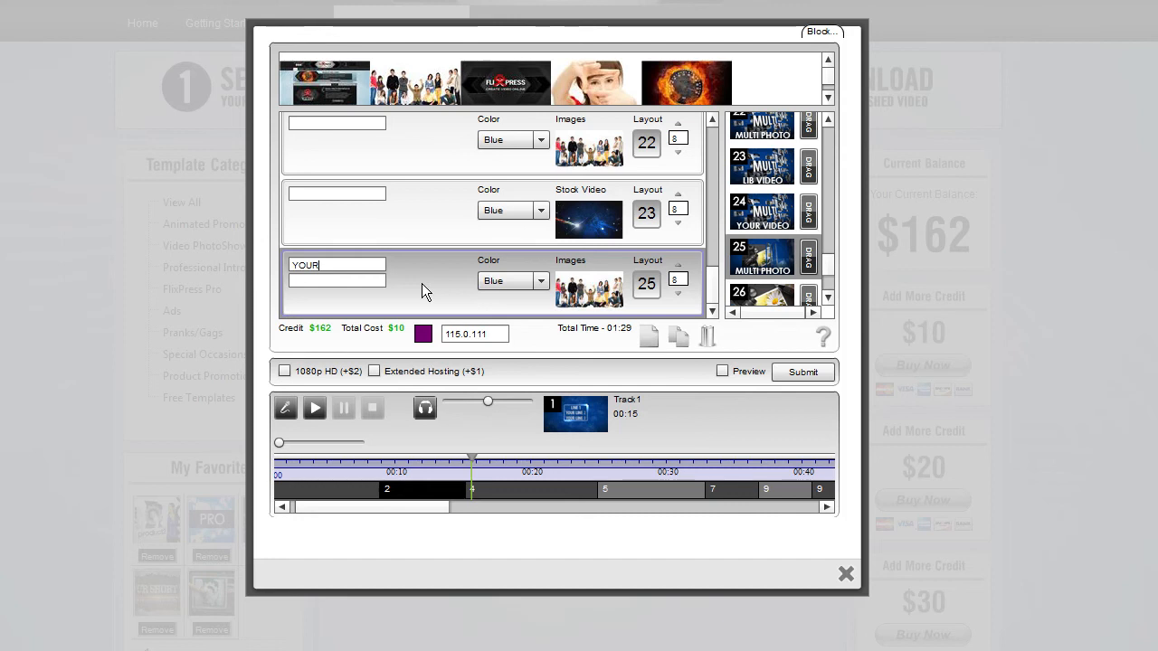
text(TITLE)
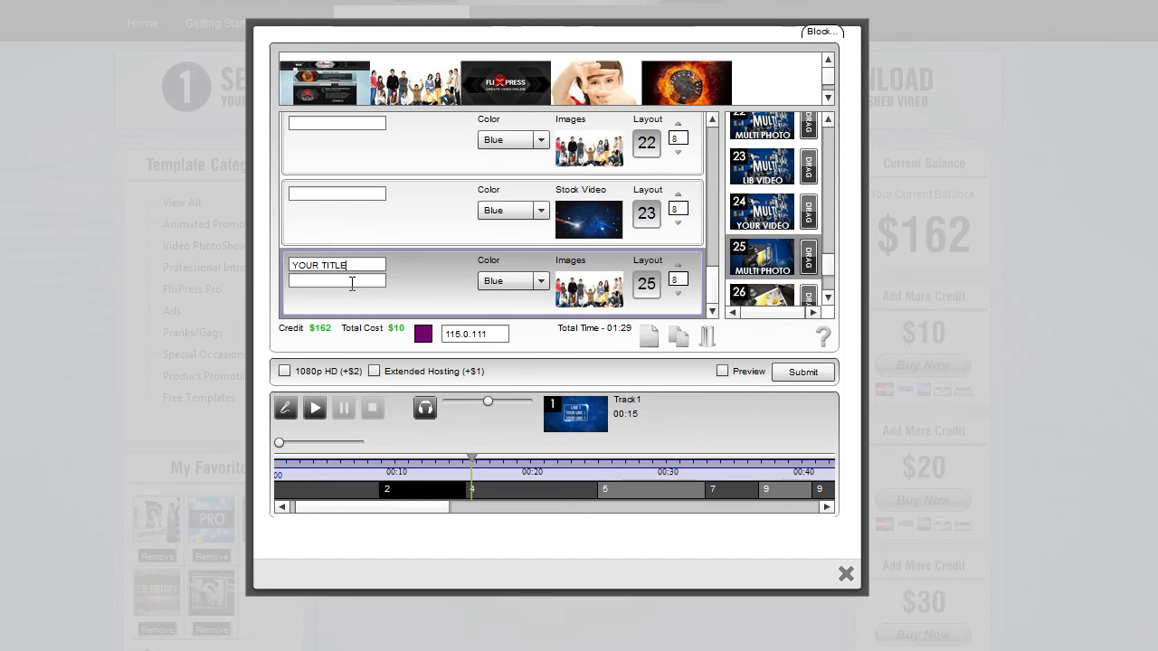
text(1)
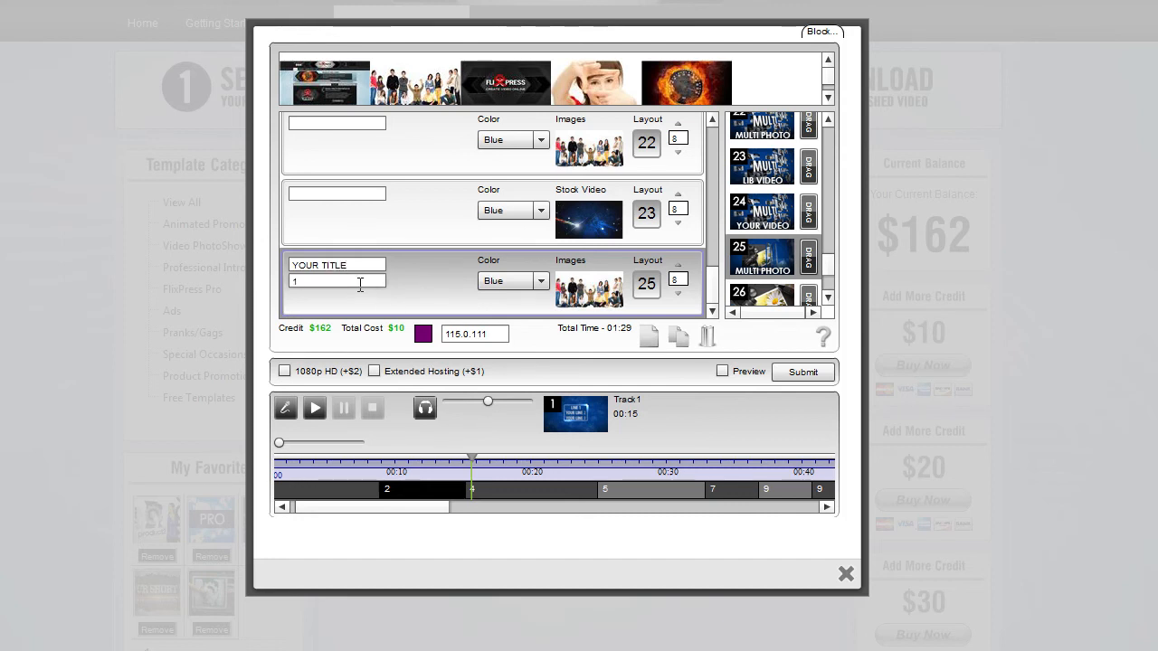
text(4)
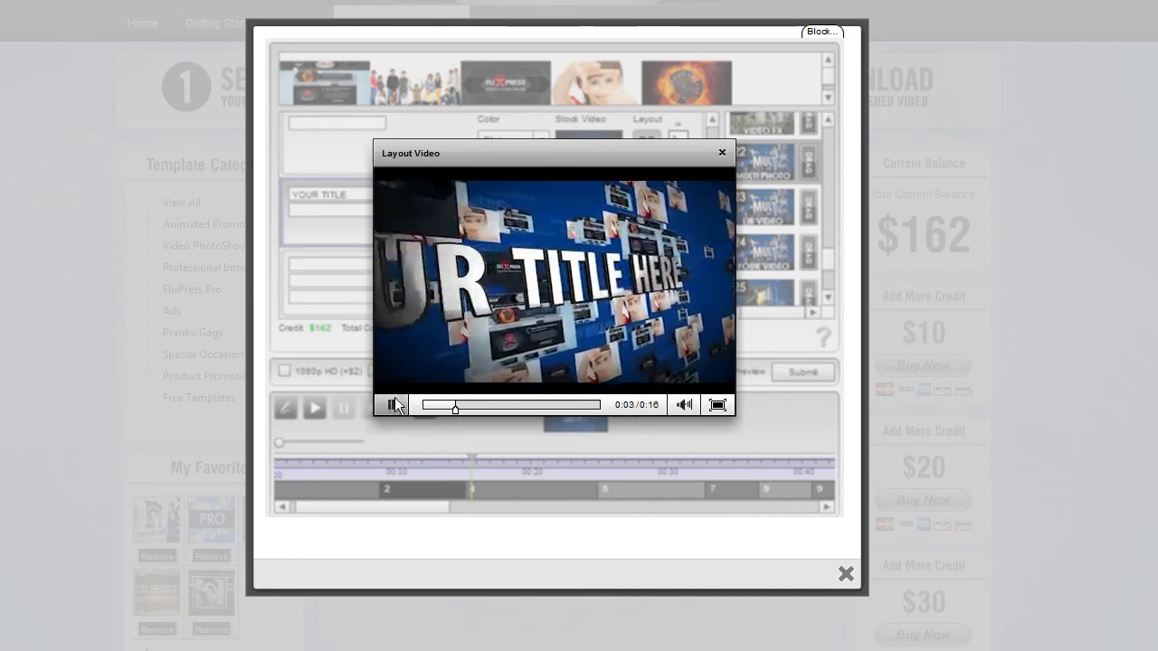
Confirm four photos for the layout 22 scene and type its title 'YOUR TITLE'.
click(721, 152)
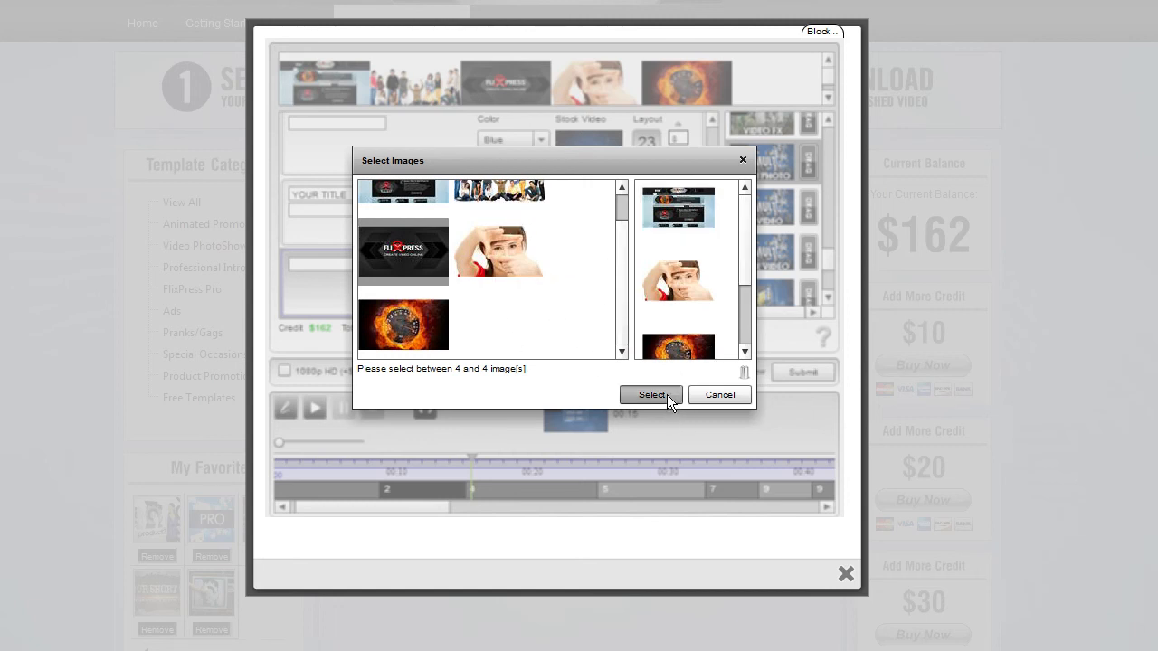
click(651, 395)
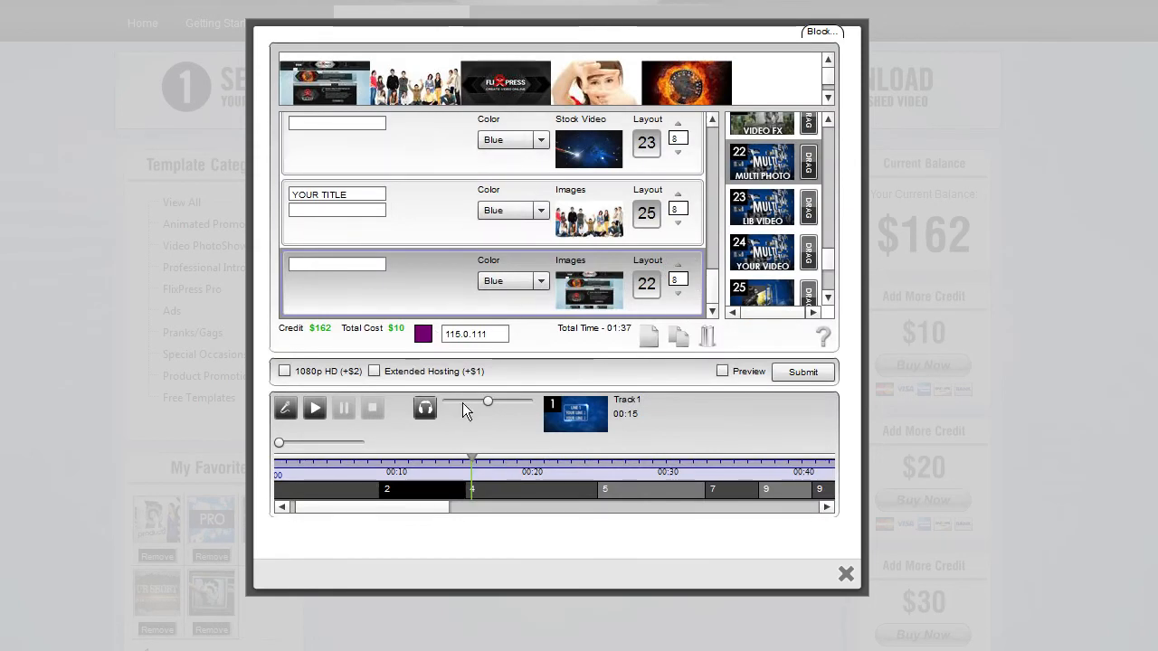
mouse_move(380, 295)
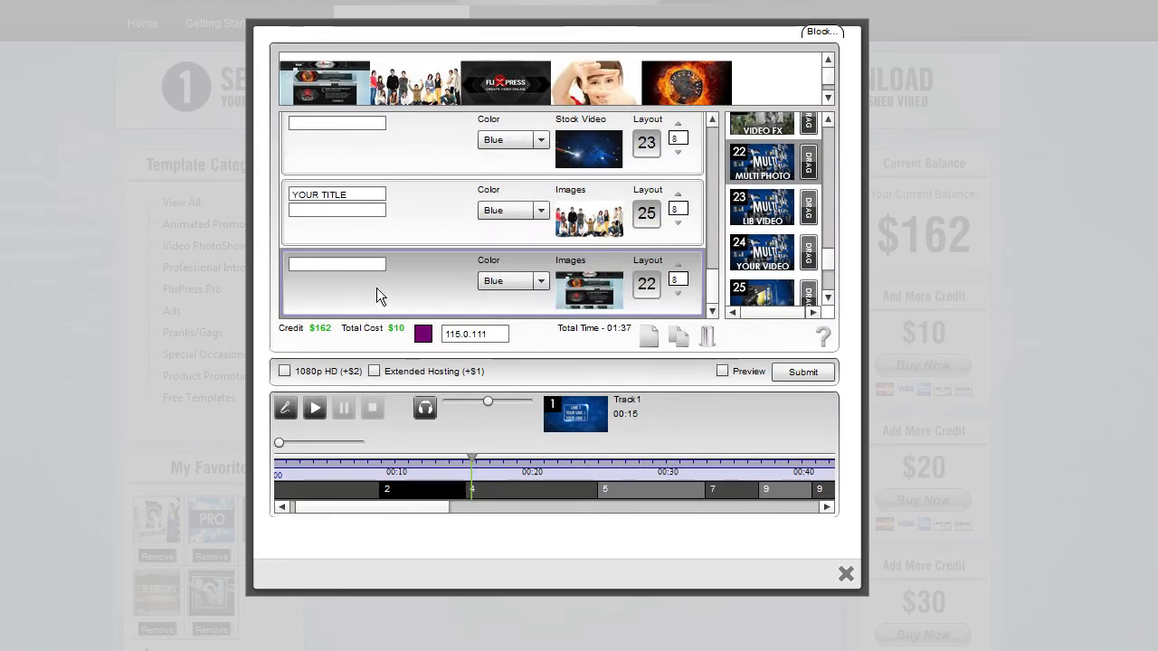
text(YOUR T)
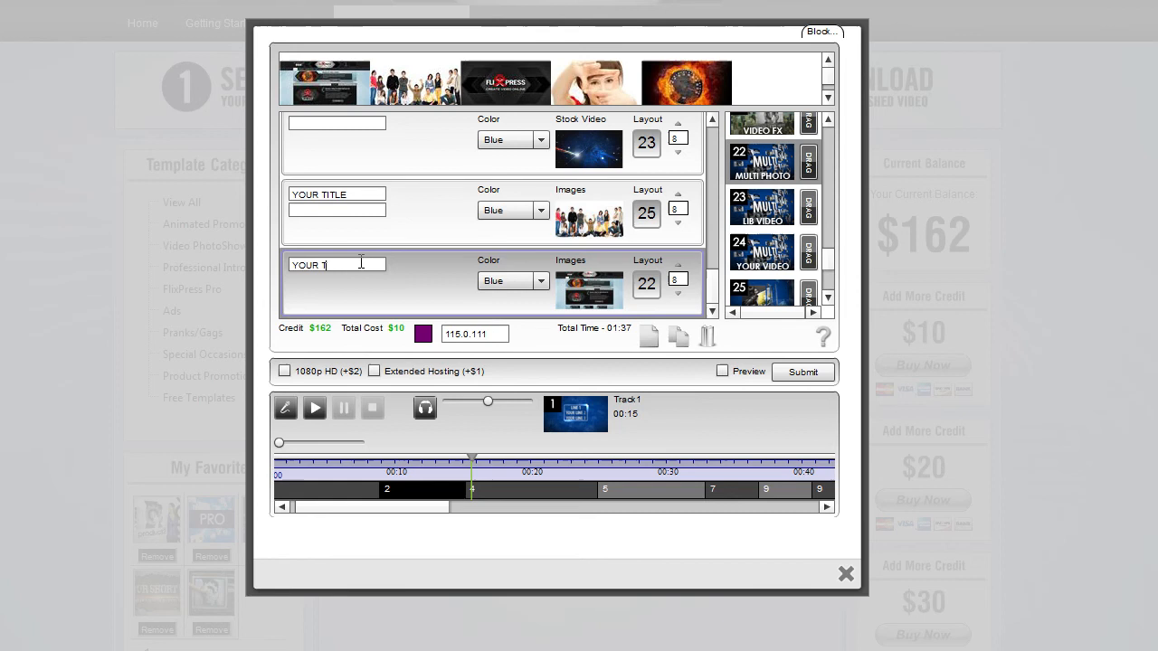
text(ITLE)
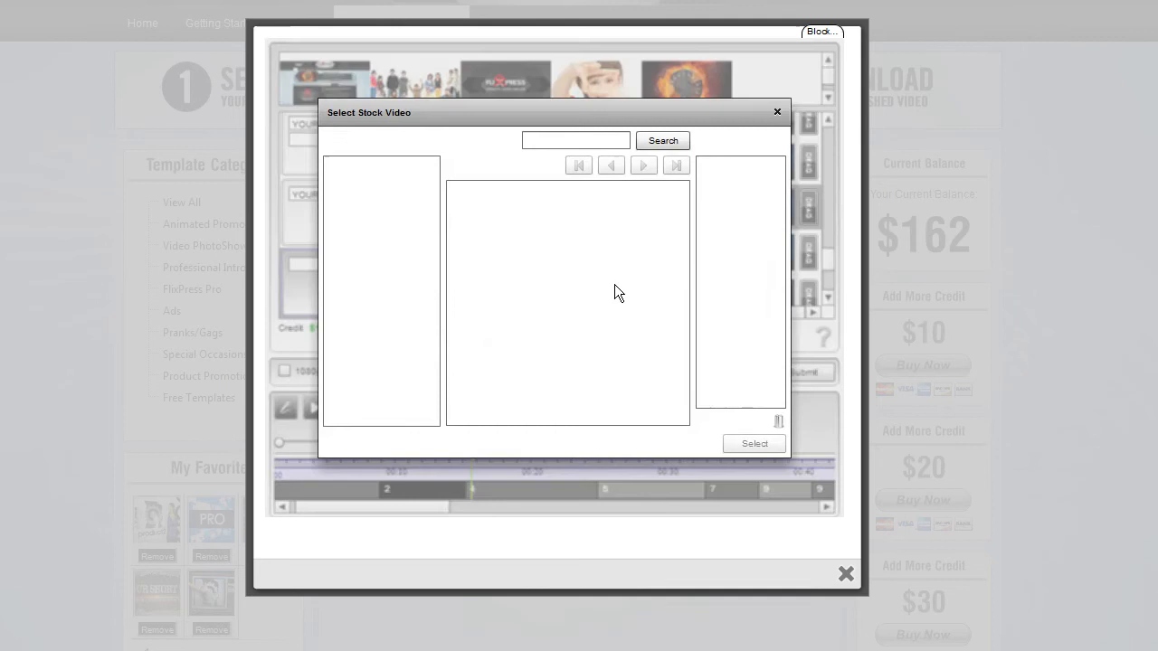
Choose three Burning Objects slow-motion clips, dismiss the image-limit alert, and confirm them.
click(332, 207)
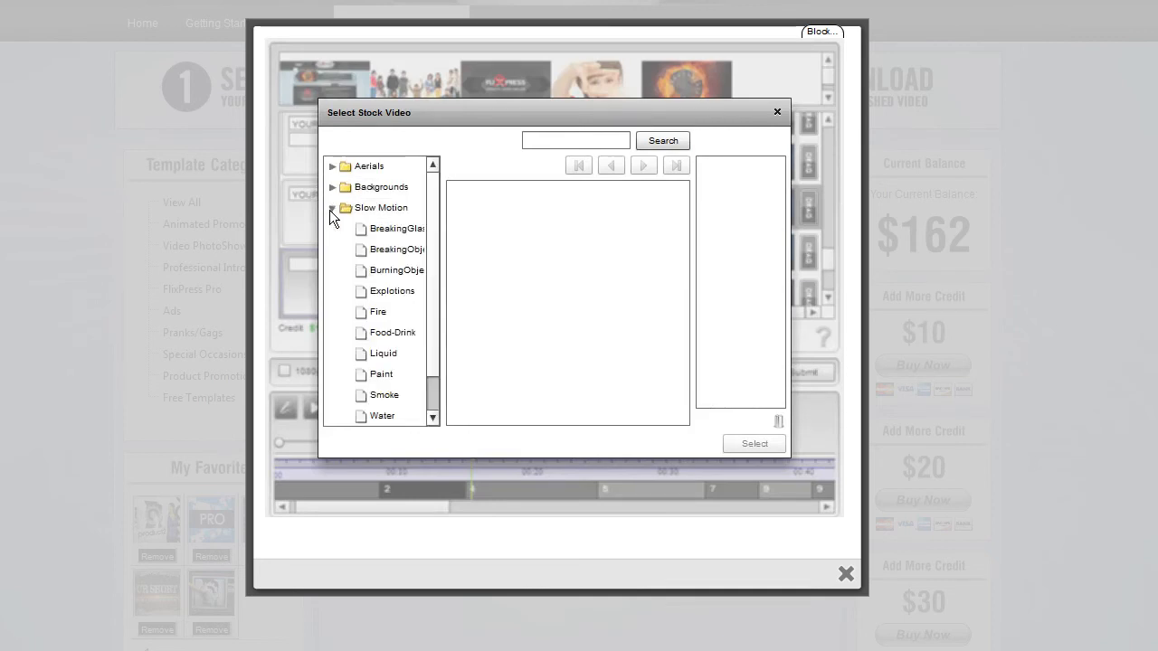
click(393, 332)
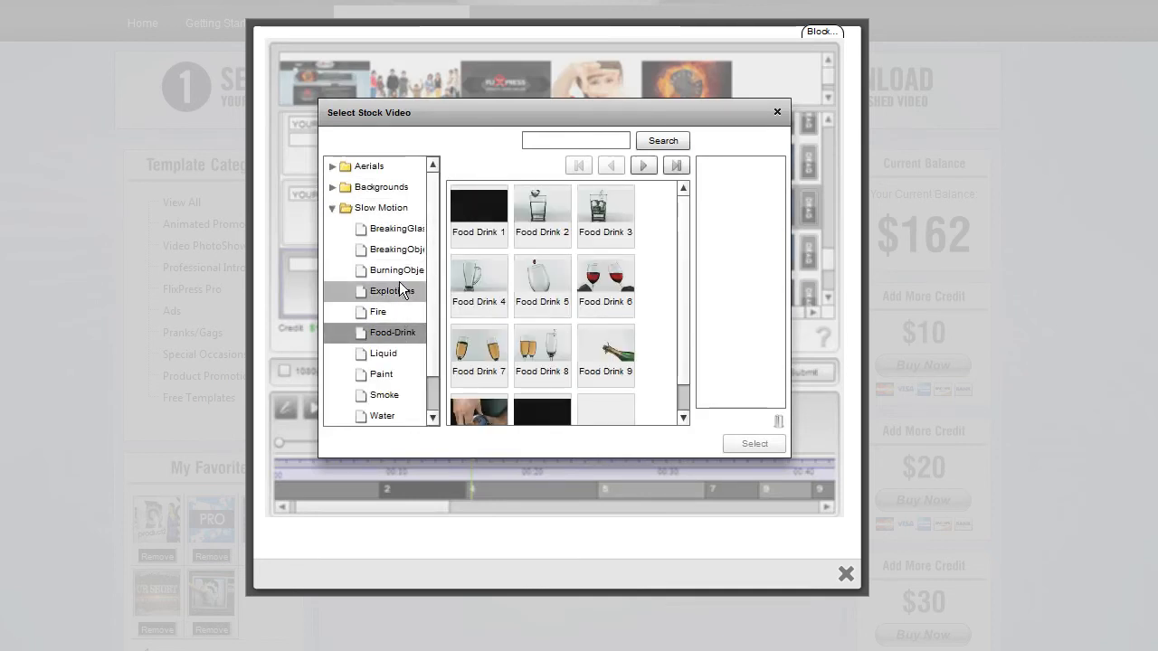
click(396, 269)
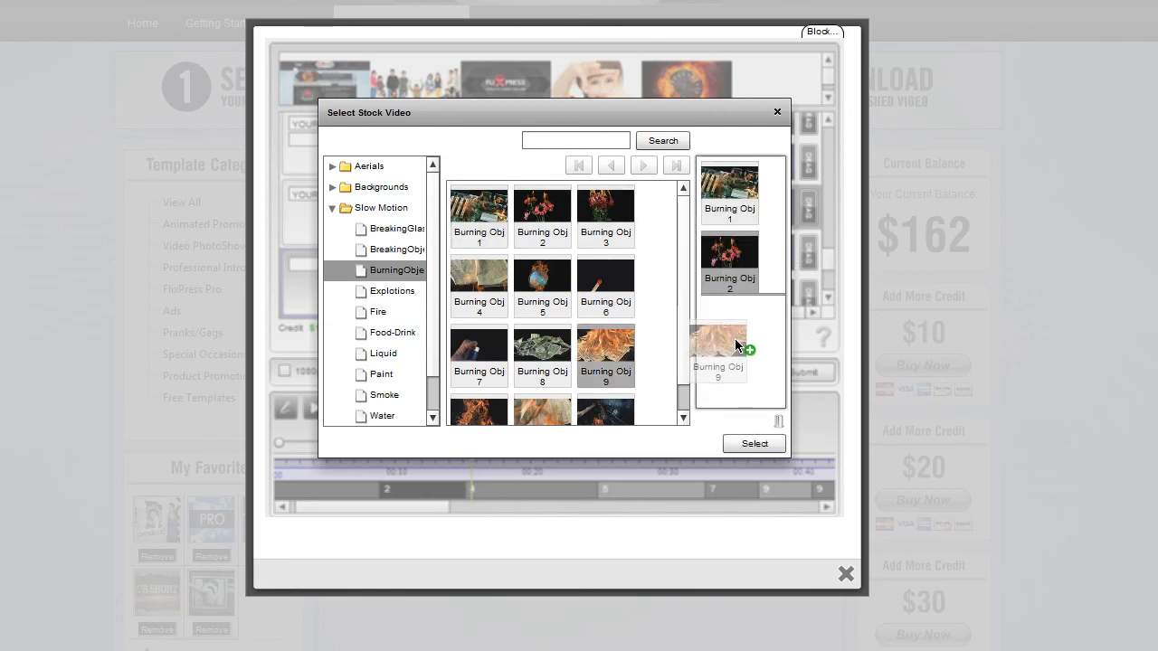
click(718, 348)
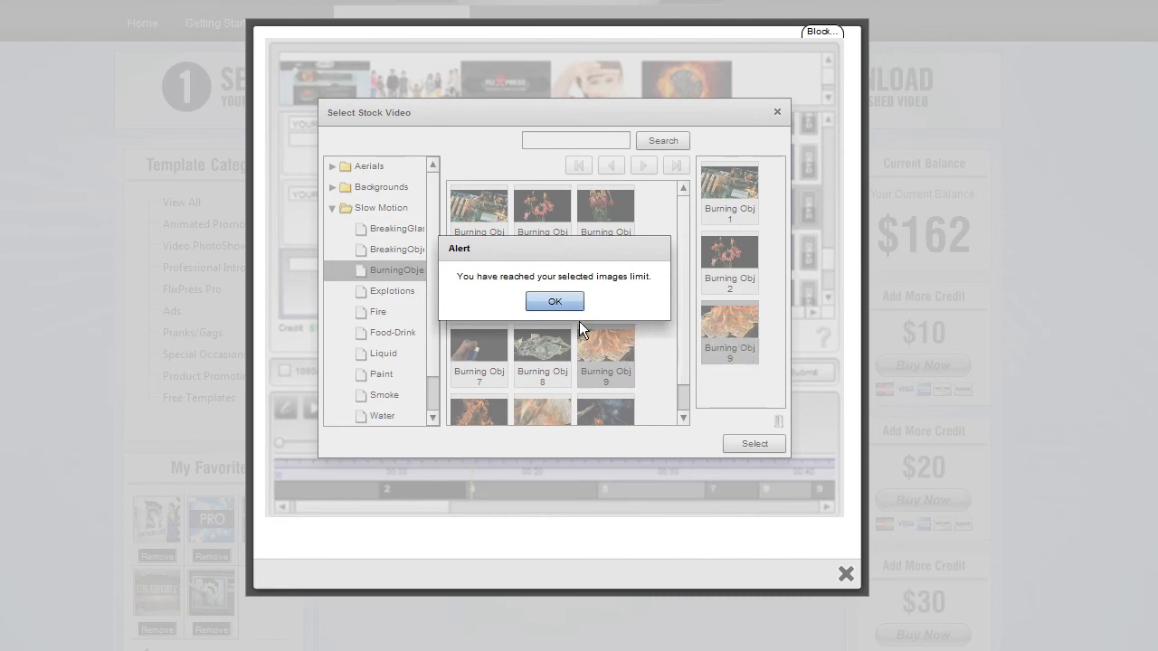
click(554, 301)
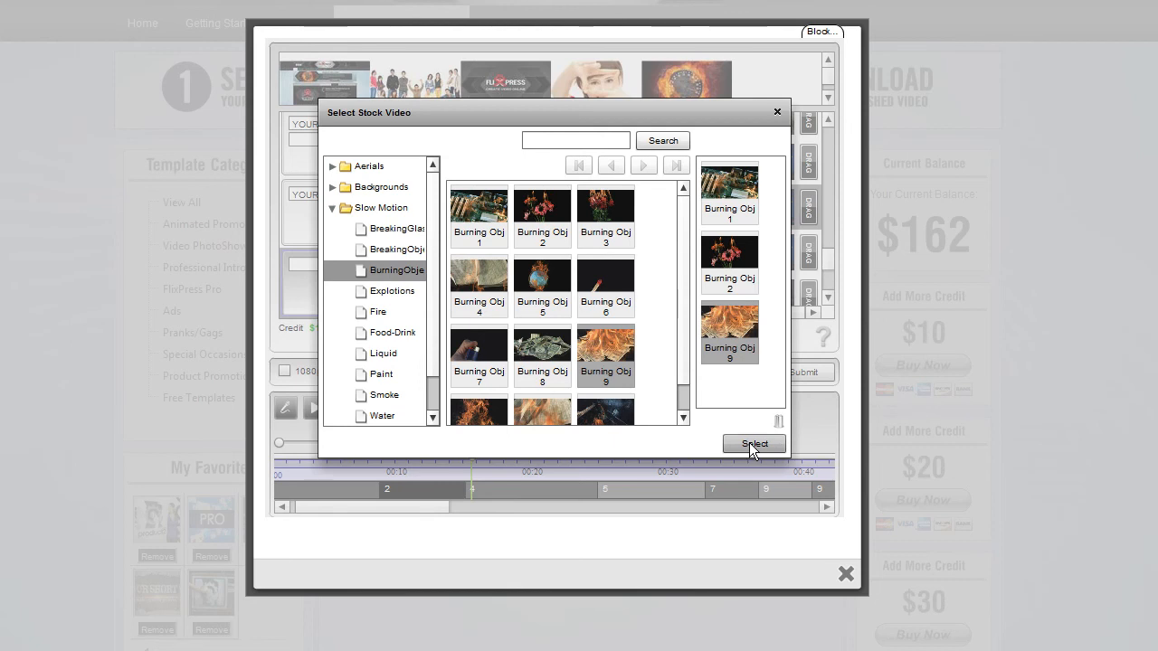
click(753, 444)
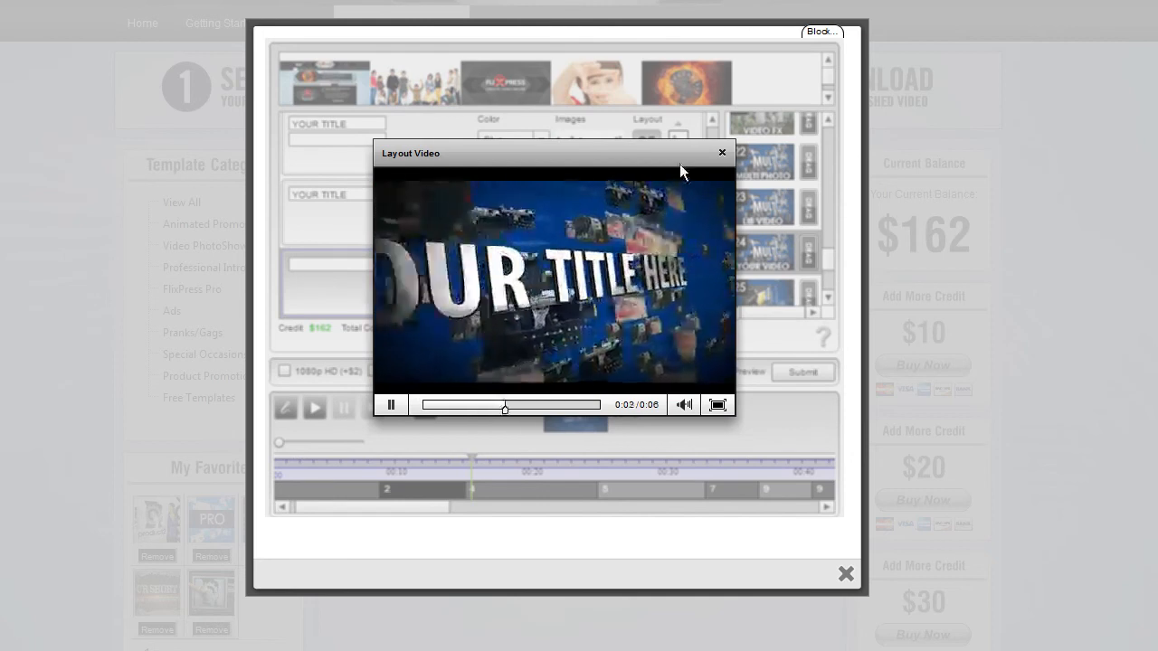
Close the layout preview video and edit the third scene's second title line.
click(721, 152)
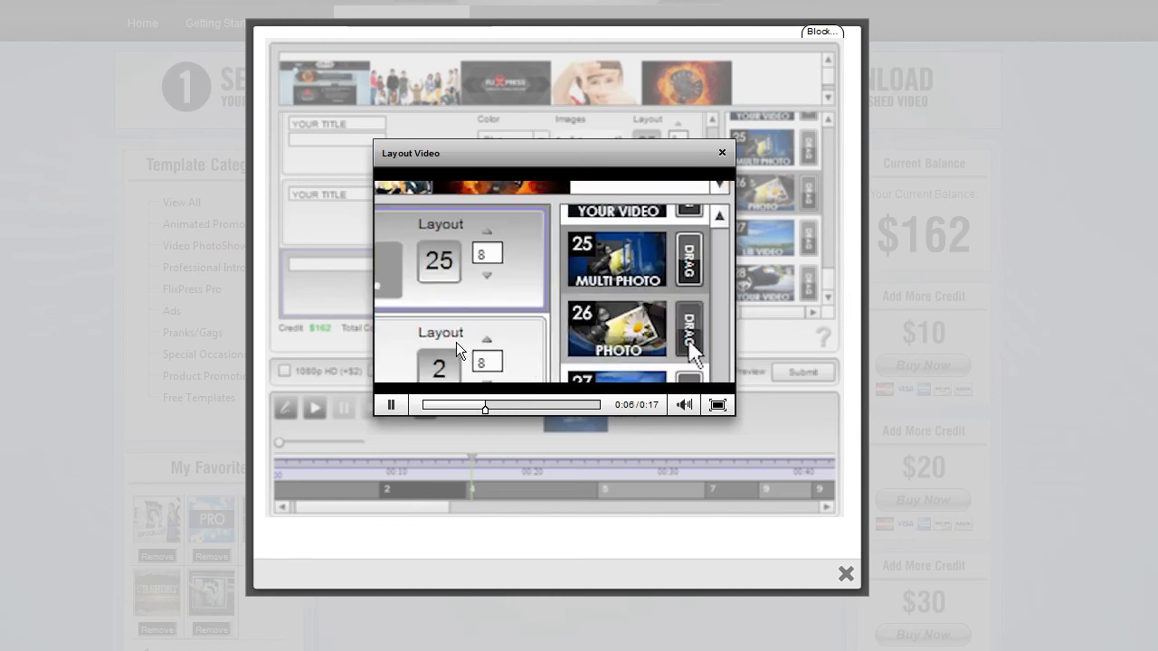
click(722, 152)
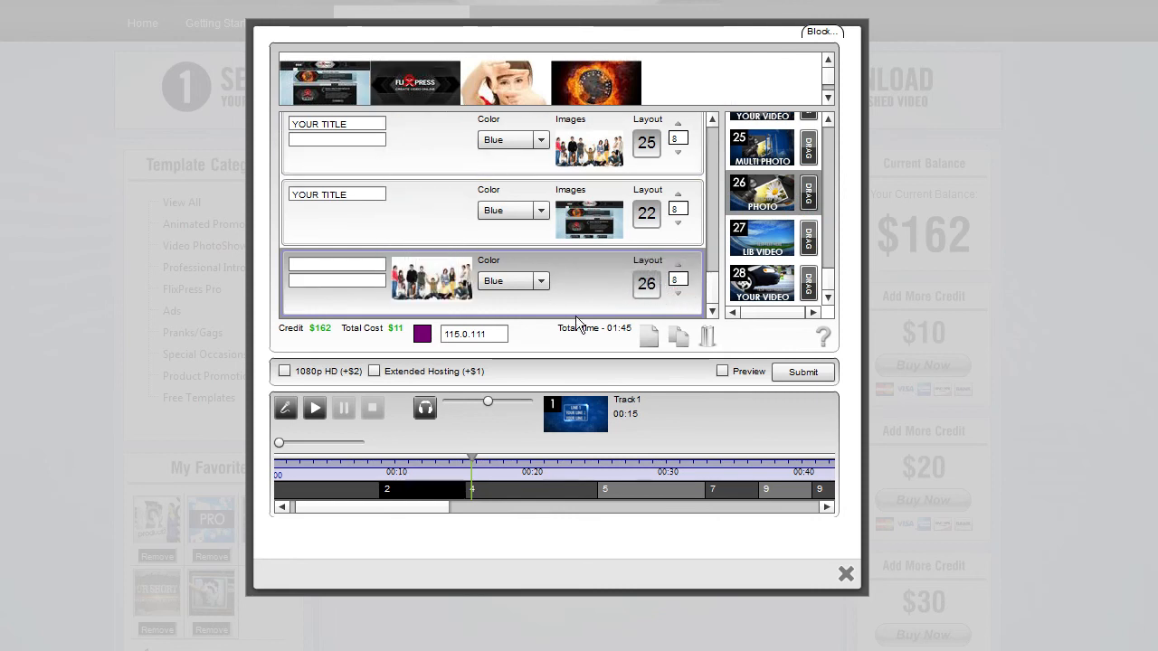
click(337, 265)
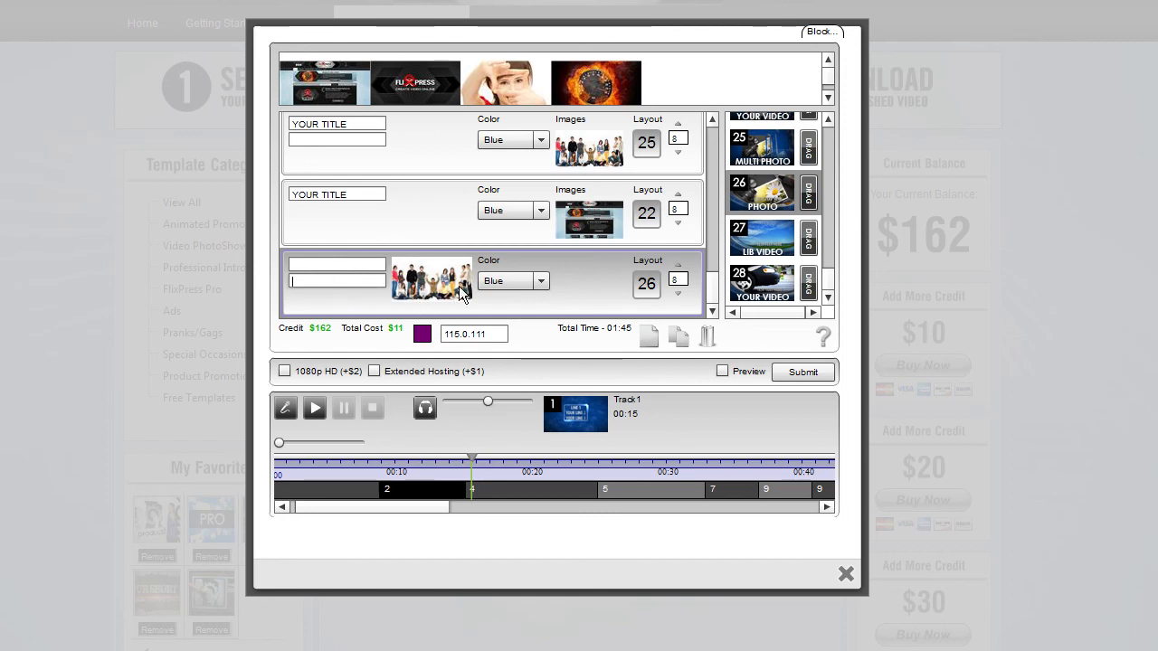
mouse_move(460, 329)
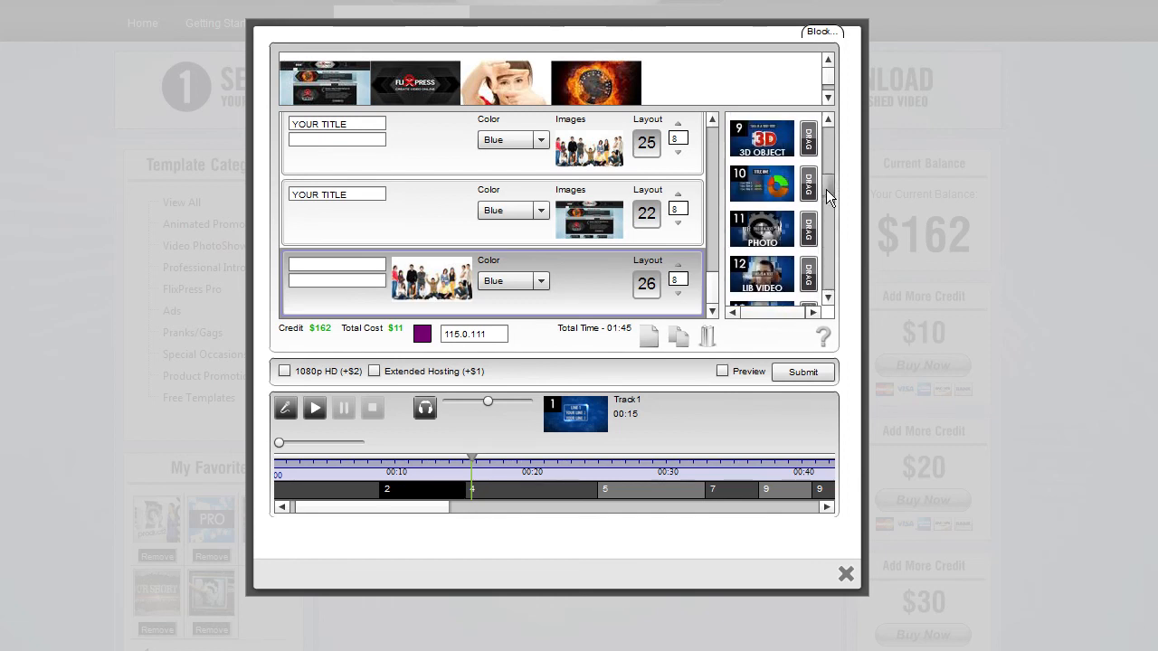
Time the three scenes at 7.47, 7.93 and 8.13 seconds, then stop timeline playback.
scroll(down, 3)
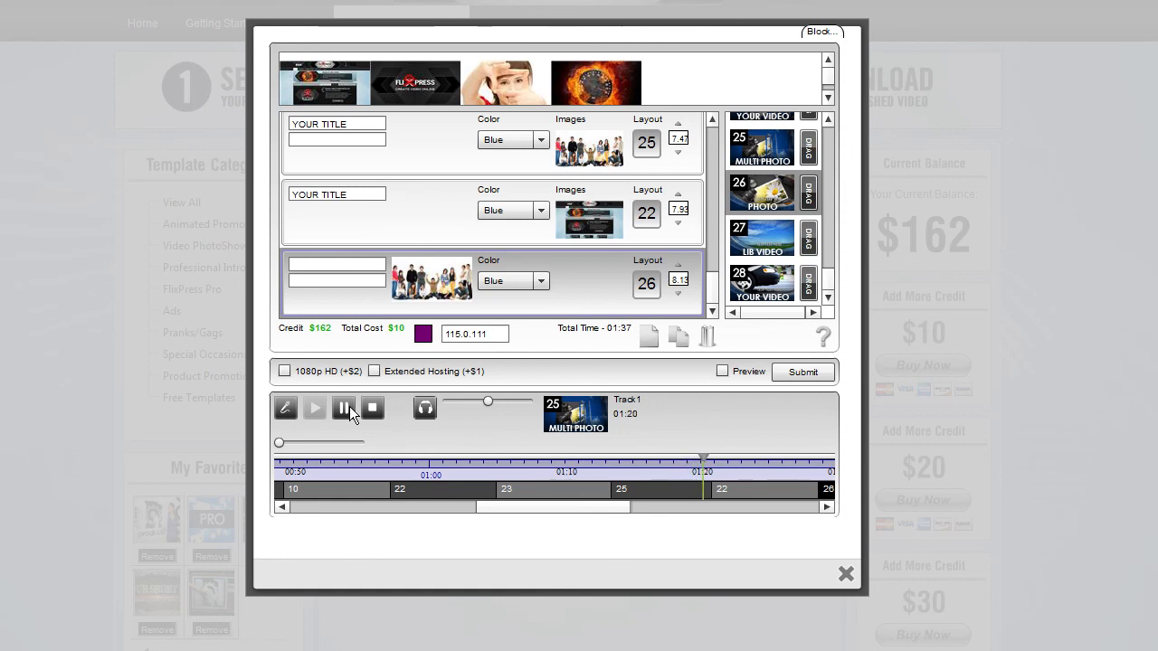
click(343, 407)
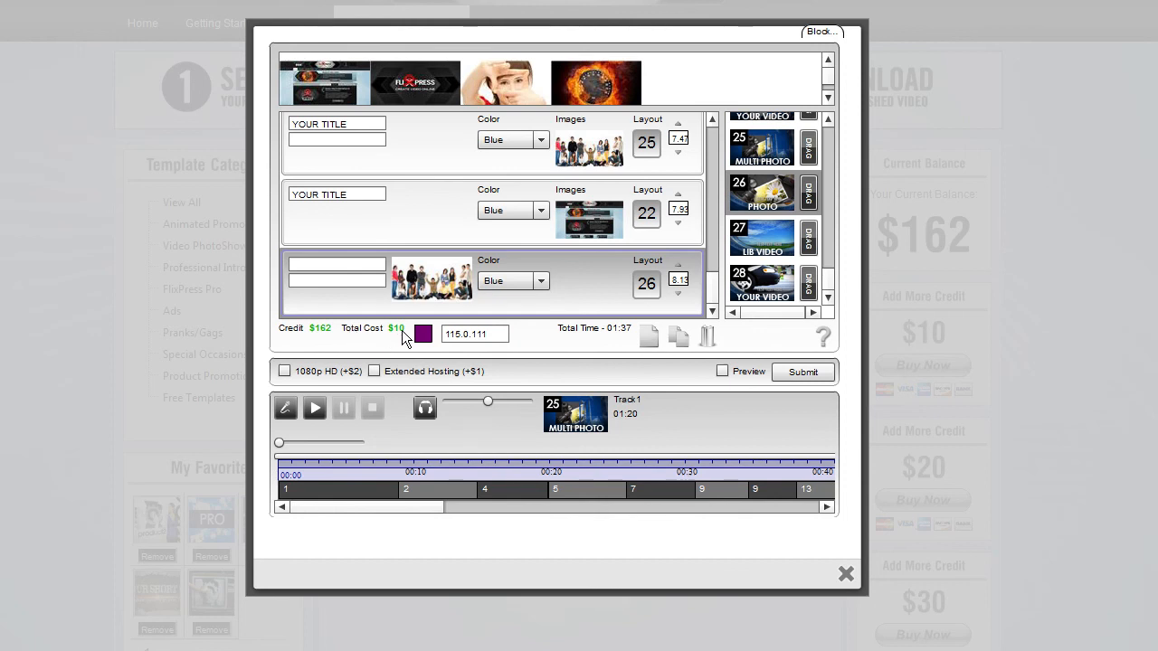
mouse_move(612, 344)
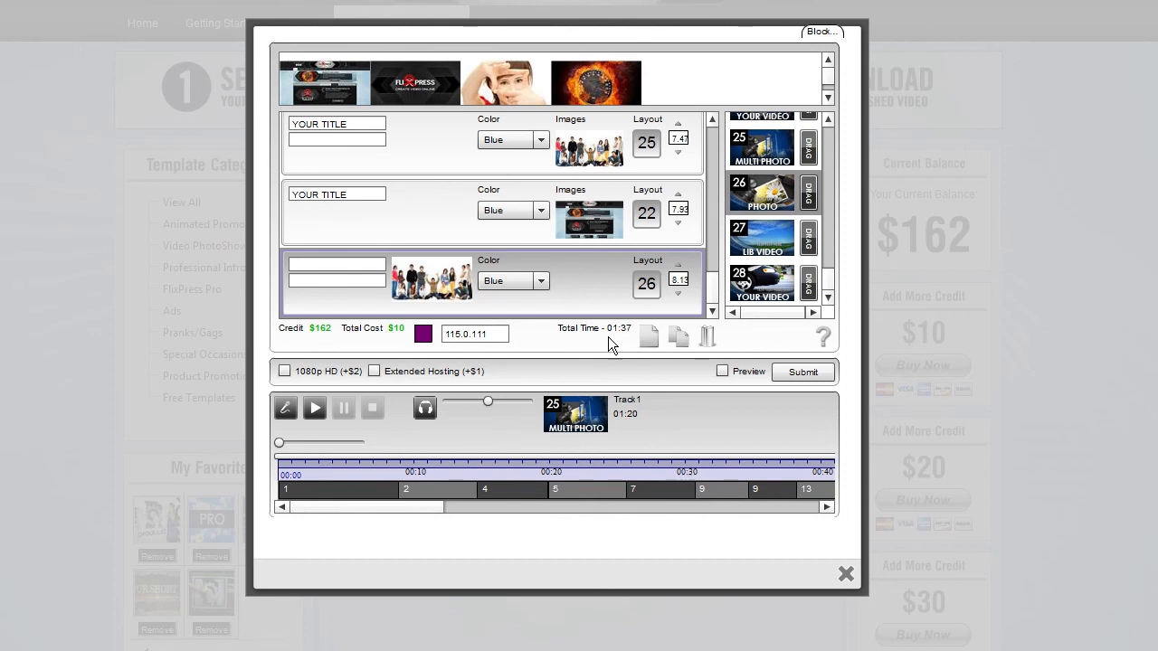
mouse_move(400, 342)
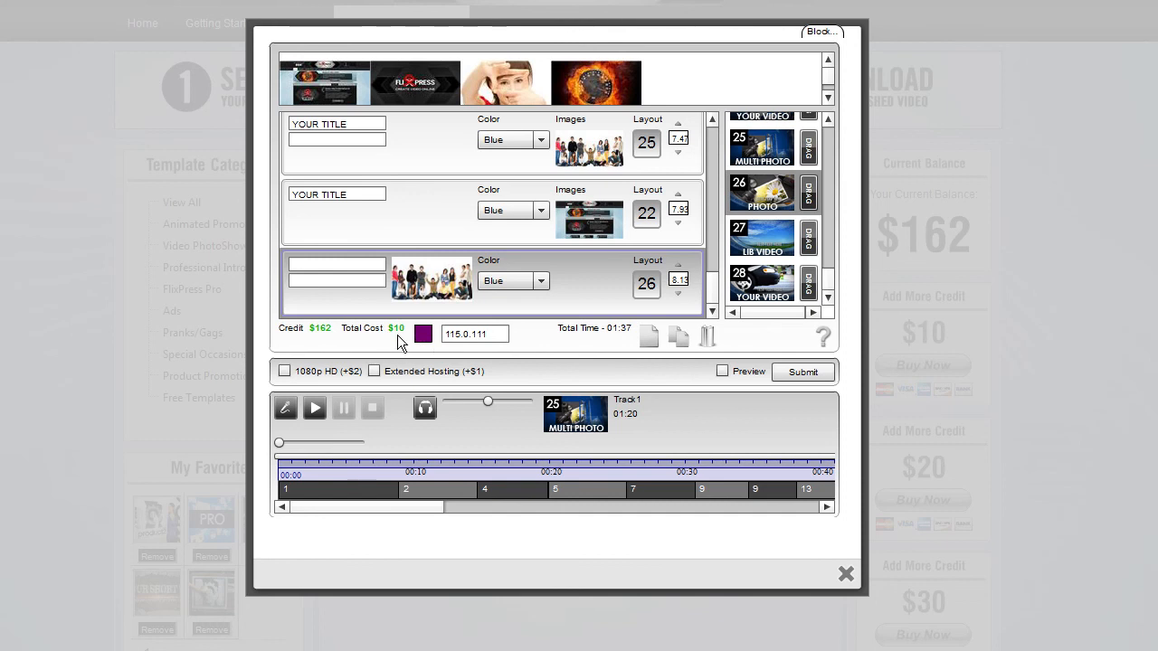
mouse_move(410, 404)
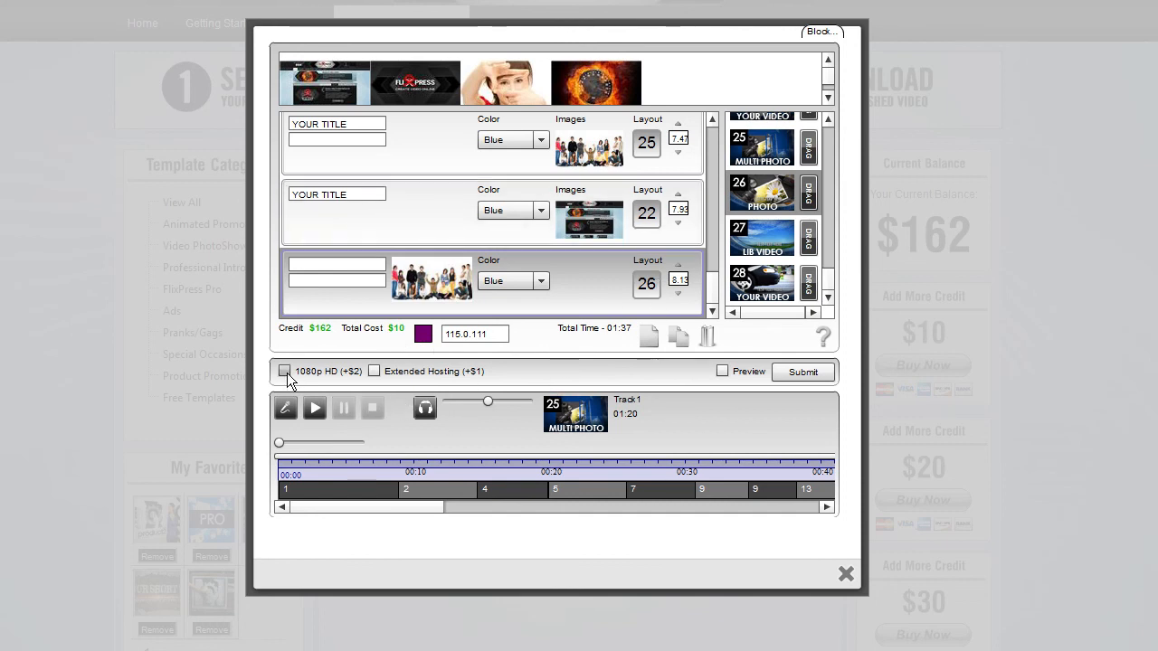
Enable 1080p HD, Extended Hosting and Preview, bringing the total cost to $13.
click(285, 371)
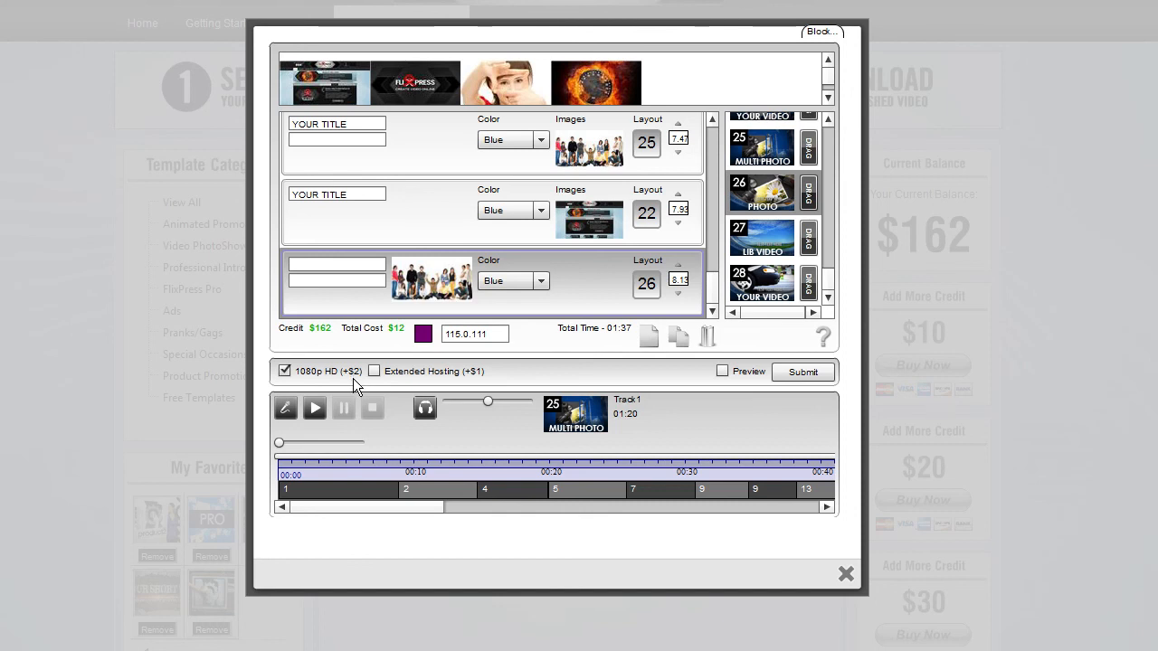
mouse_move(348, 351)
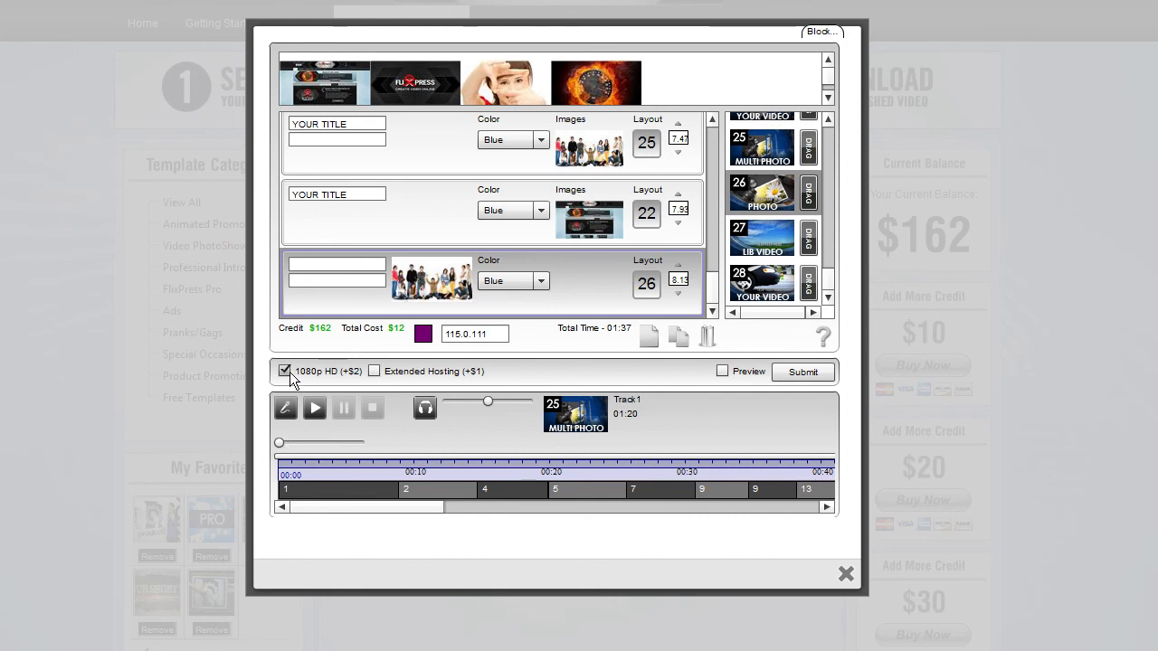
click(285, 371)
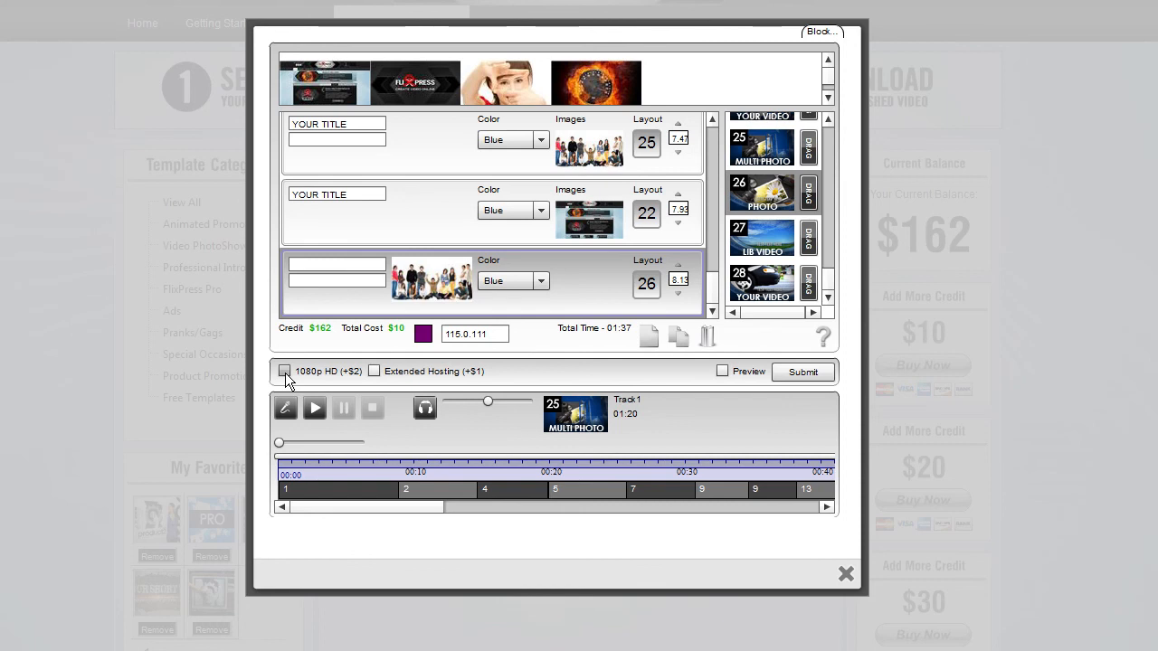
click(285, 371)
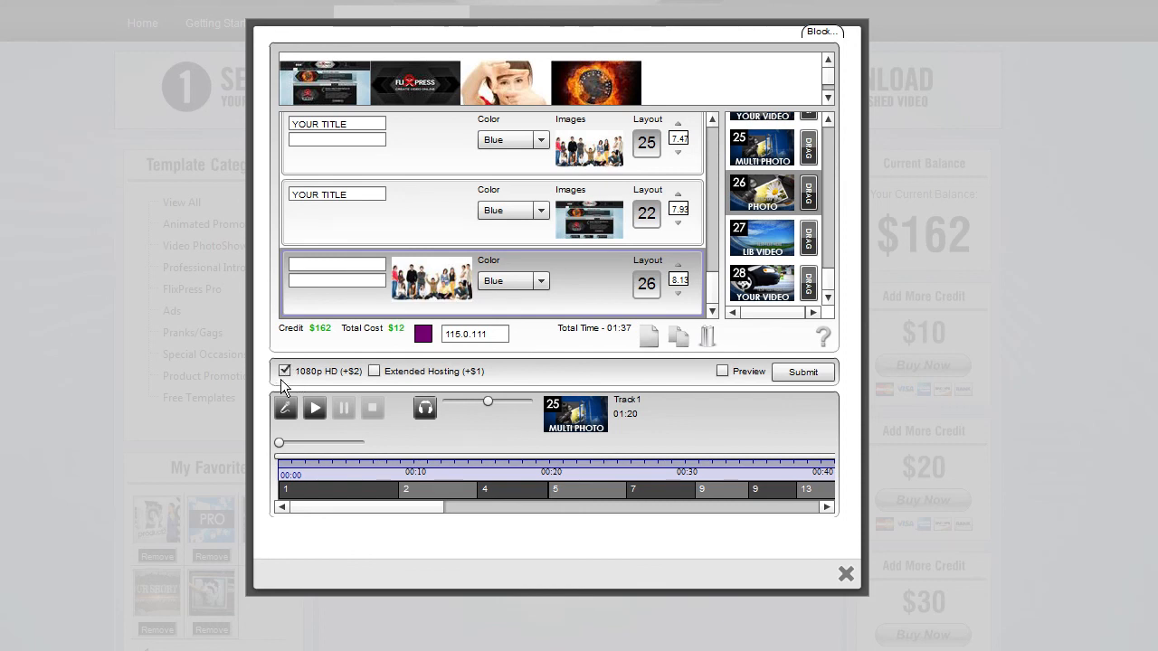
mouse_move(529, 326)
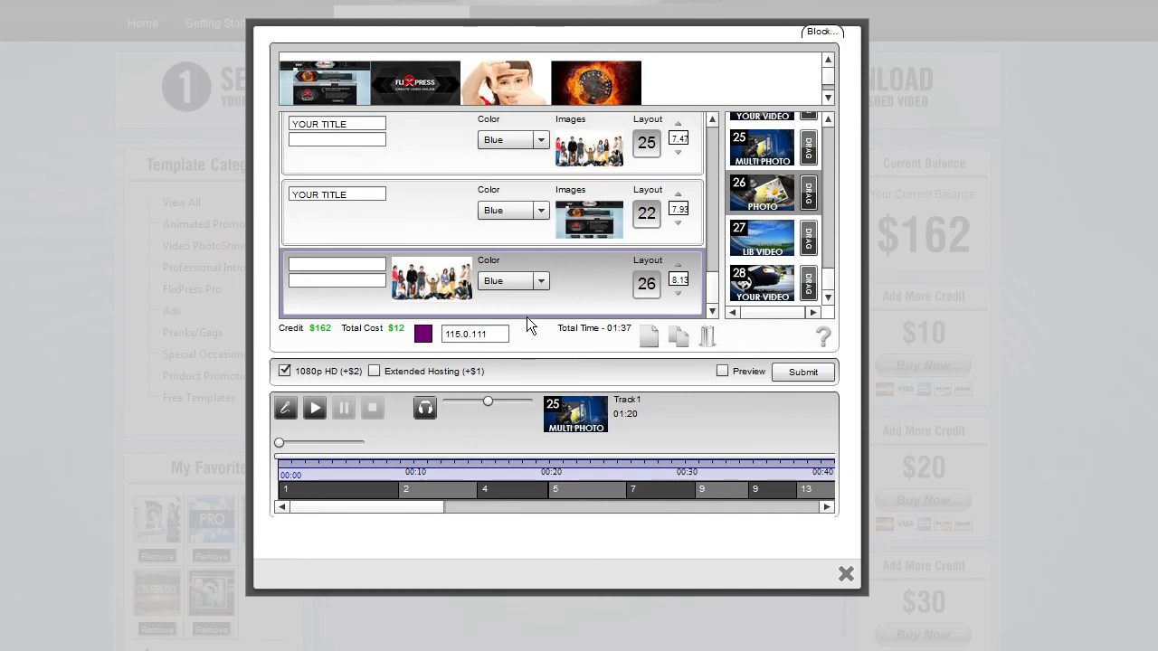
mouse_move(498, 362)
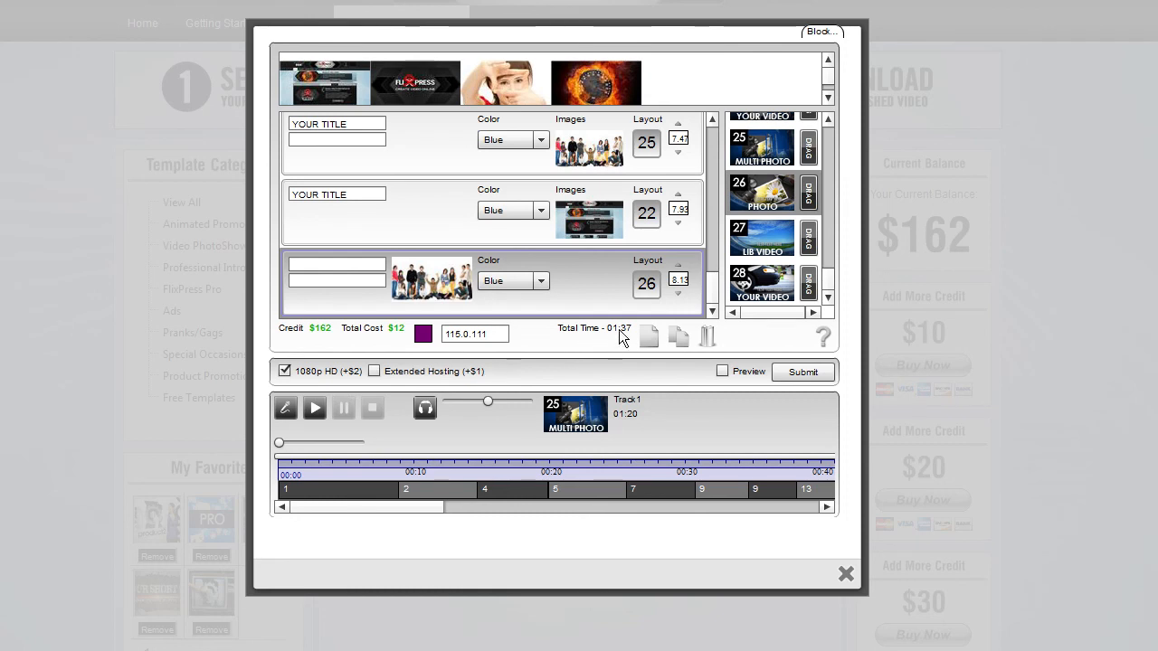
mouse_move(332, 420)
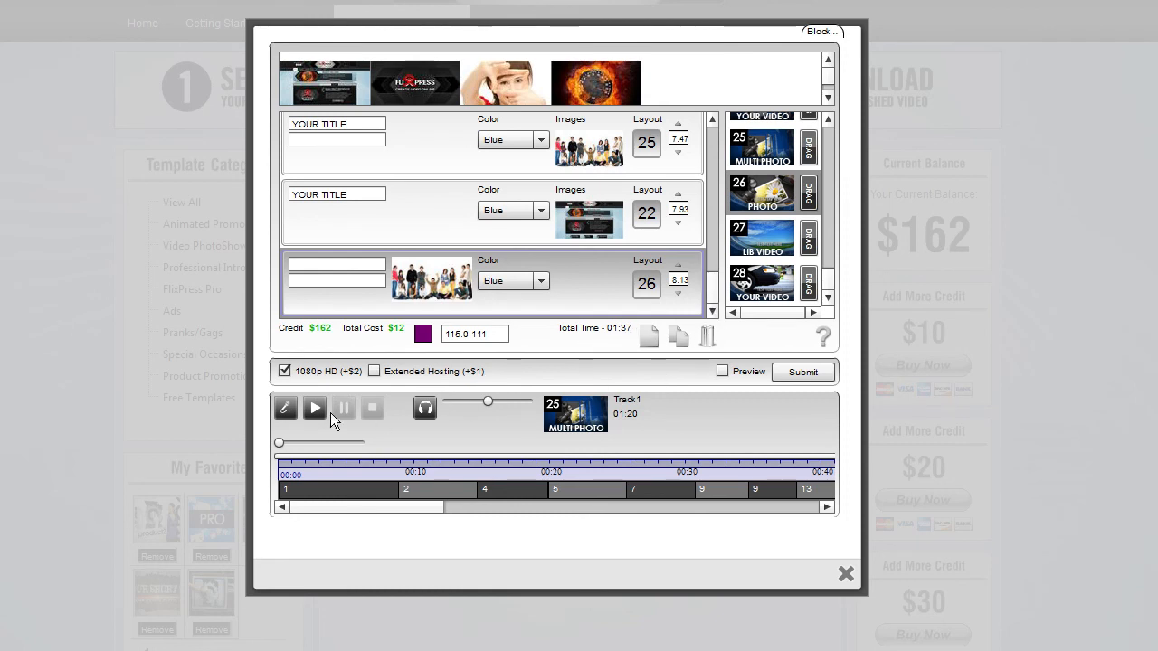
click(374, 371)
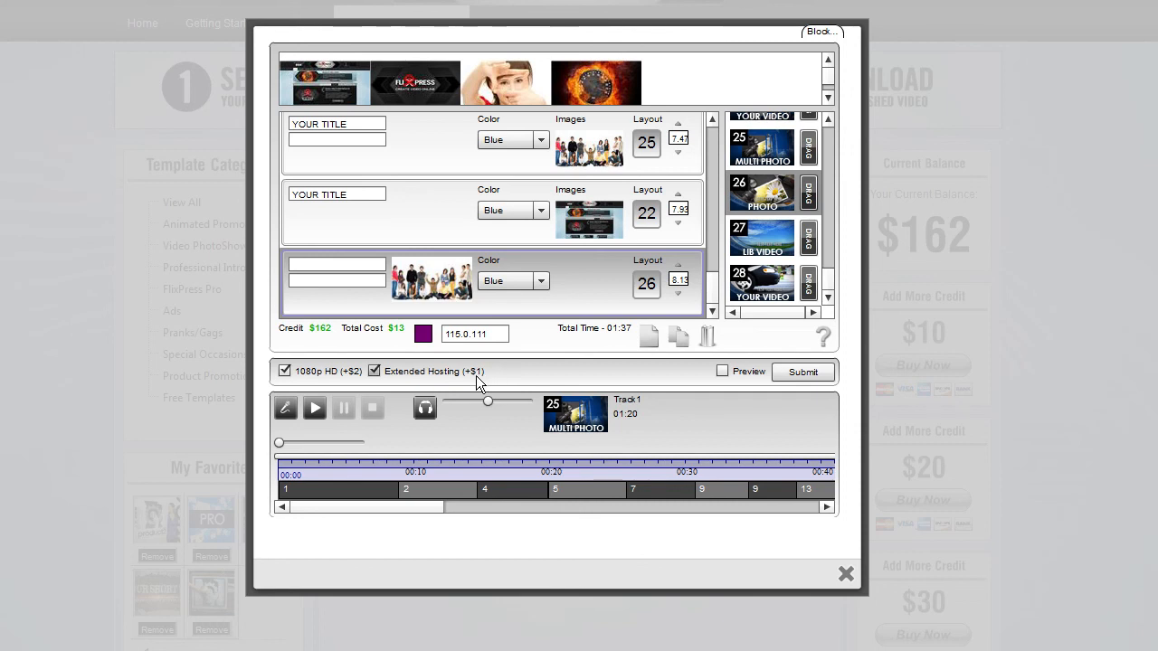
mouse_move(425, 385)
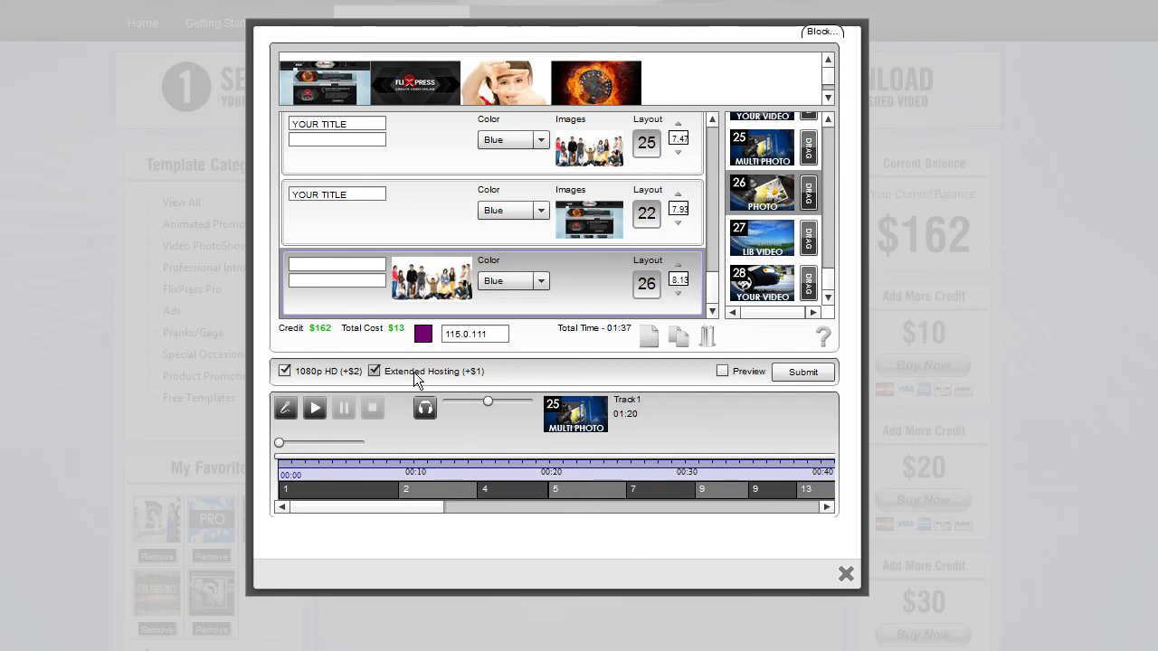
mouse_move(458, 383)
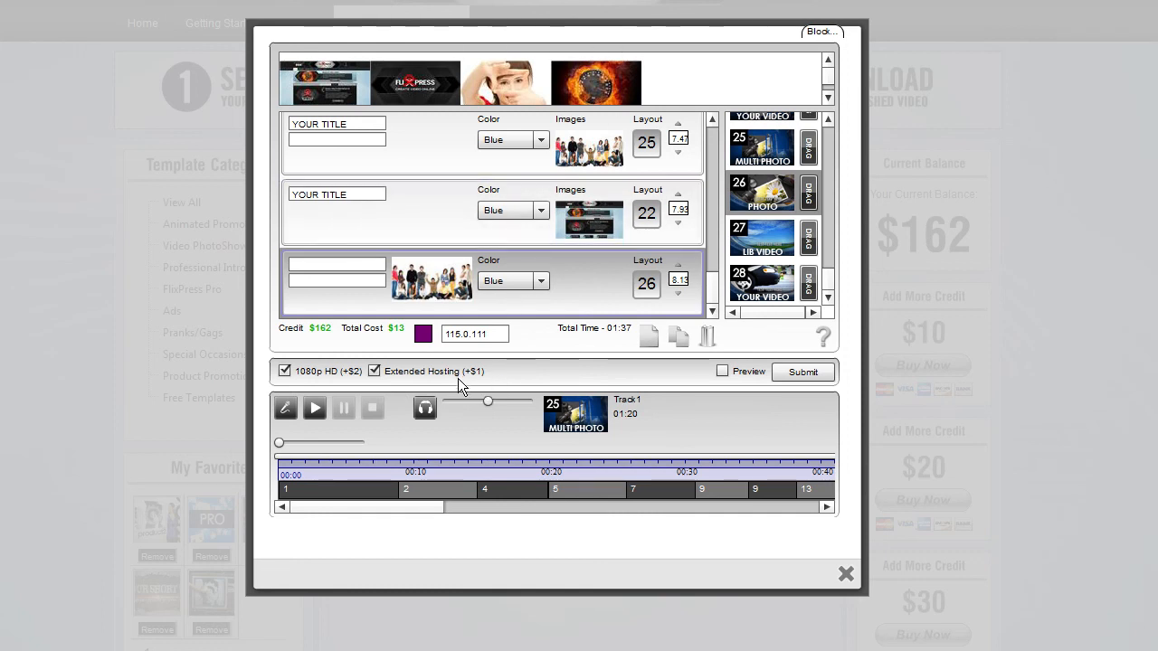
mouse_move(465, 378)
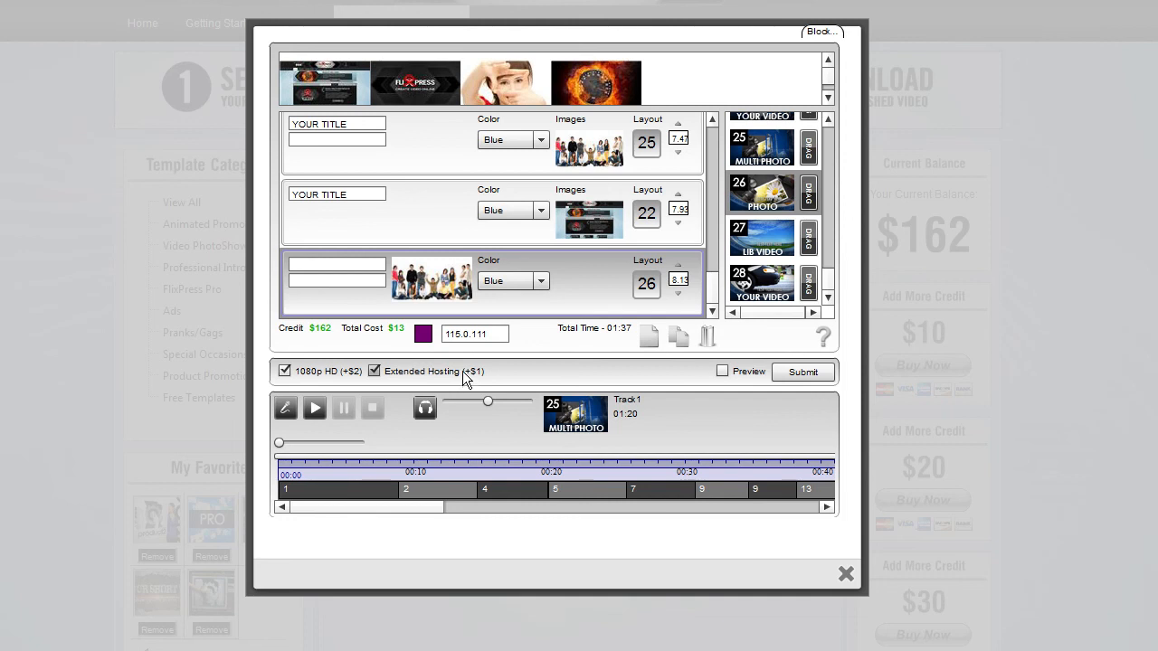
mouse_move(412, 434)
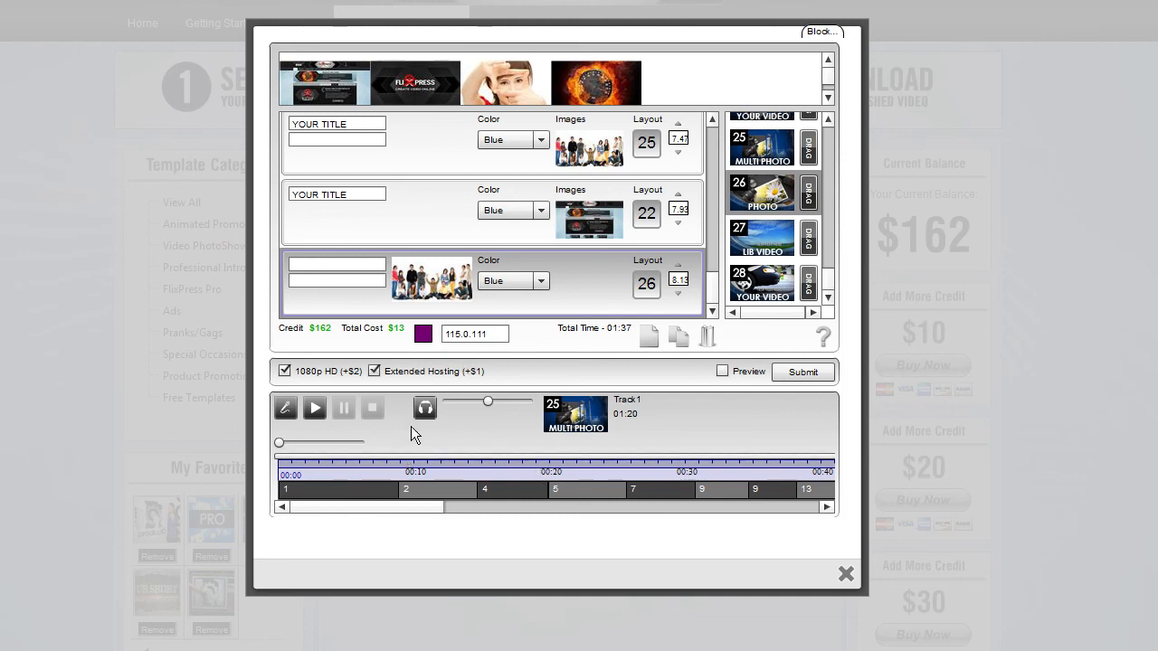
mouse_move(443, 395)
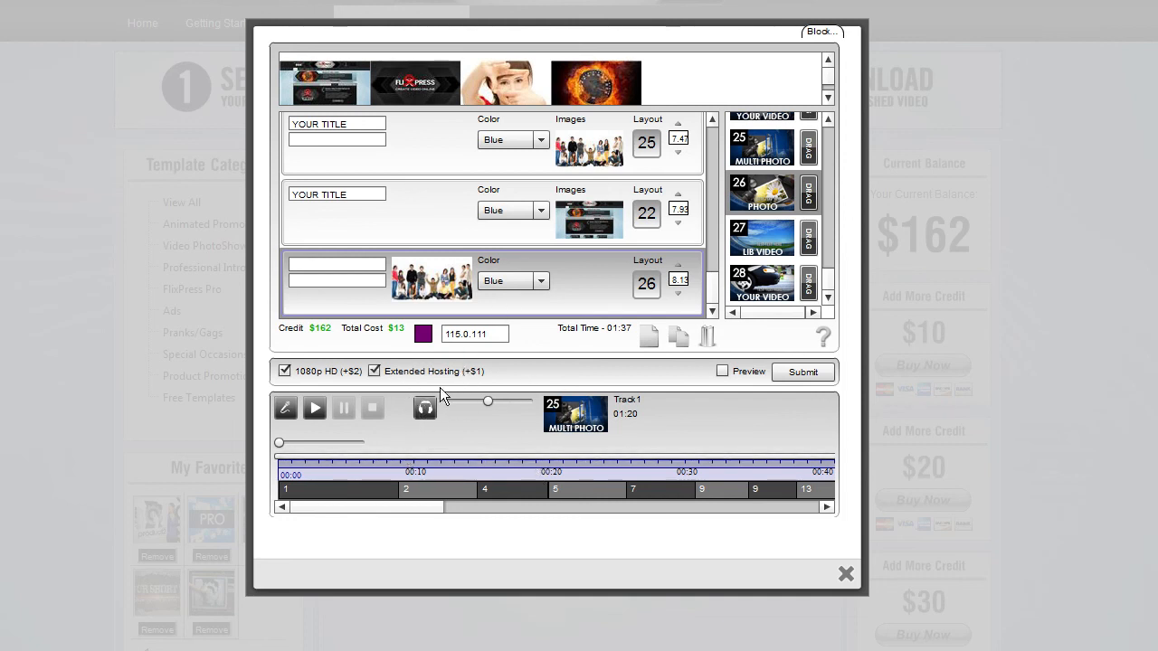
click(722, 371)
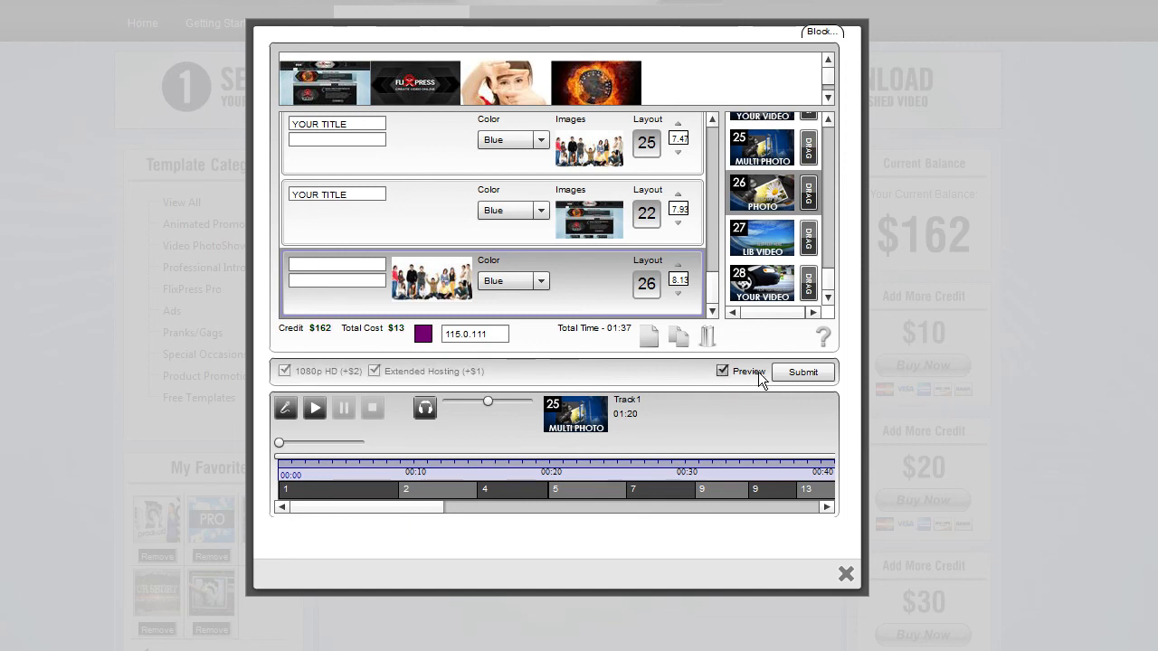
mouse_move(653, 385)
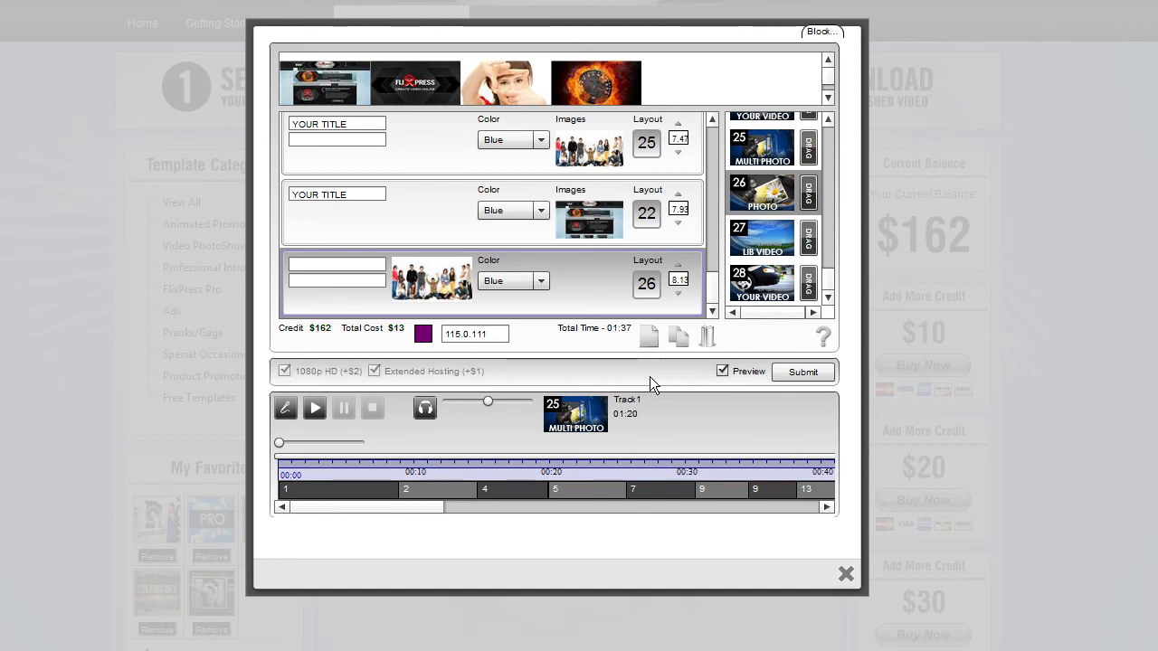
mouse_move(653, 386)
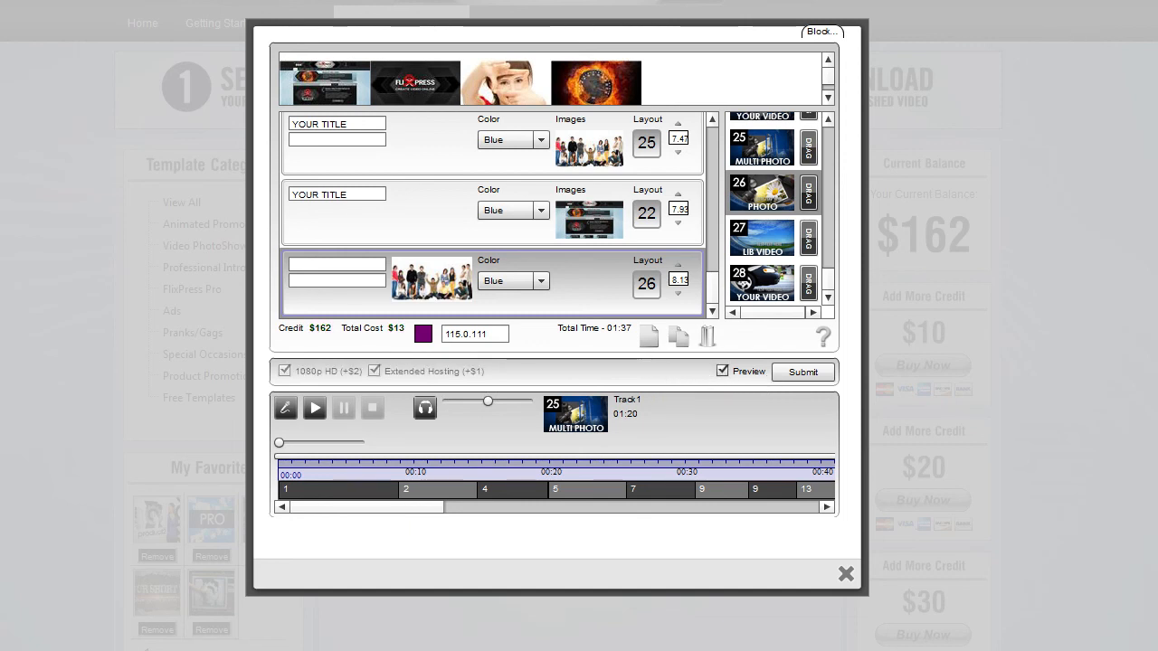